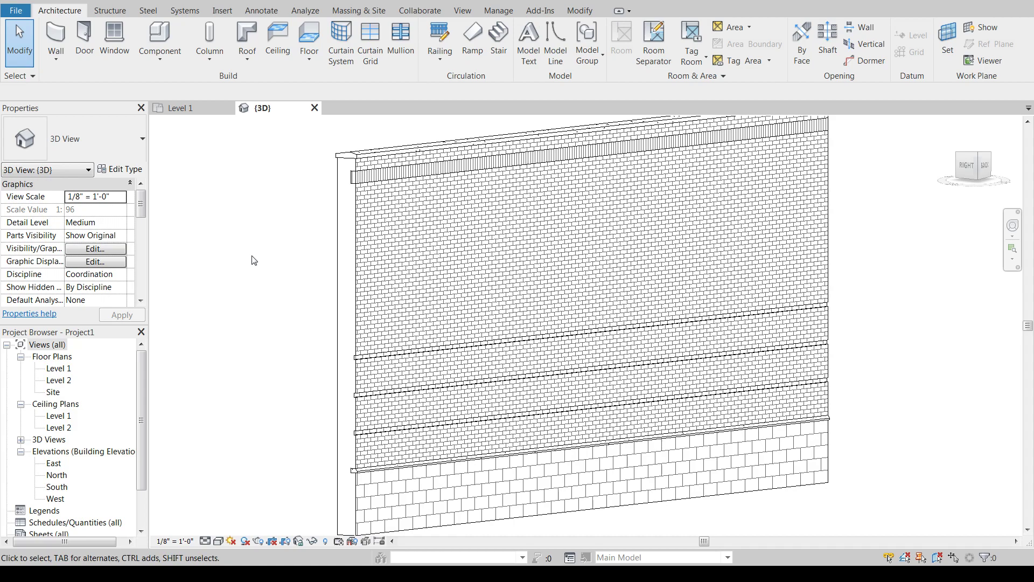
mouse_move(321, 239)
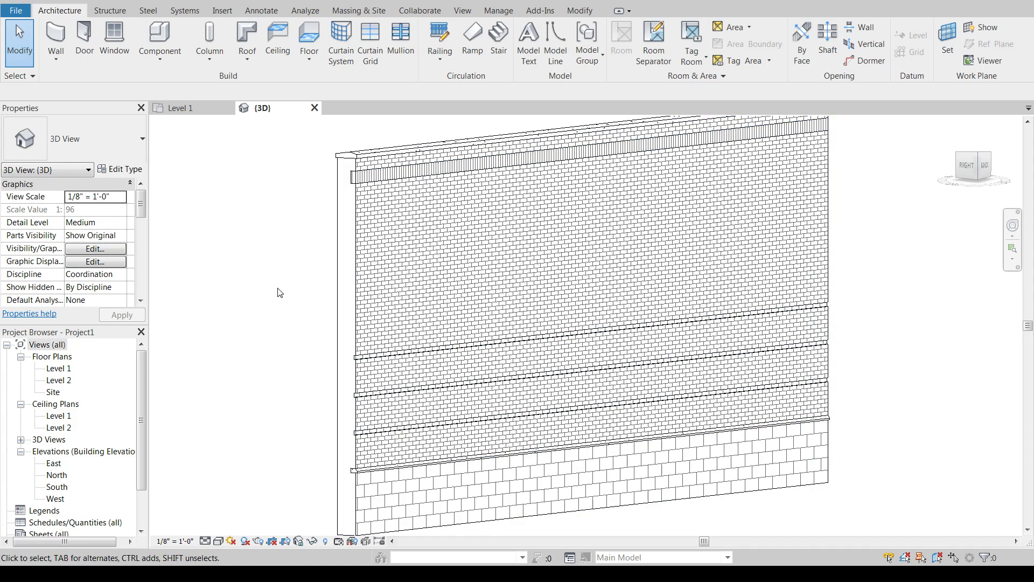
mouse_move(854, 268)
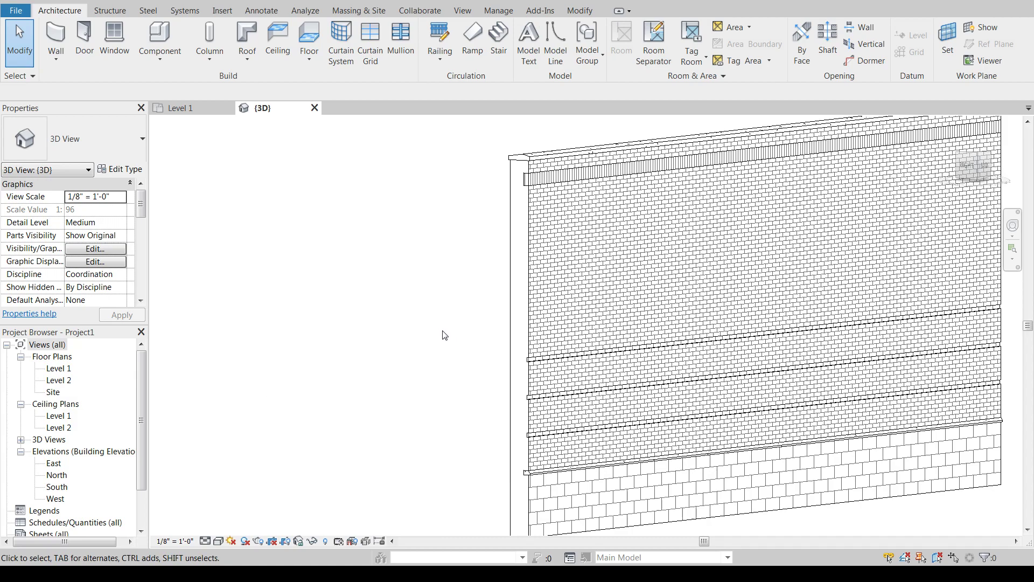
Bring up the Manage tab's Materials library with the brick wall still in view
left_click(677, 295)
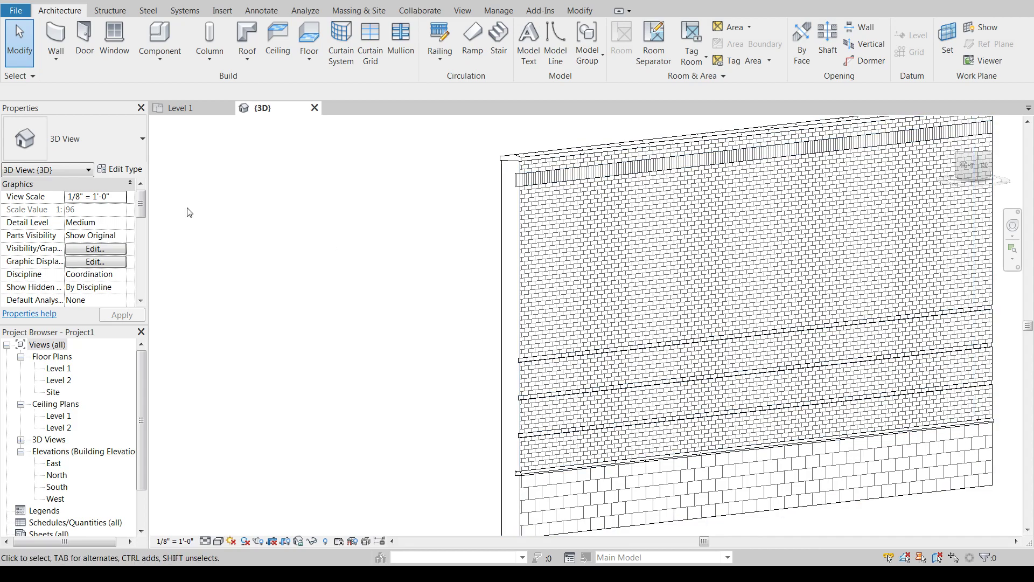
left_click(497, 10)
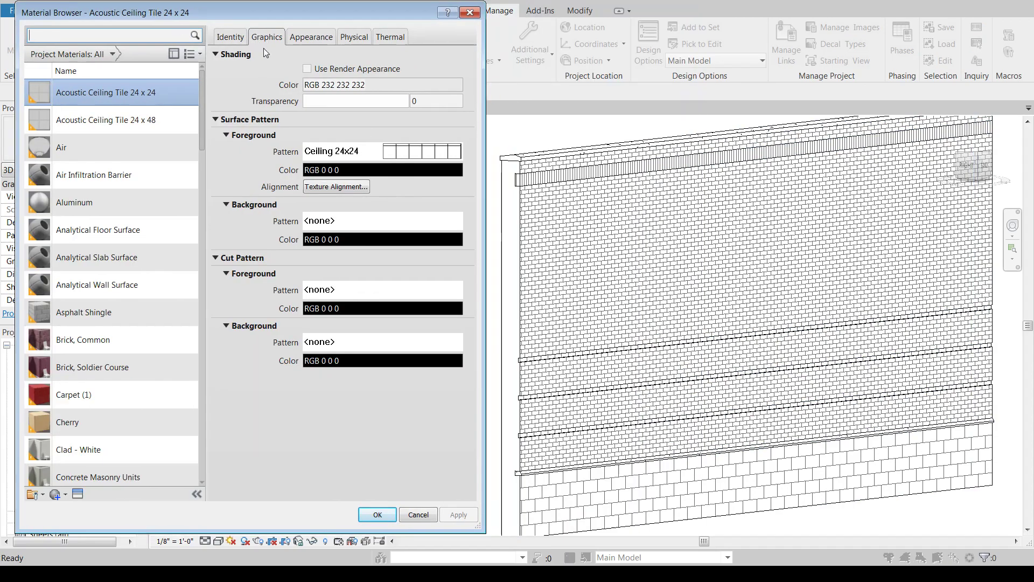
mouse_move(727, 196)
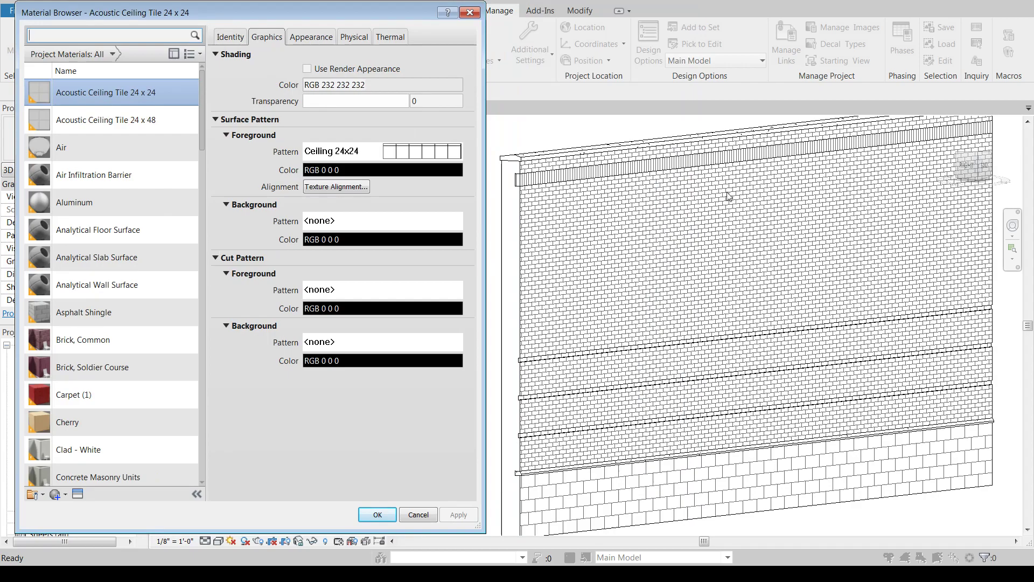
Select Brick, Common and show its Graphics settings with Brick surface and Diagonal up cut patterns
left_click(83, 339)
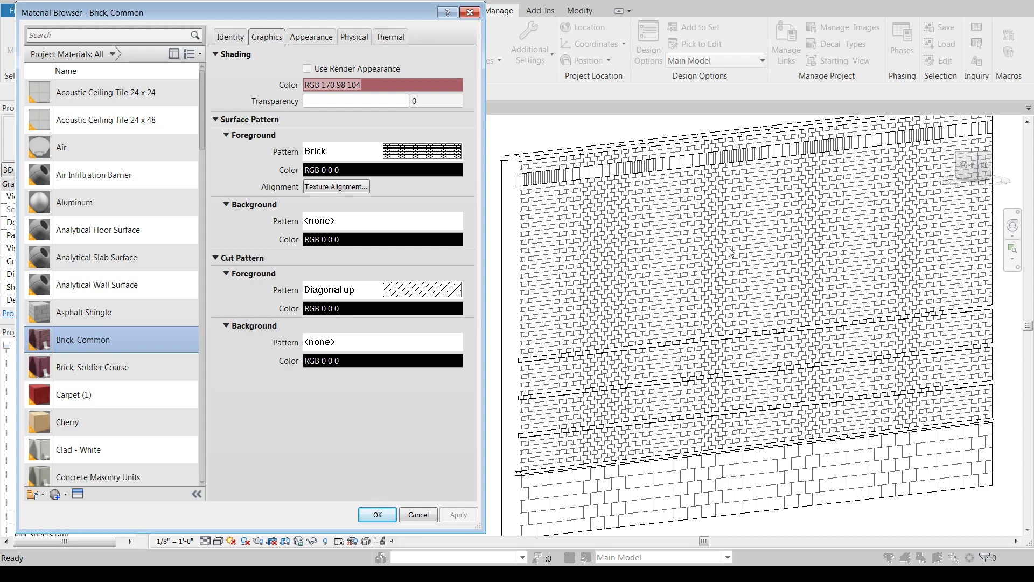
mouse_move(724, 230)
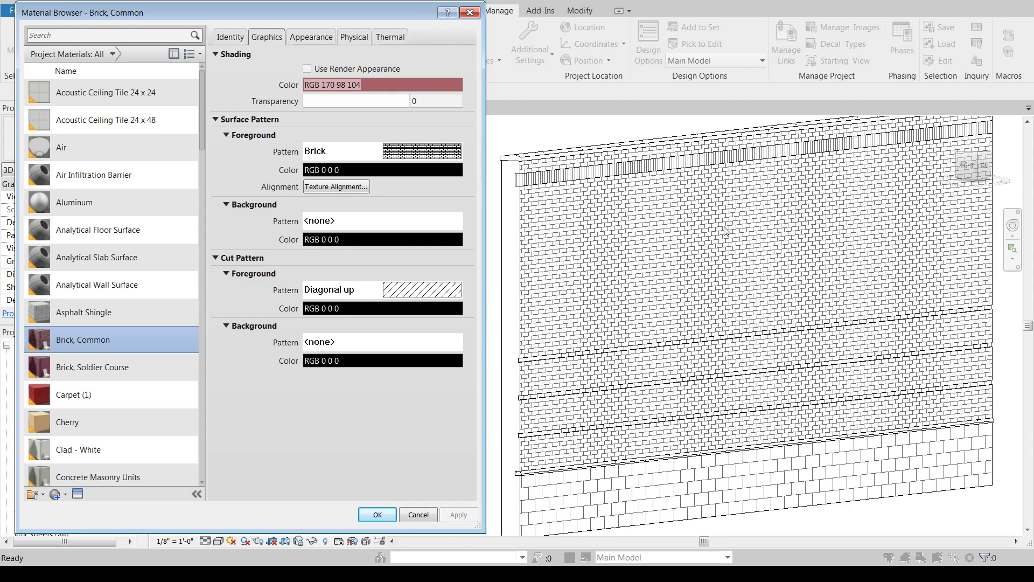
mouse_move(619, 232)
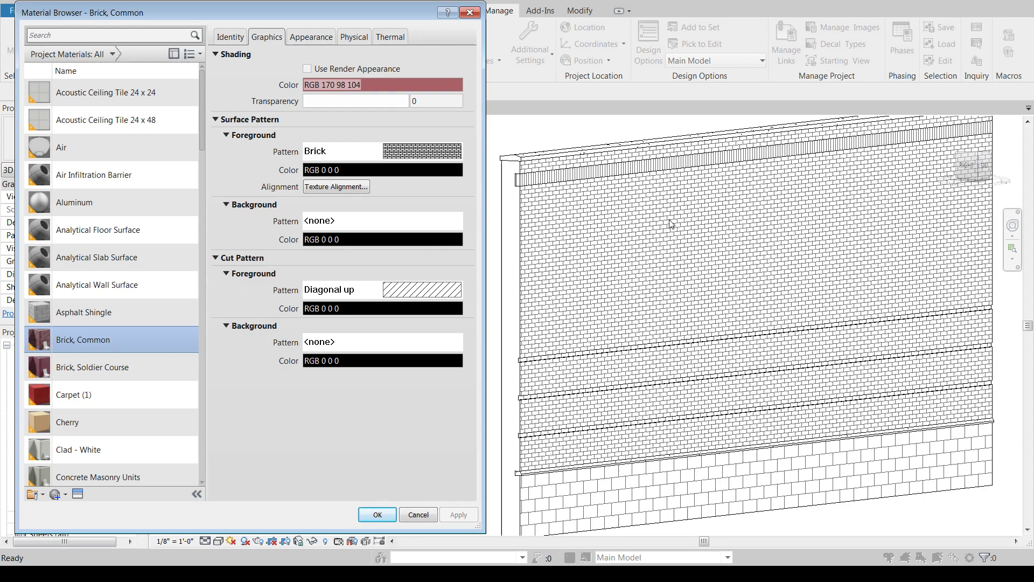
mouse_move(686, 227)
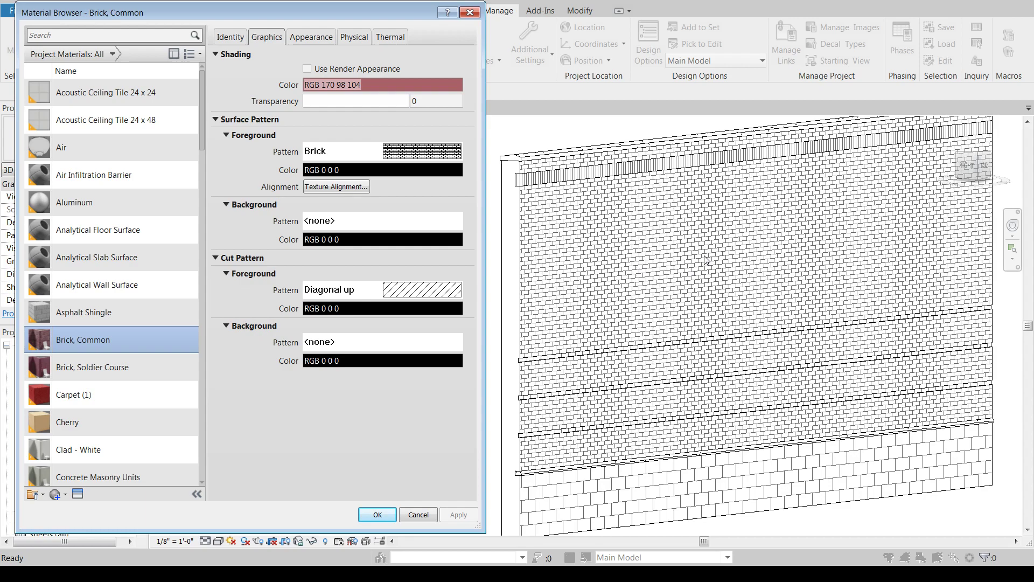
mouse_move(270, 144)
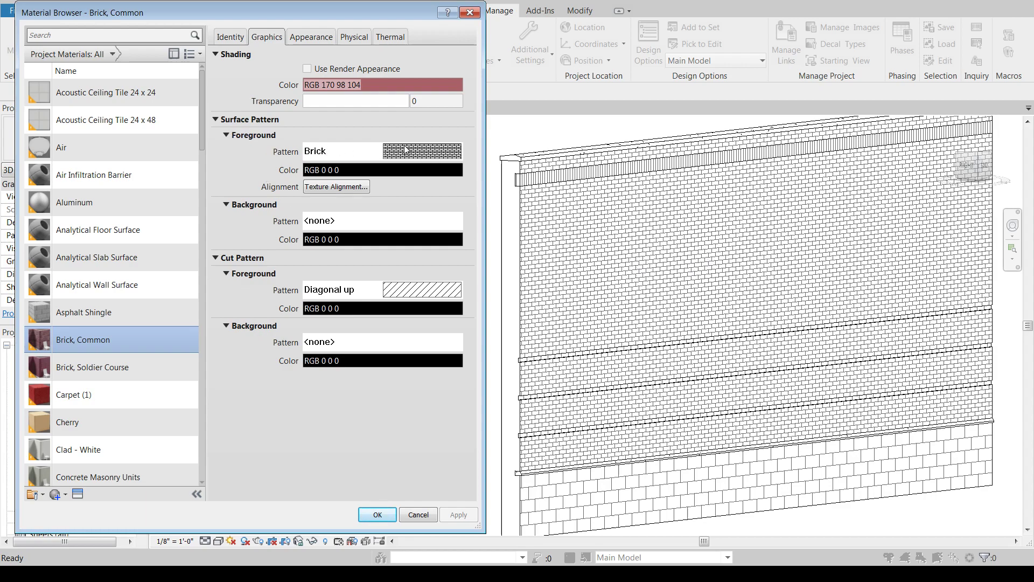
left_click(382, 169)
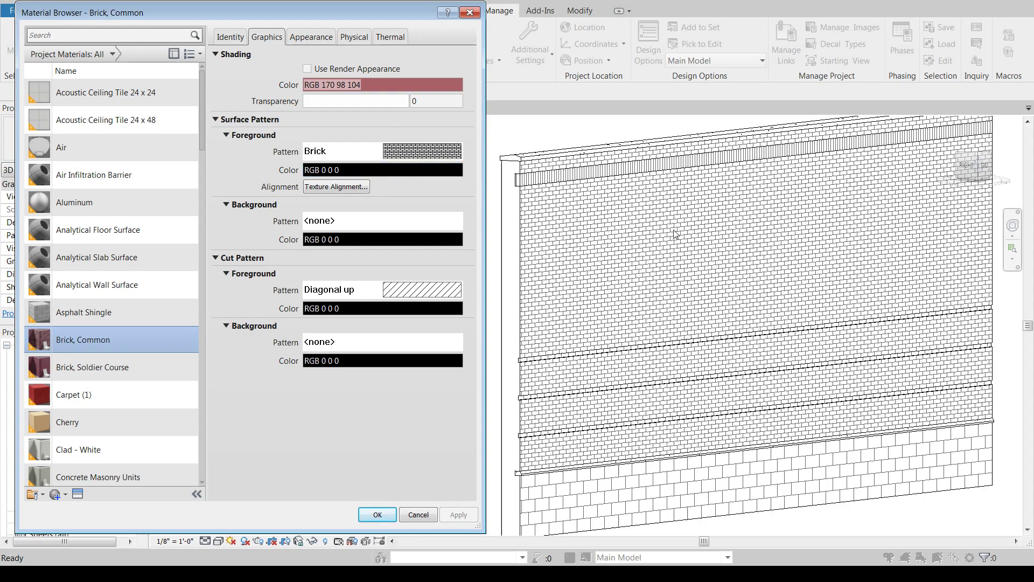
mouse_move(697, 251)
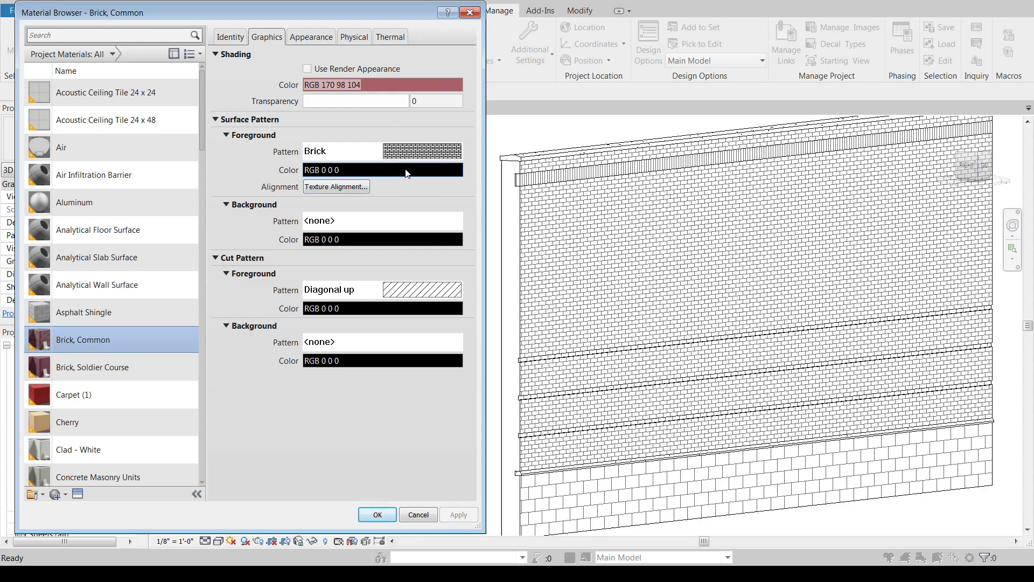
Set the Brick, Common surface pattern colour to a light gray and apply it
left_click(381, 169)
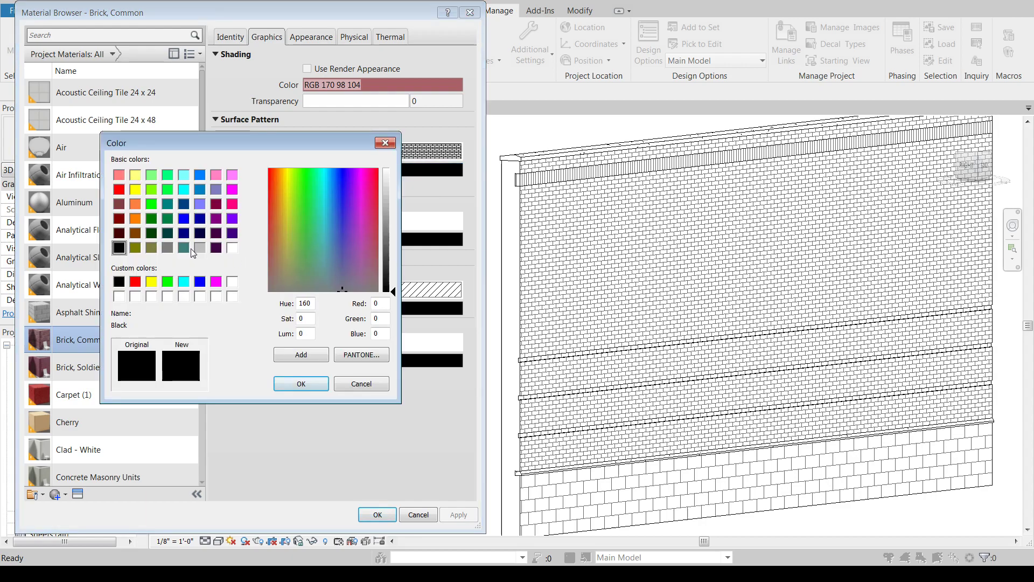
left_click(200, 247)
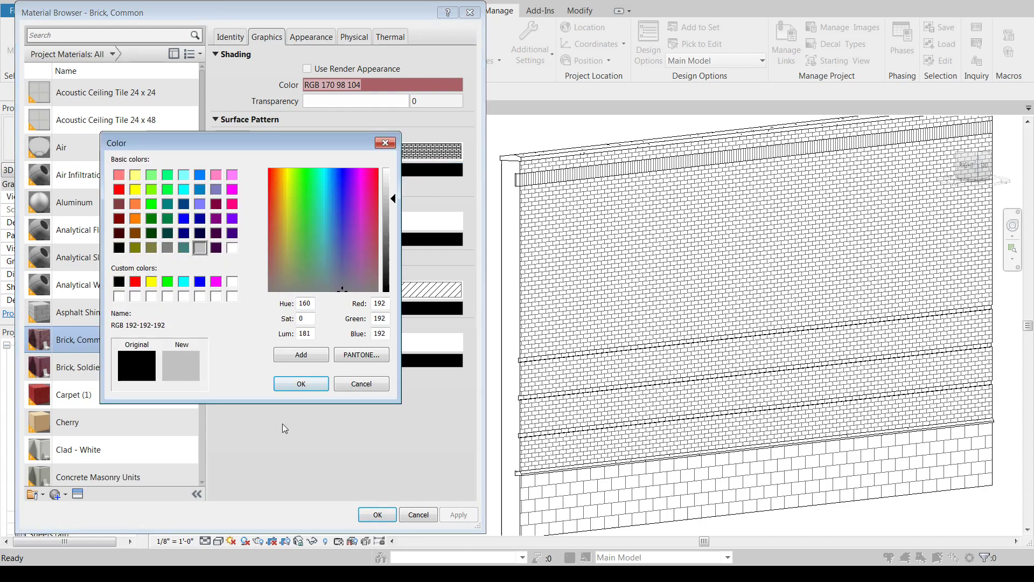
left_click(300, 383)
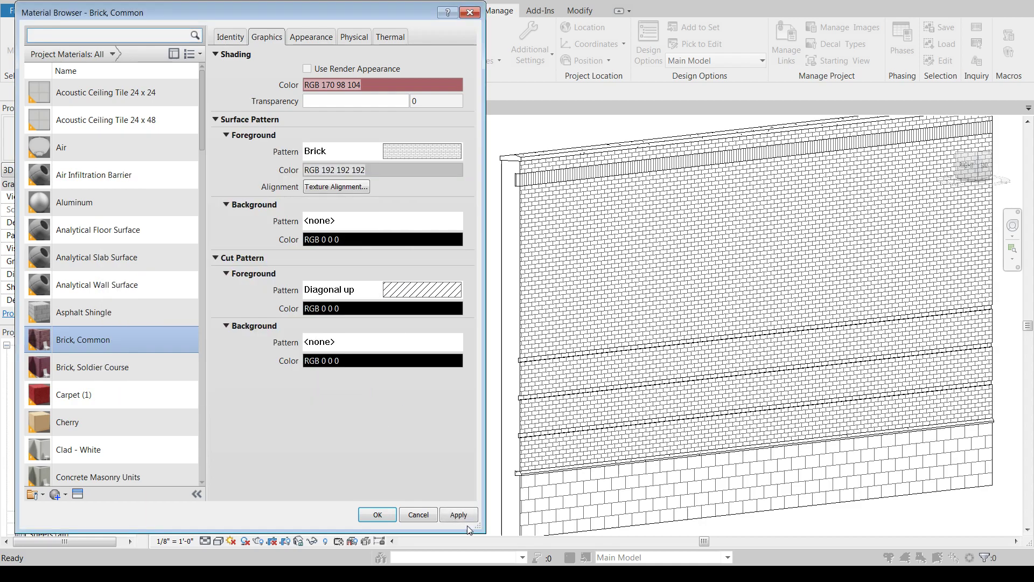
left_click(459, 515)
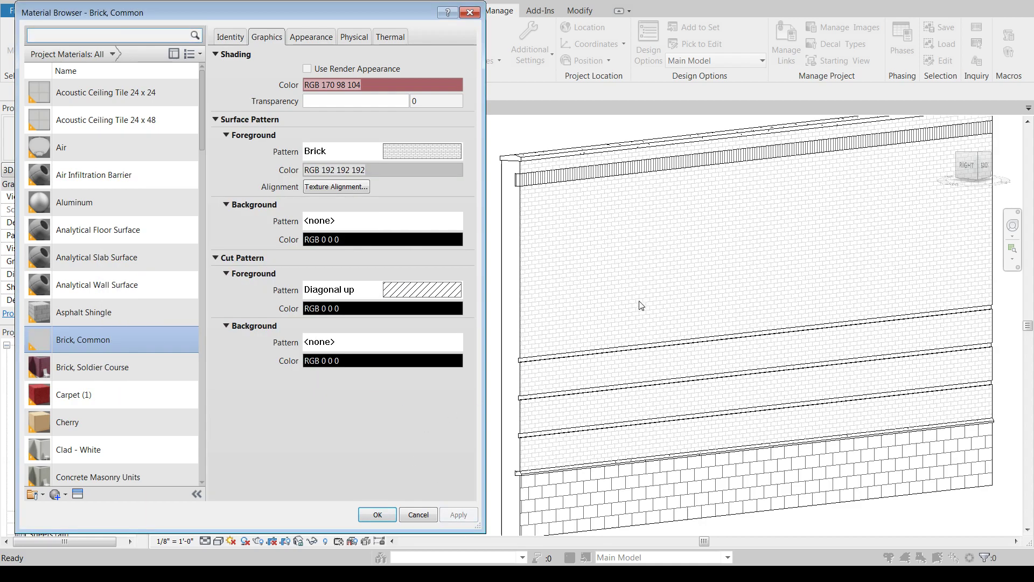
mouse_move(633, 284)
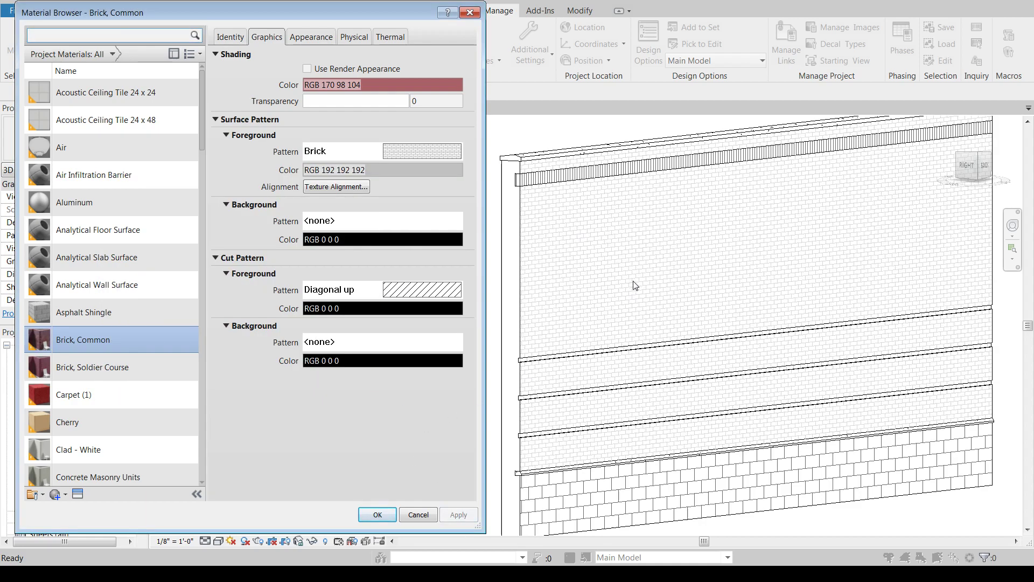
Change the surface pattern colour to medium gray RGB 128 128 128 and apply it to the wall
left_click(383, 170)
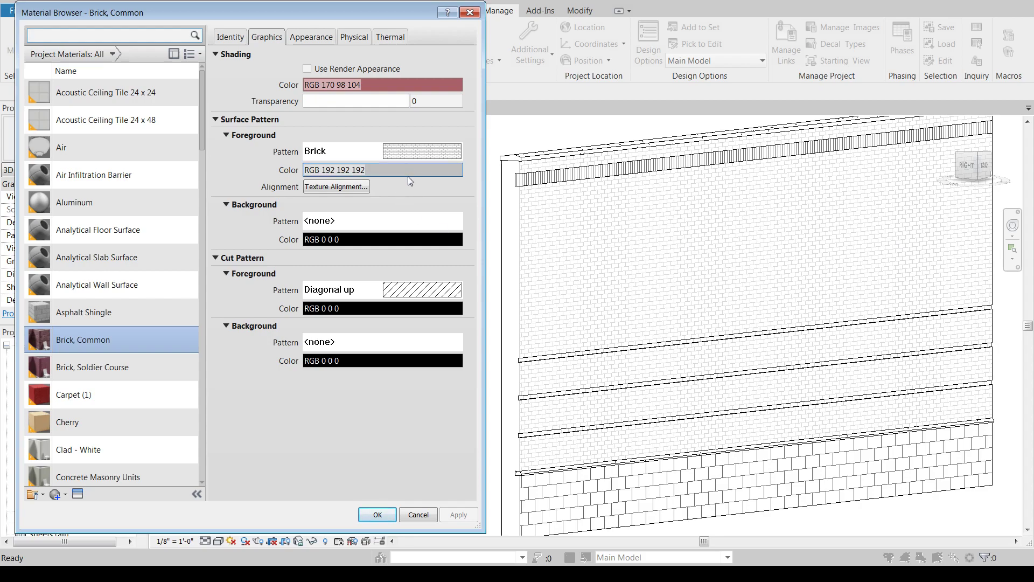
left_click(382, 169)
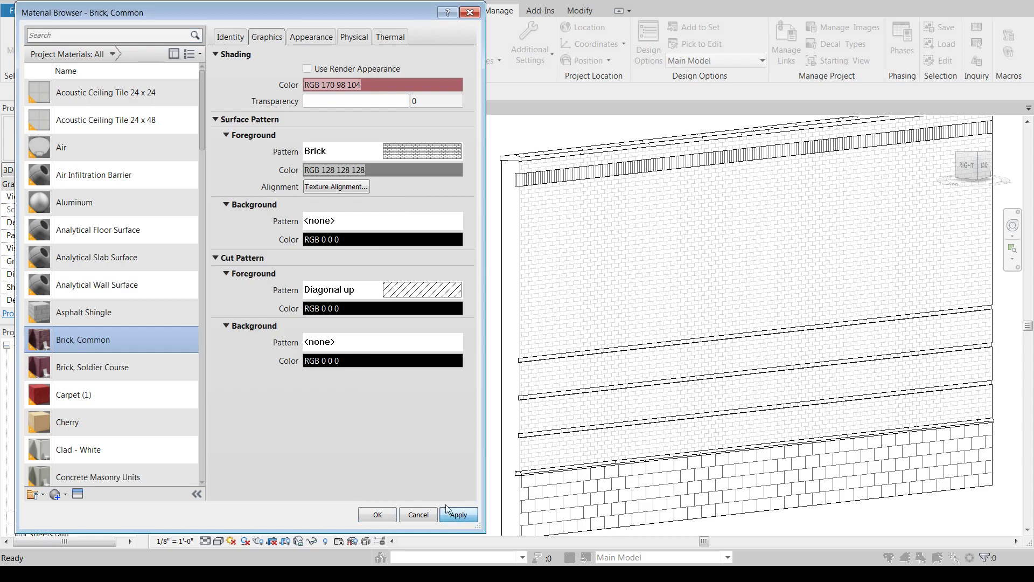
left_click(458, 514)
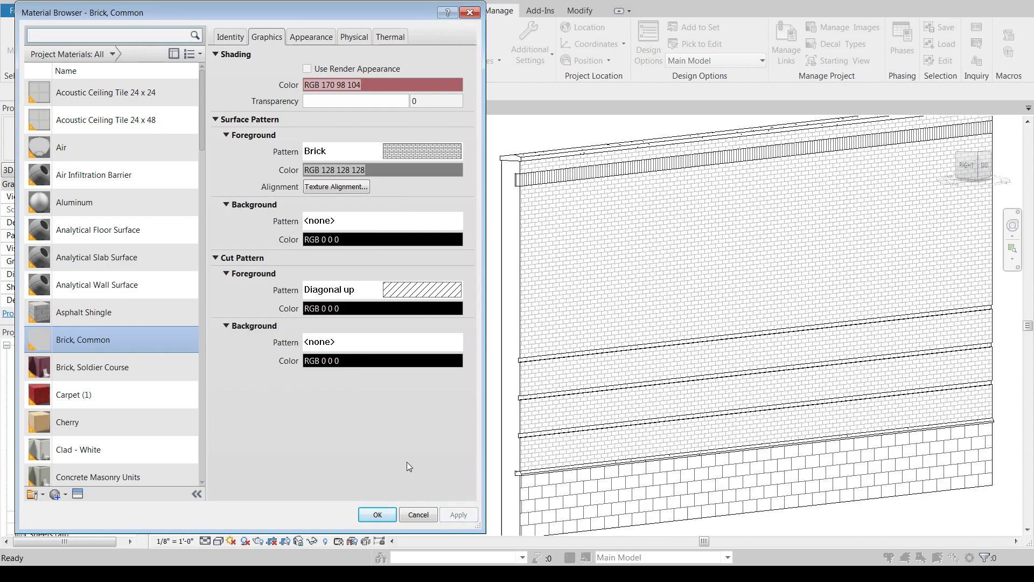
mouse_move(630, 249)
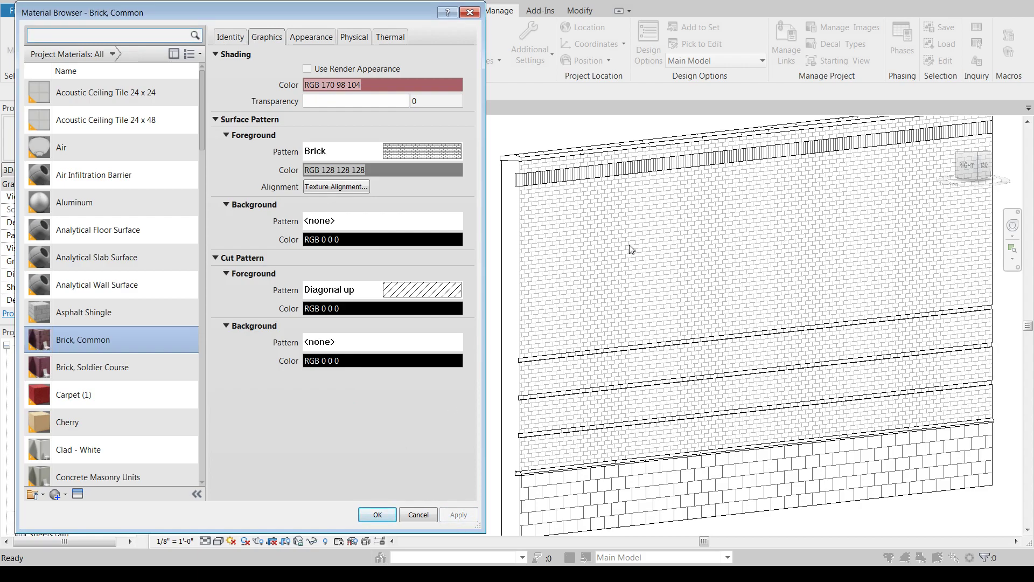
mouse_move(602, 181)
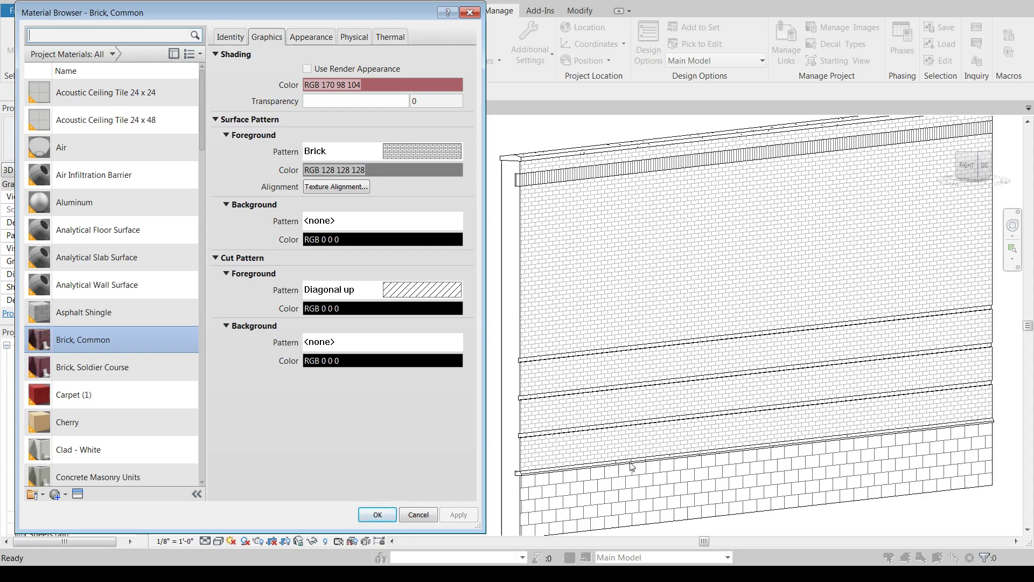
mouse_move(560, 180)
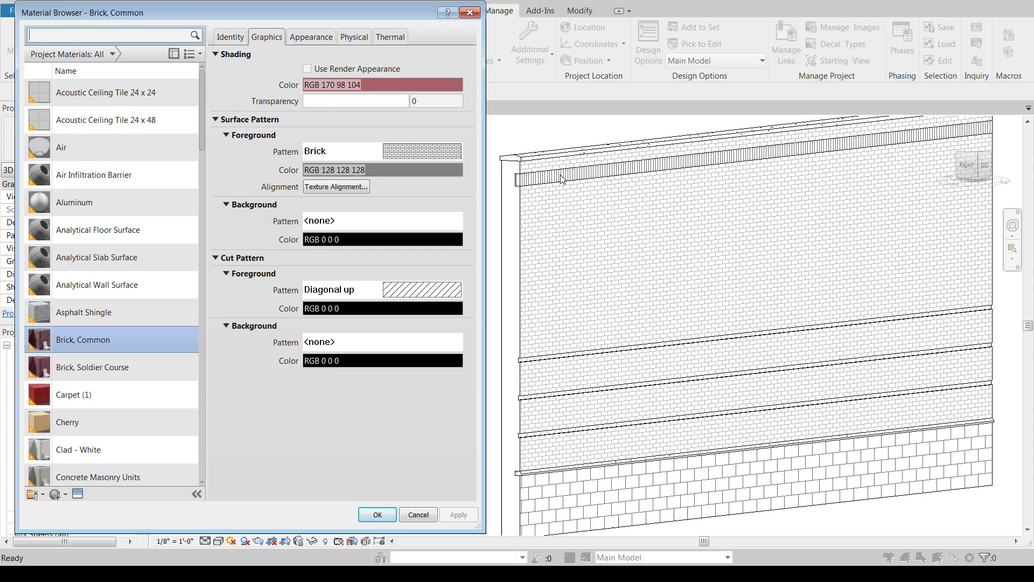
mouse_move(730, 292)
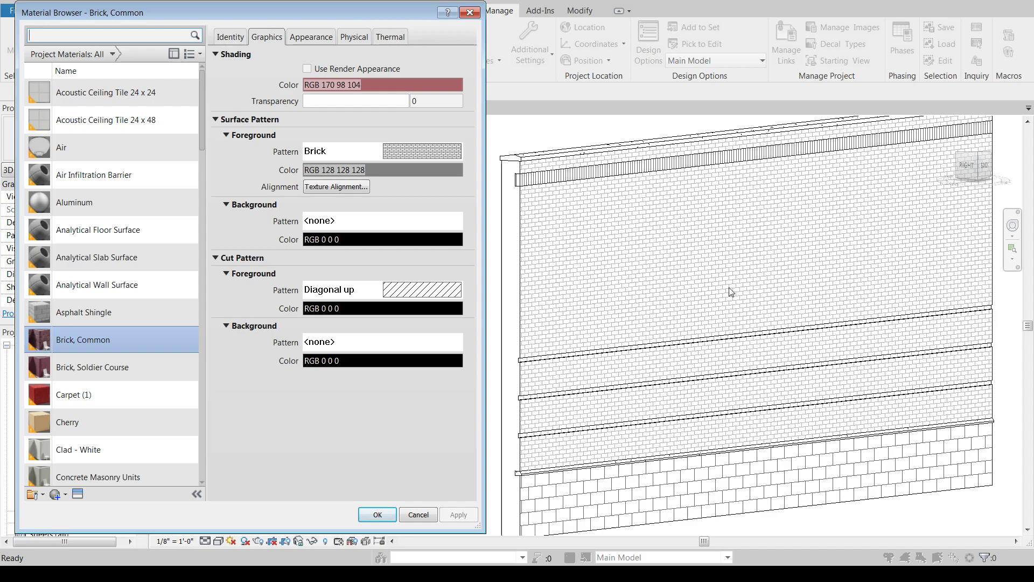
mouse_move(654, 169)
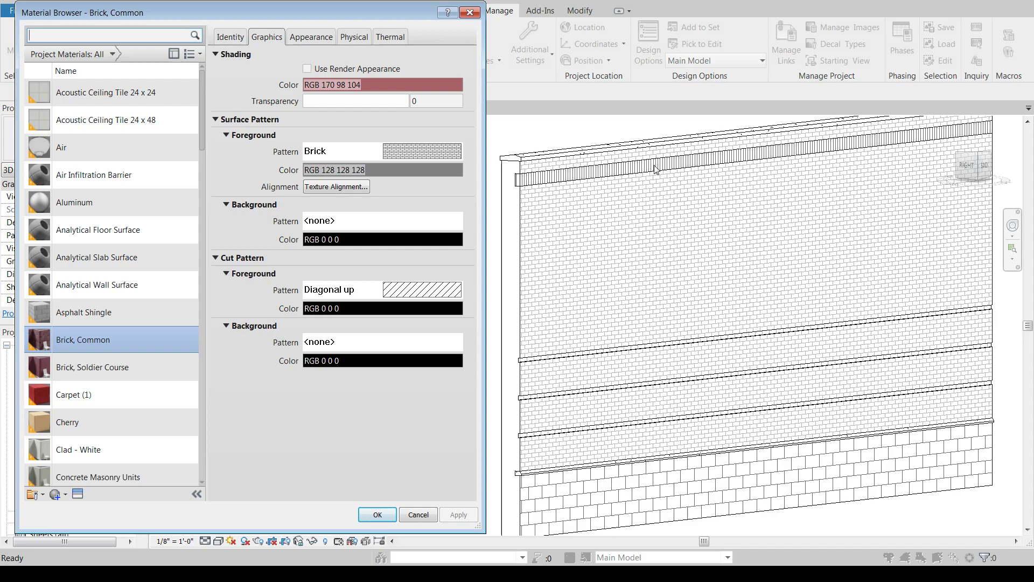
mouse_move(665, 231)
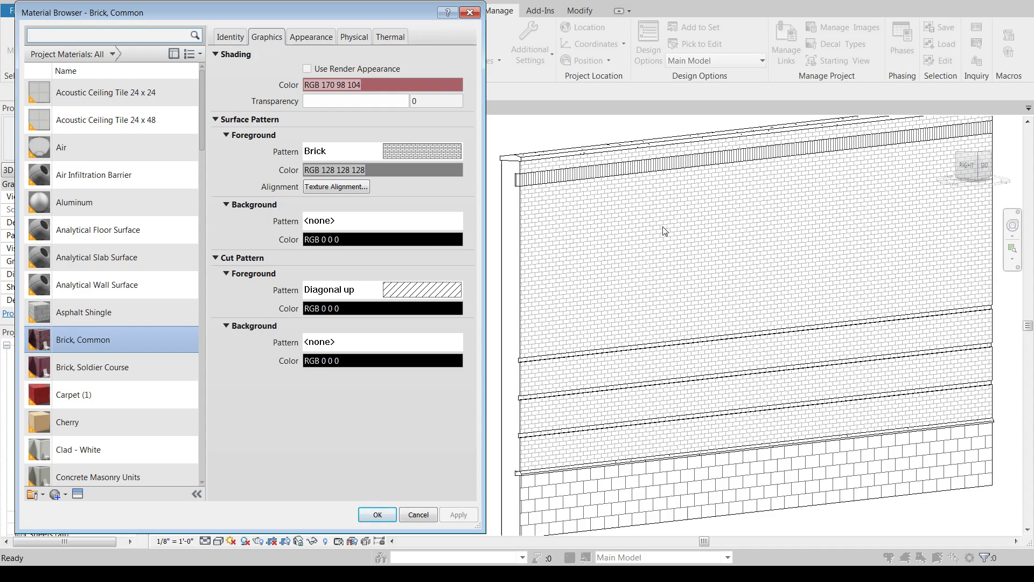
left_click(381, 169)
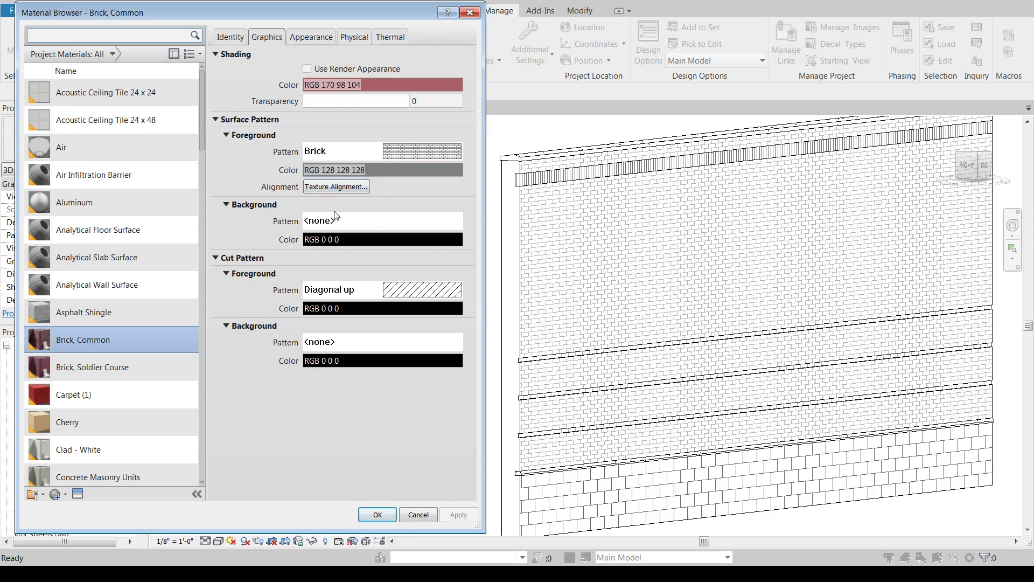
Nudge the brick render texture up and down in the alignment preview, then cancel without changes
left_click(336, 186)
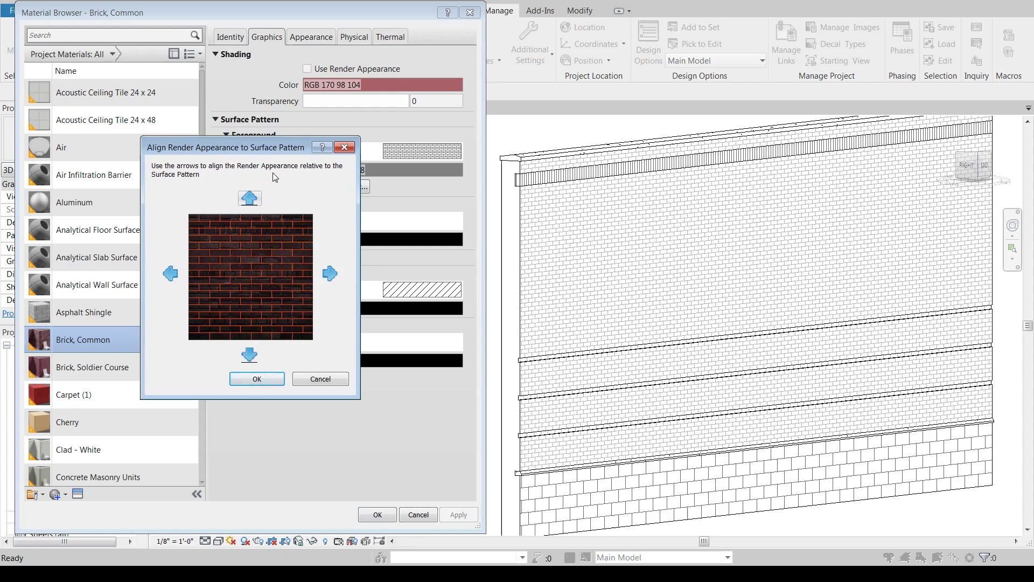
mouse_move(220, 189)
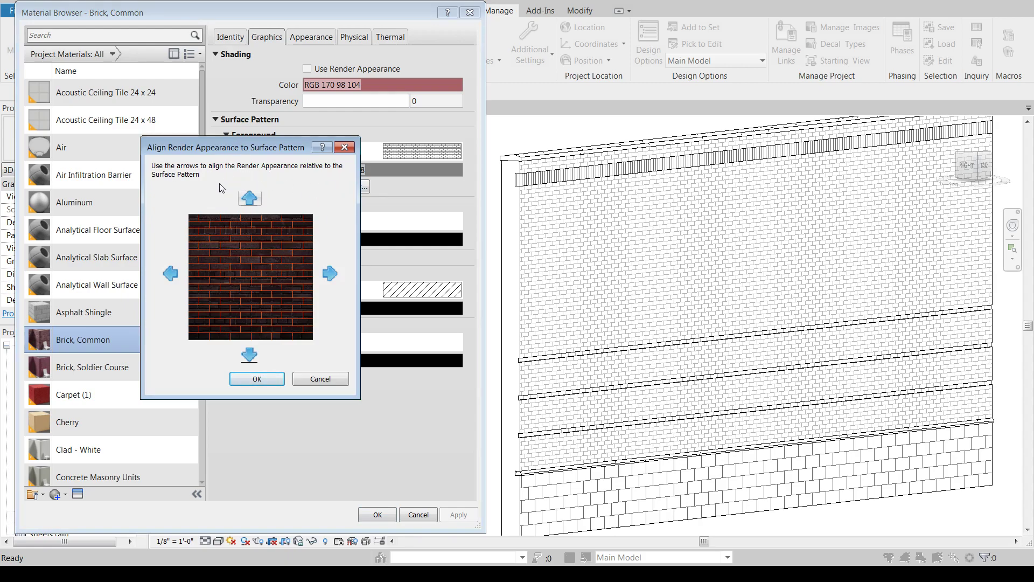
mouse_move(266, 312)
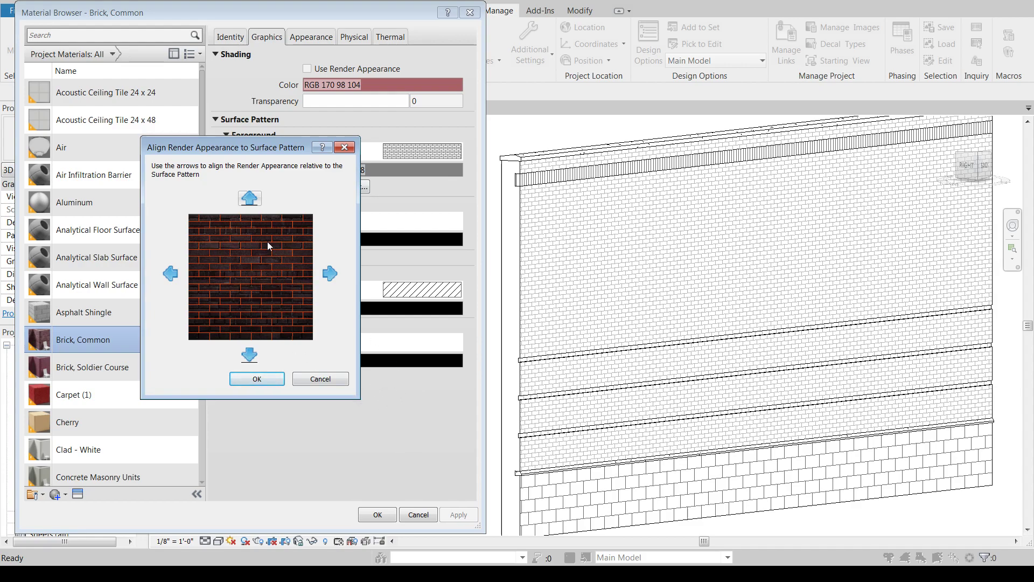
mouse_move(241, 259)
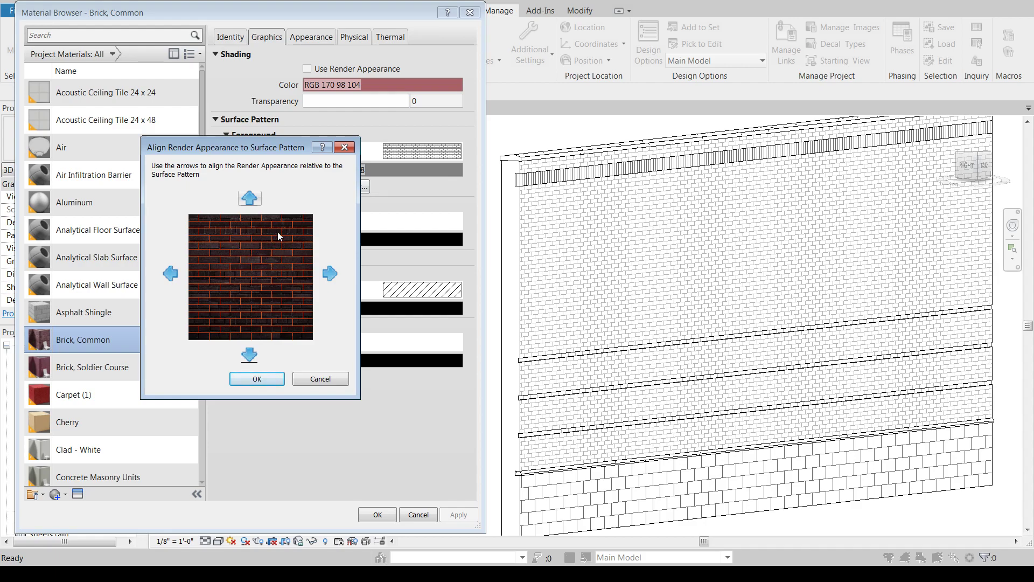
left_click(249, 198)
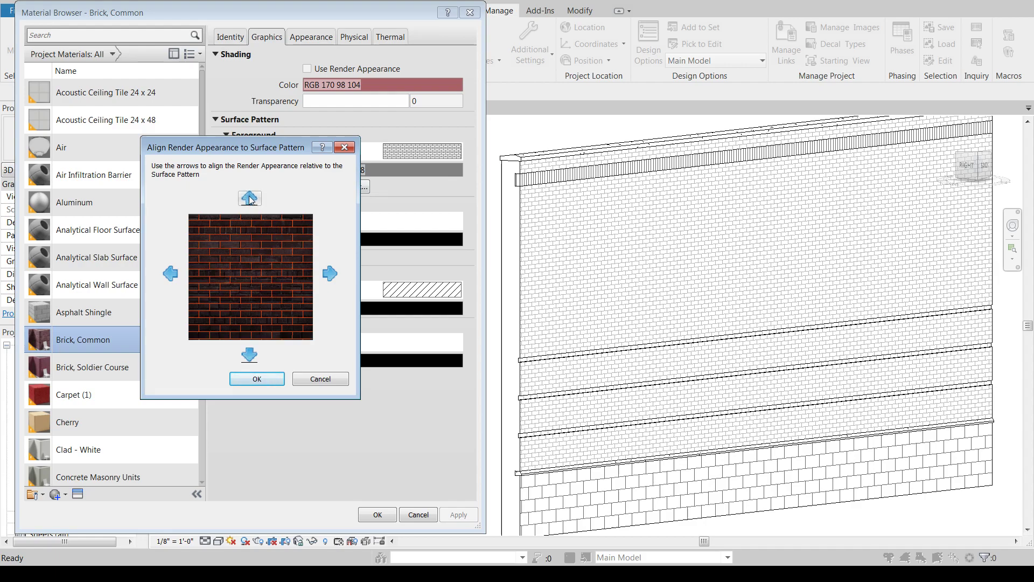
left_click(249, 354)
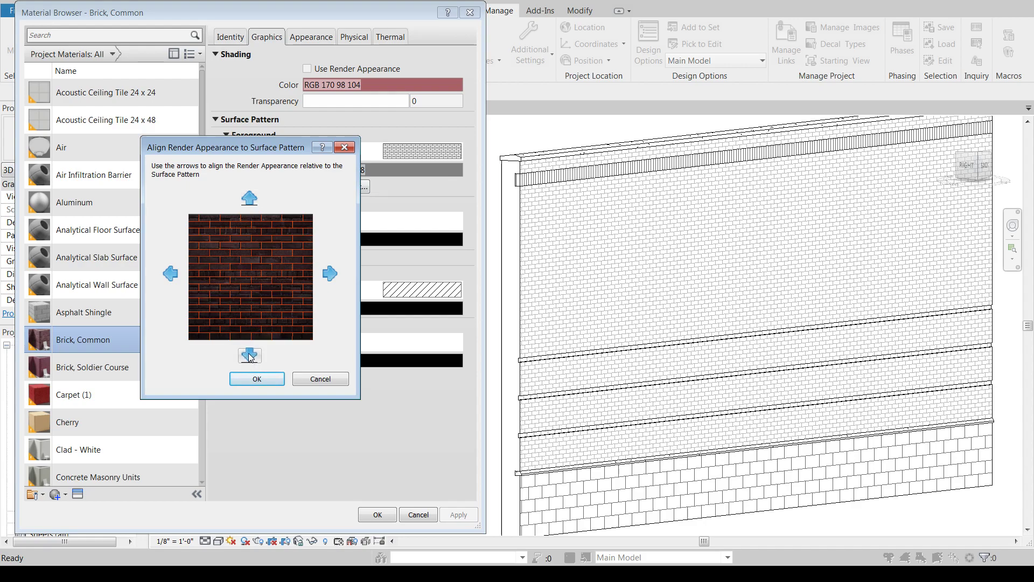
left_click(248, 354)
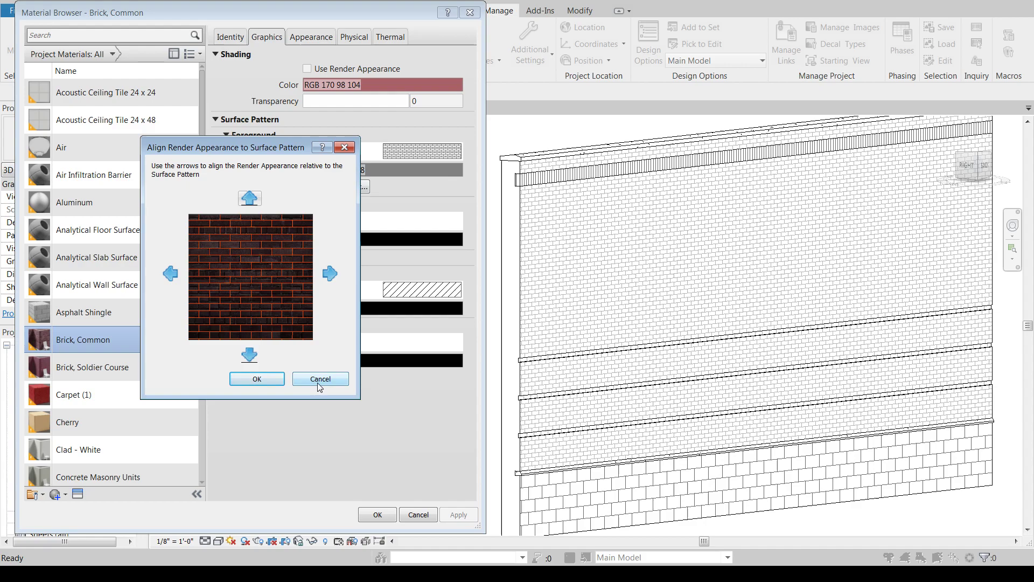
left_click(320, 378)
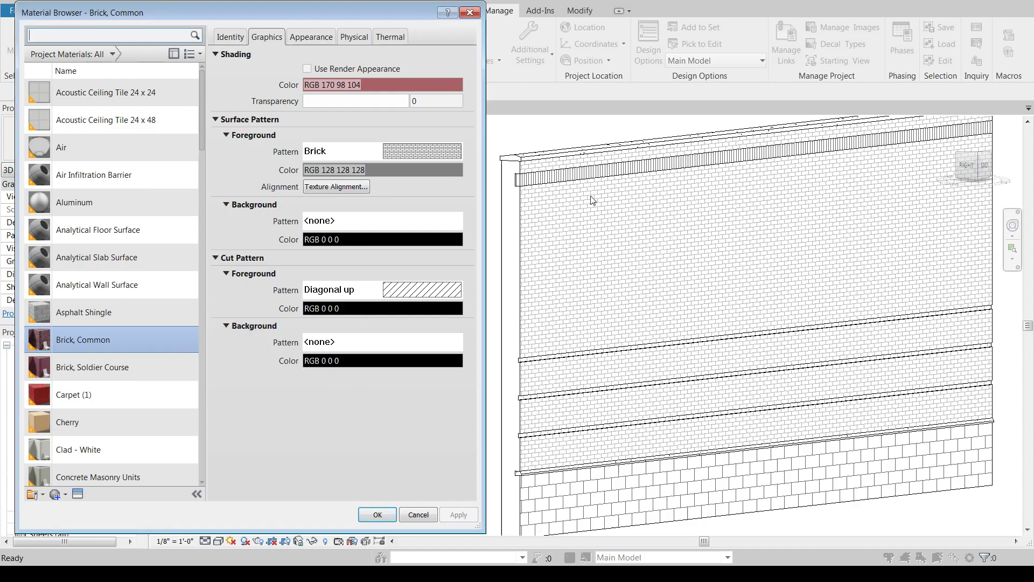
mouse_move(754, 255)
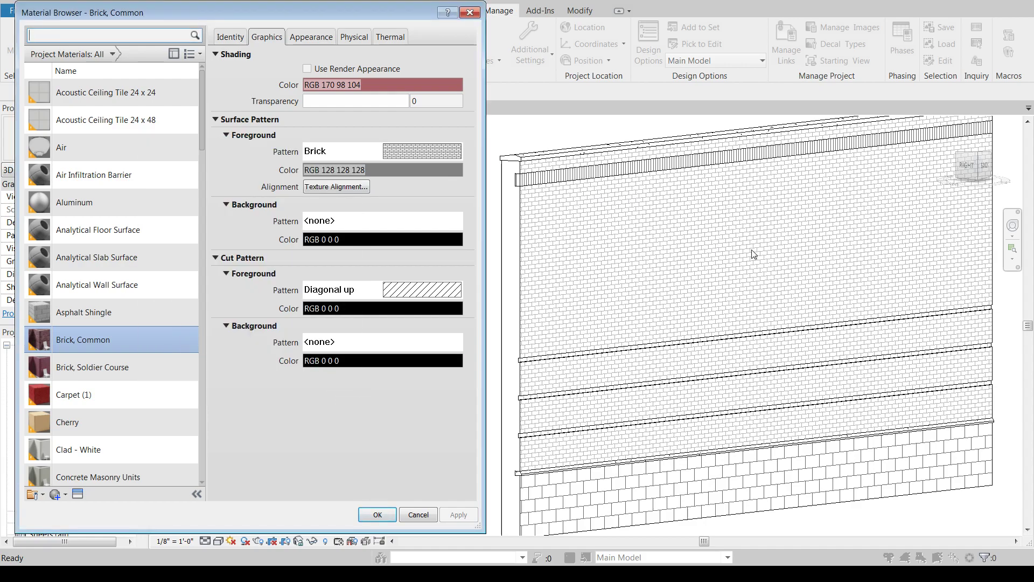
mouse_move(579, 252)
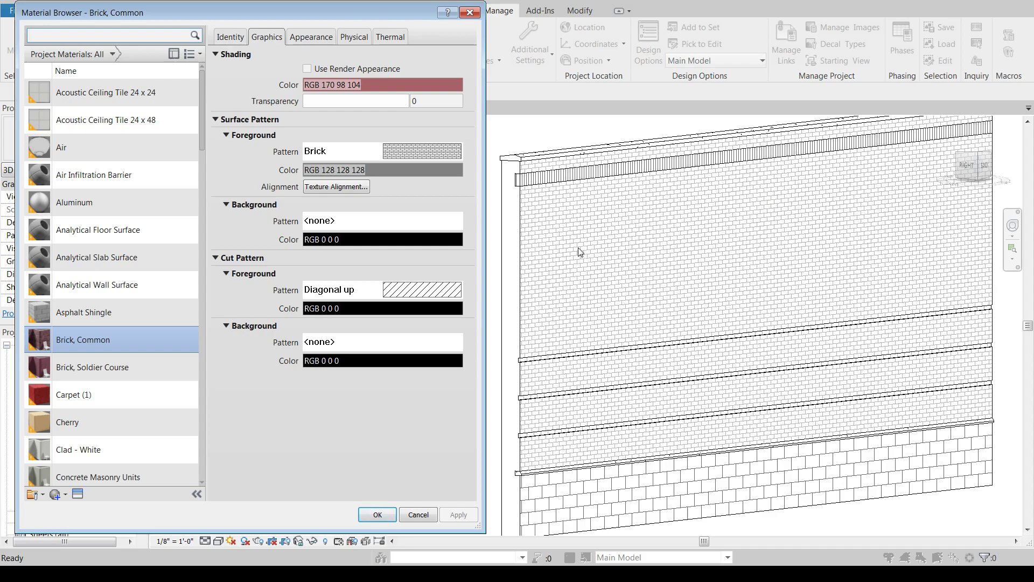
mouse_move(268, 212)
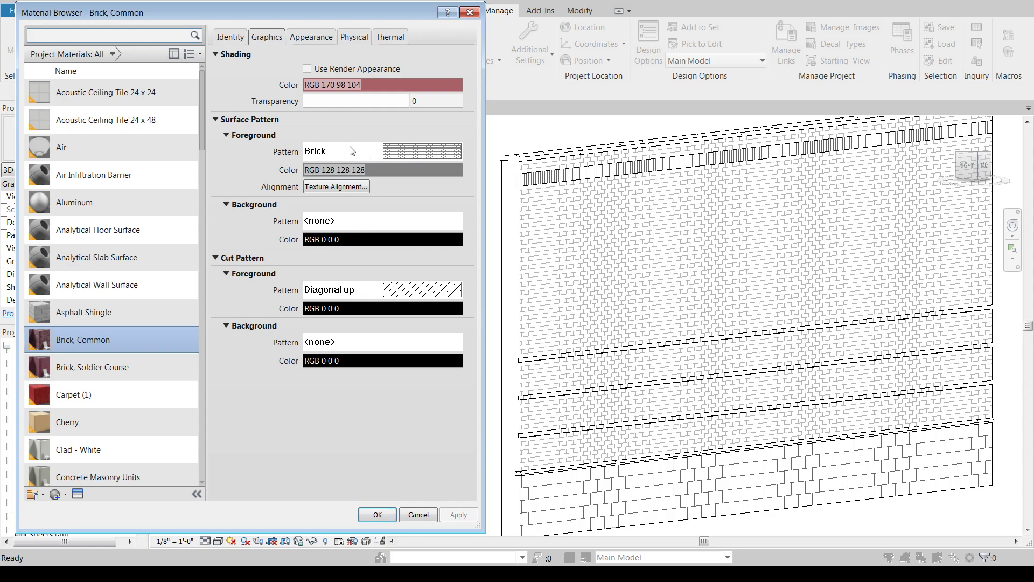
mouse_move(773, 210)
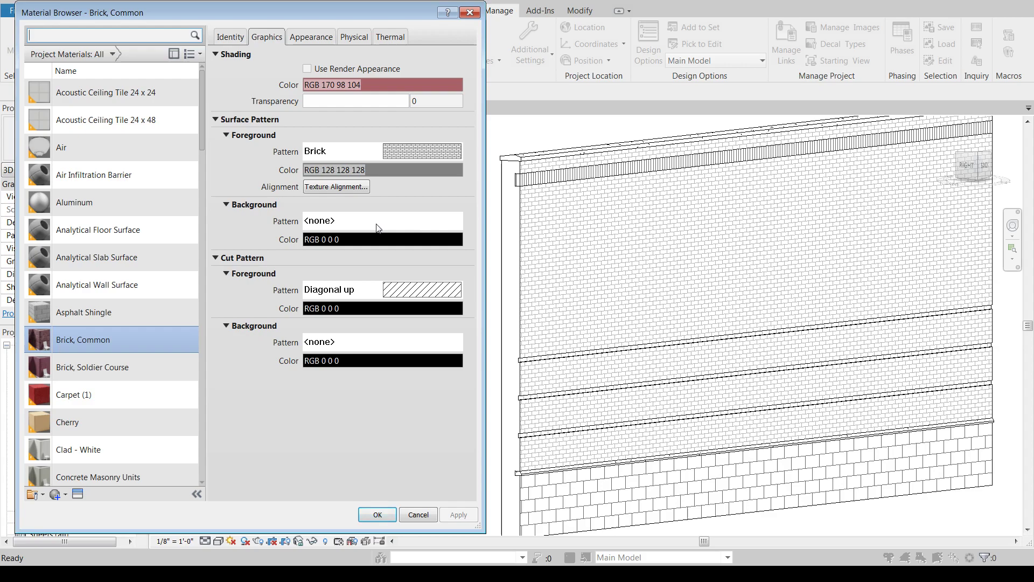
Show the surface Fill Patterns list, moved aside, switched to Model patterns with Brick highlighted
left_click(443, 151)
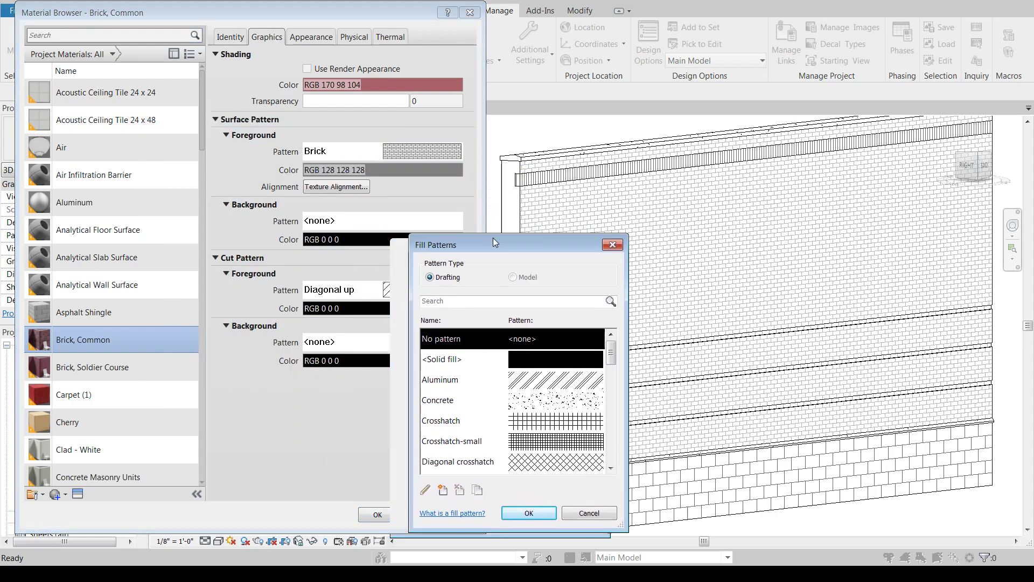
left_click_drag(494, 244, 615, 91)
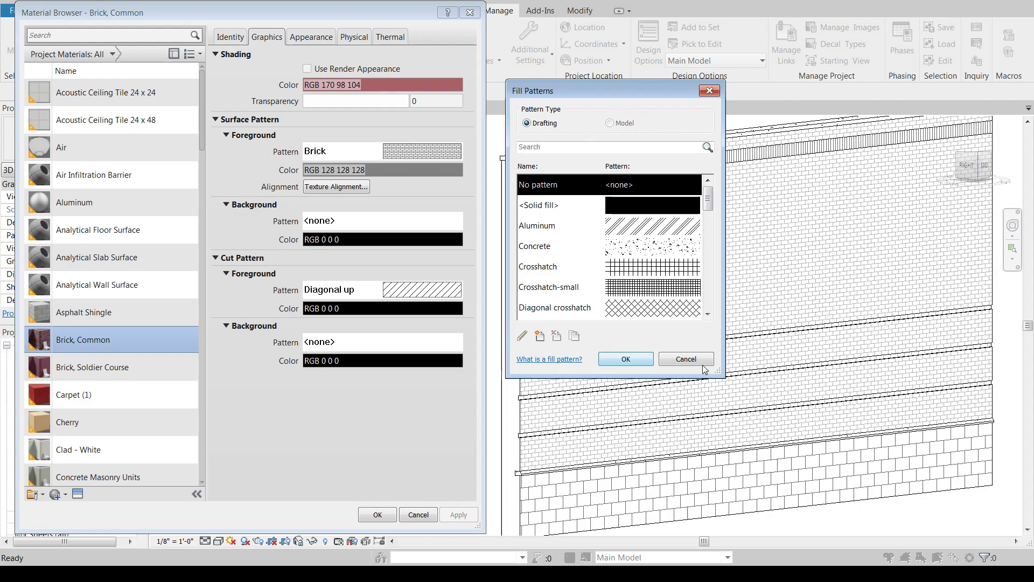
left_click(610, 122)
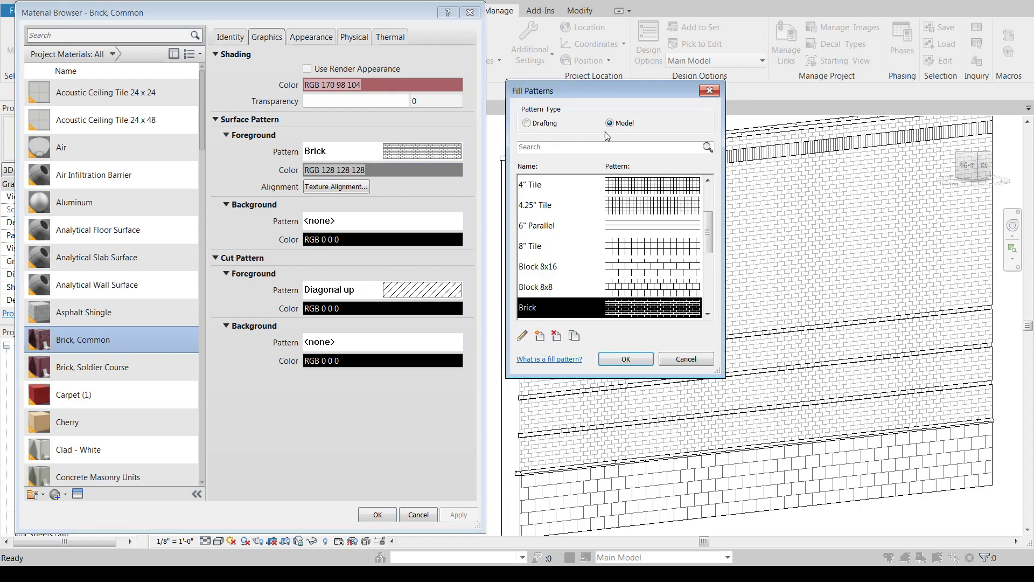
left_click(610, 123)
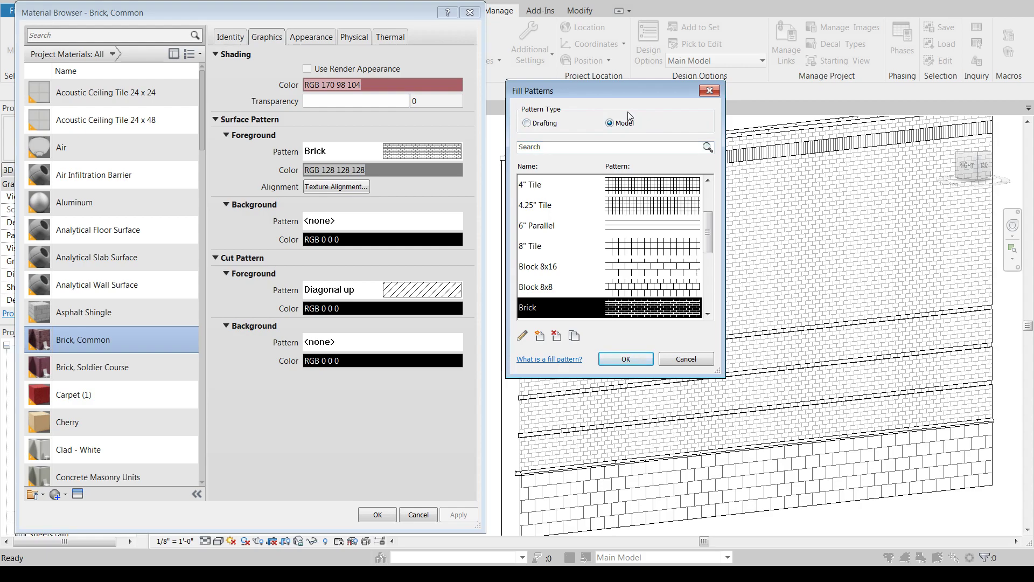
mouse_move(528, 123)
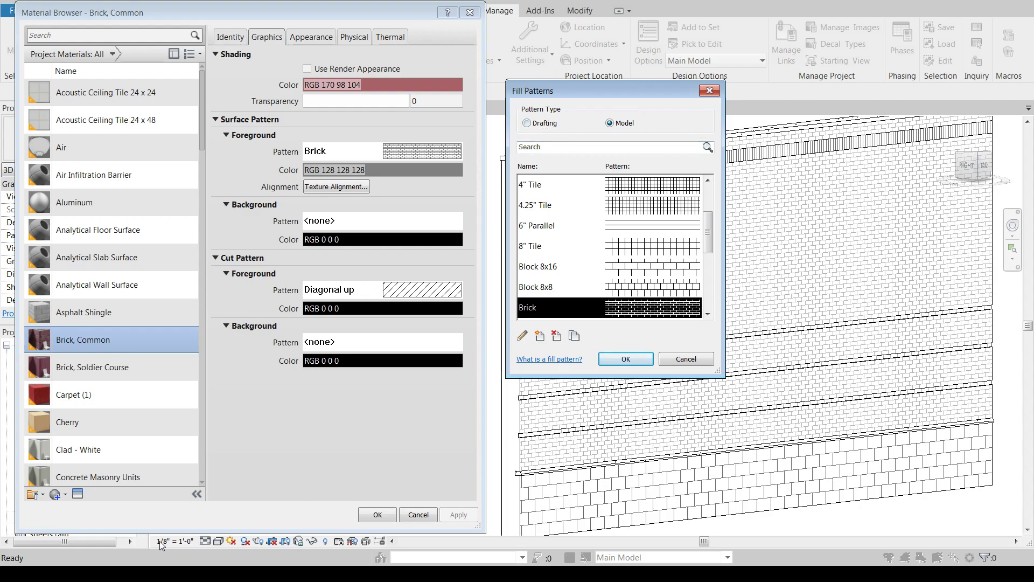
mouse_move(671, 120)
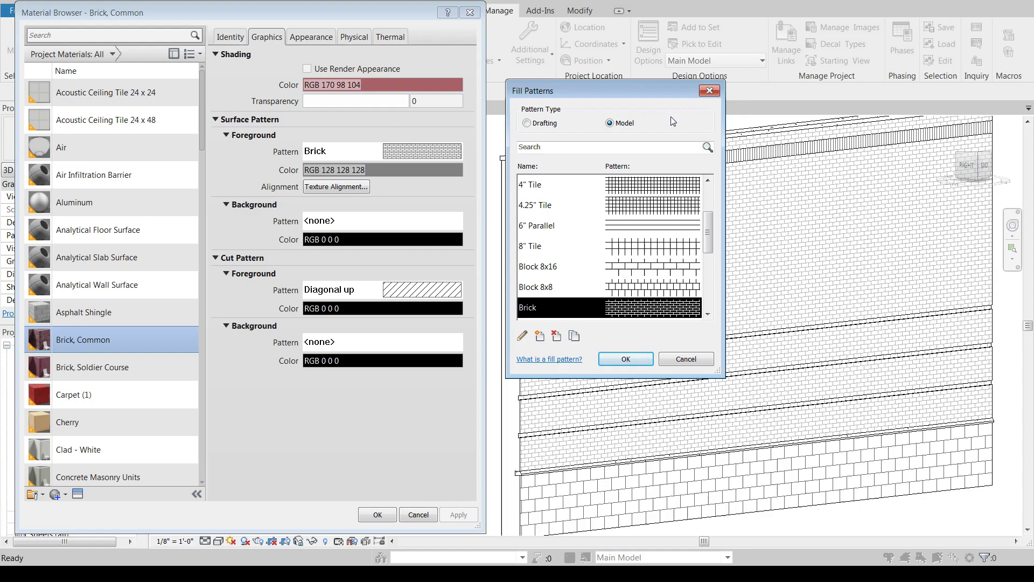
mouse_move(779, 234)
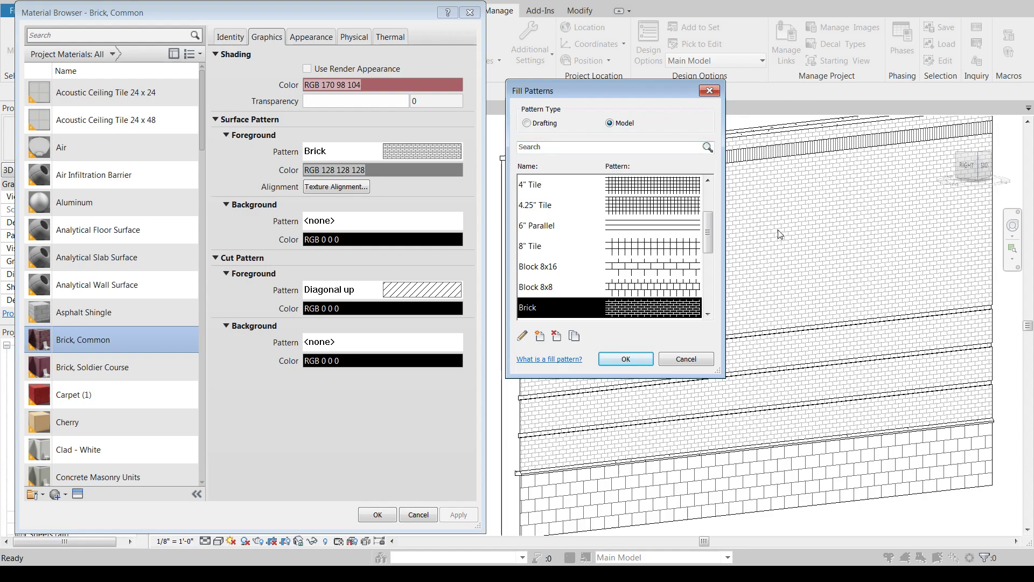
mouse_move(698, 268)
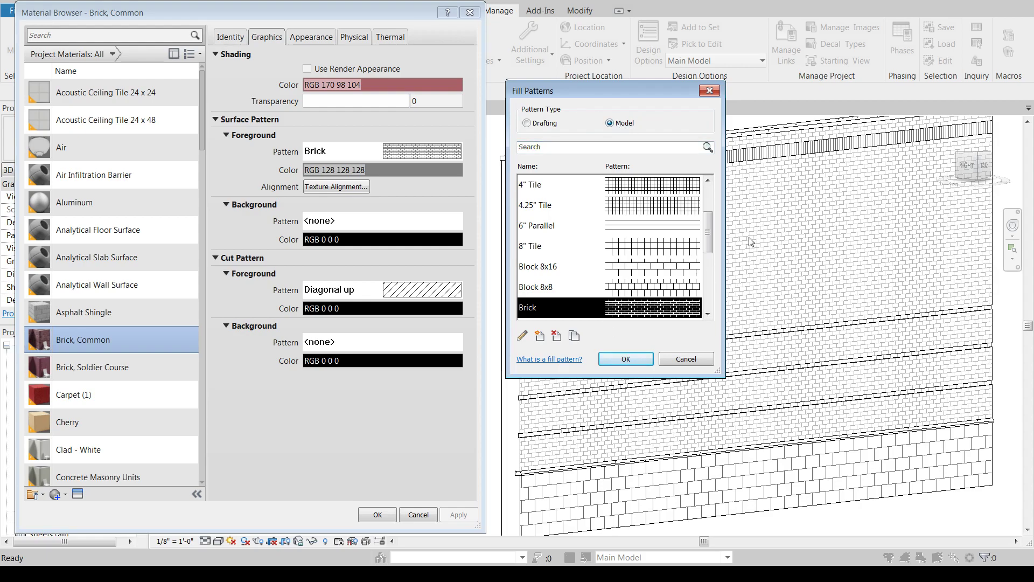
mouse_move(749, 237)
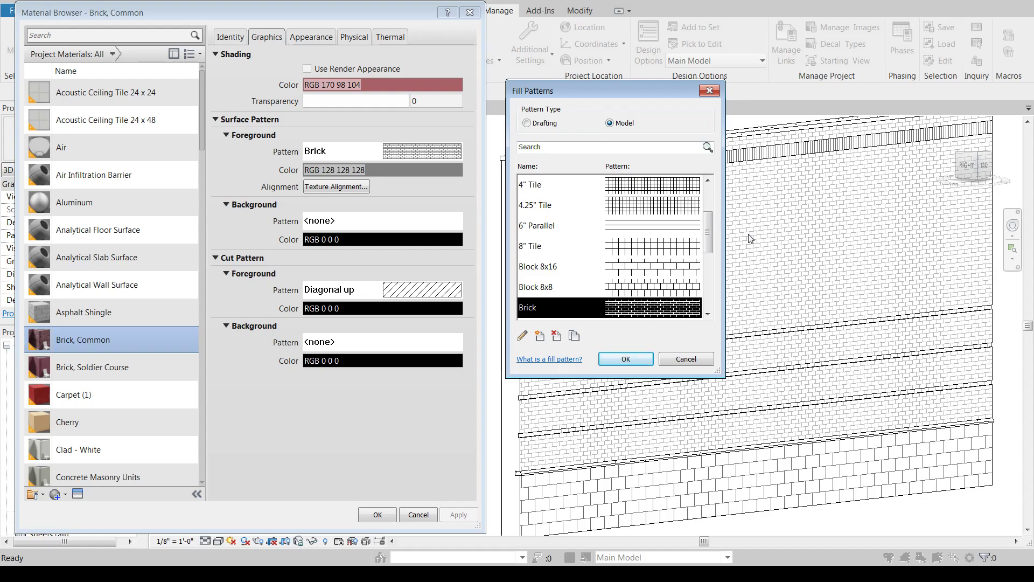
mouse_move(170, 533)
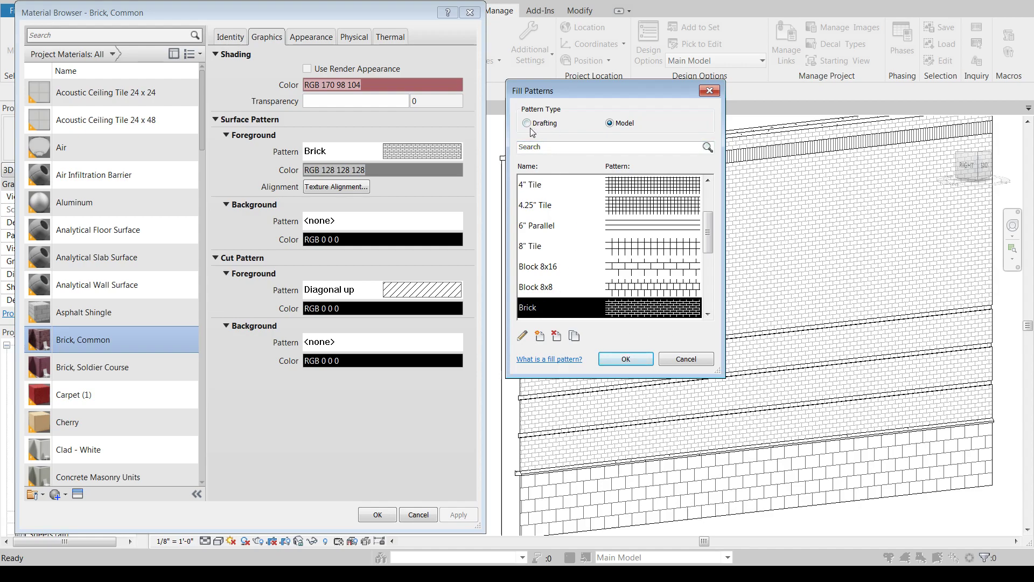
mouse_move(812, 252)
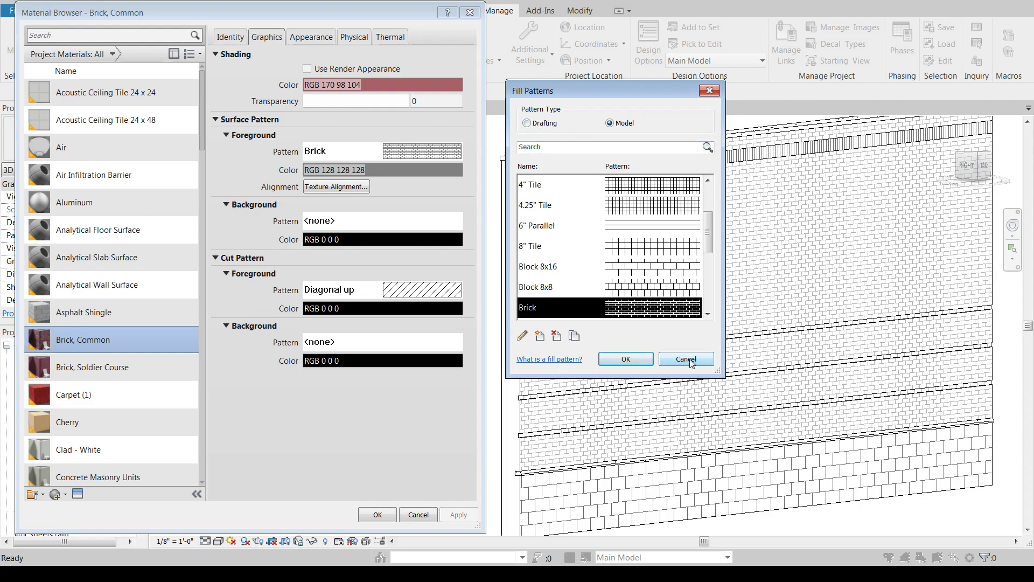
Set the Brick, Common surface foreground pattern to the Diagonal down drafting pattern
left_click(528, 122)
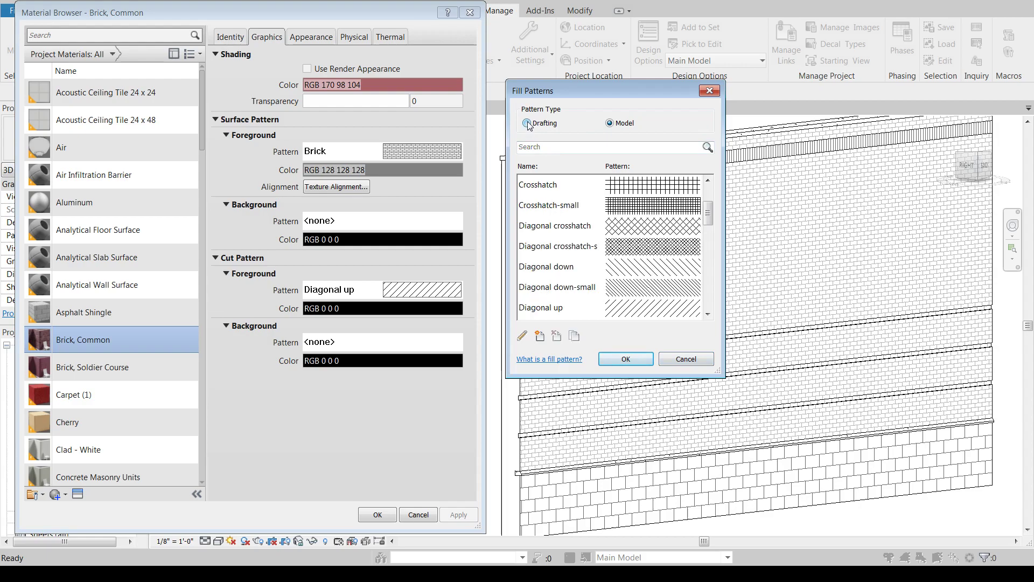
left_click(528, 122)
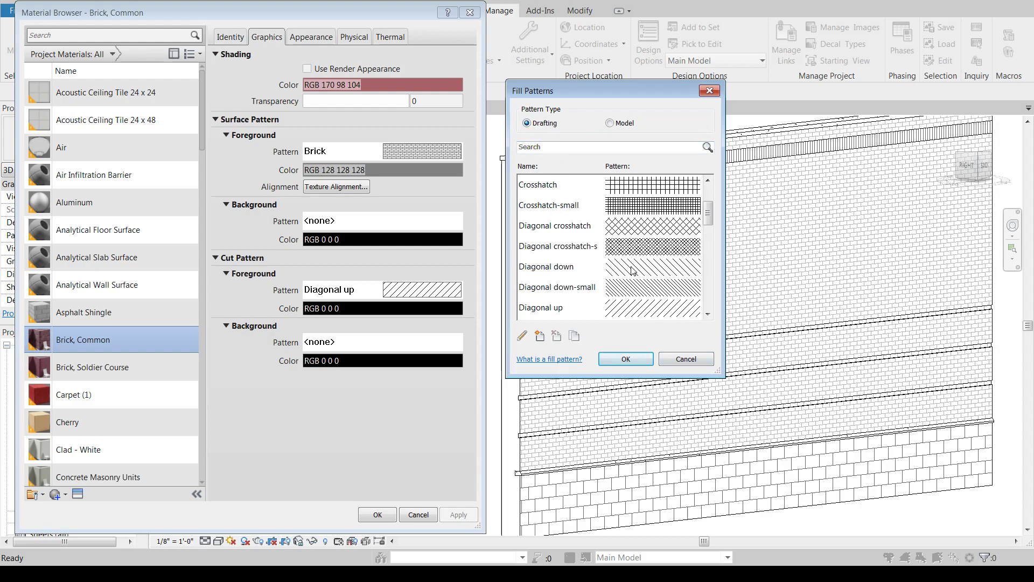
left_click(545, 266)
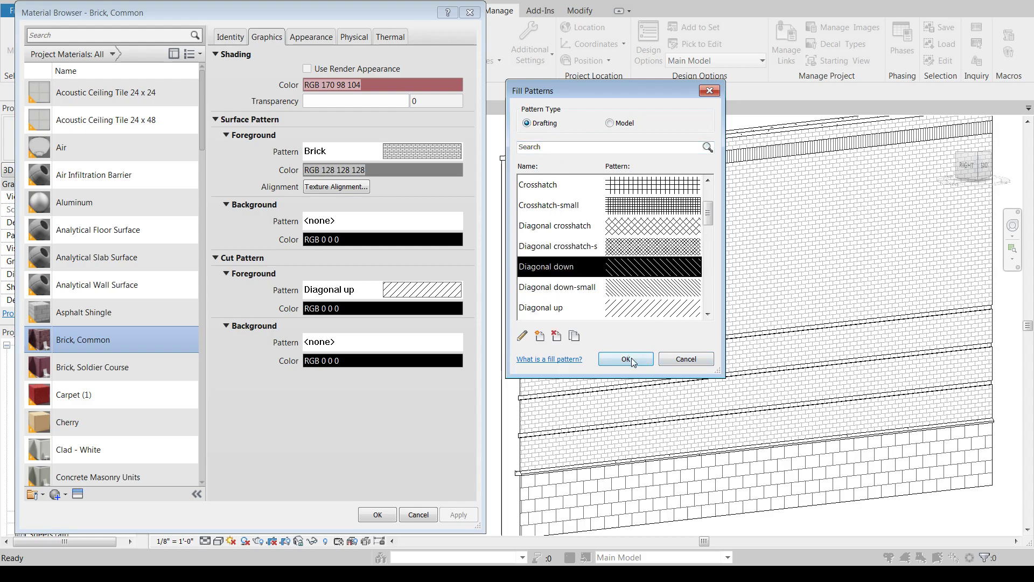
left_click(625, 358)
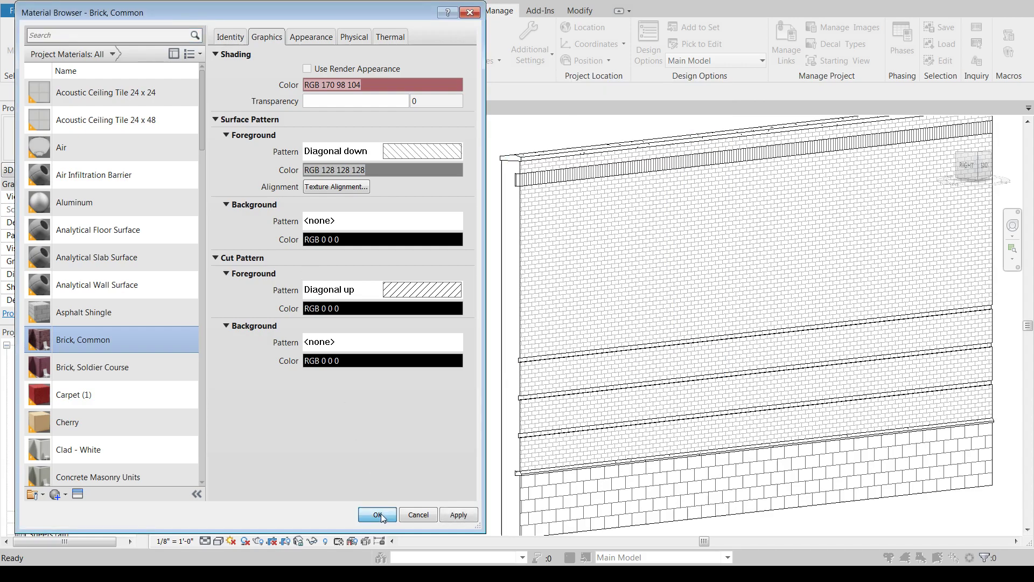
left_click(377, 514)
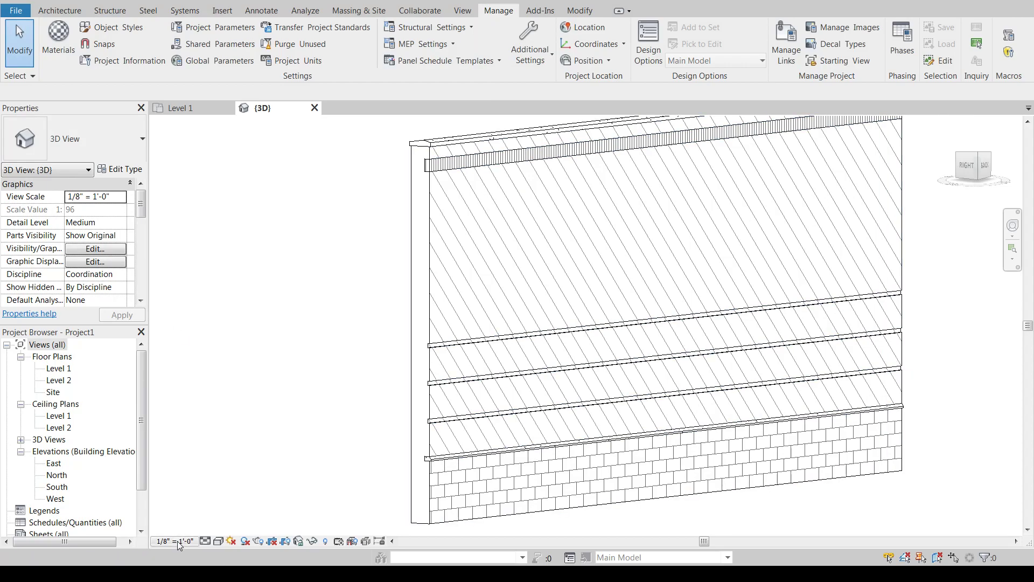
left_click(176, 541)
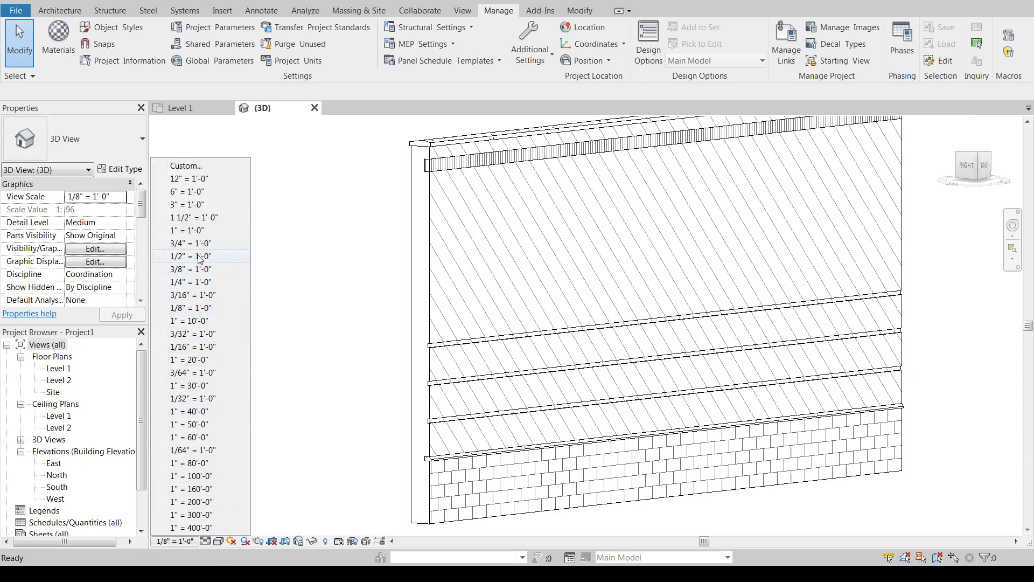
left_click(190, 257)
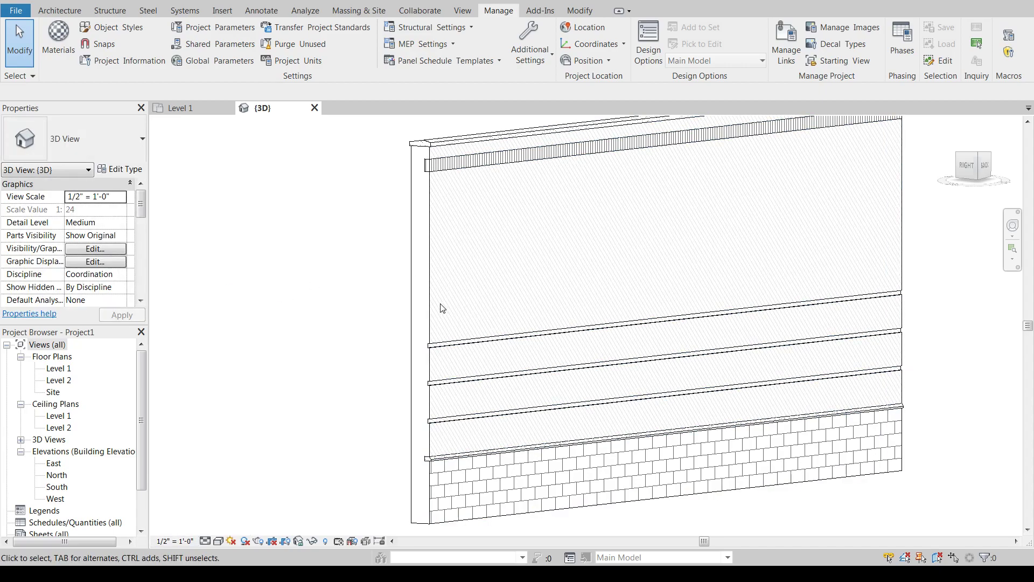
mouse_move(860, 165)
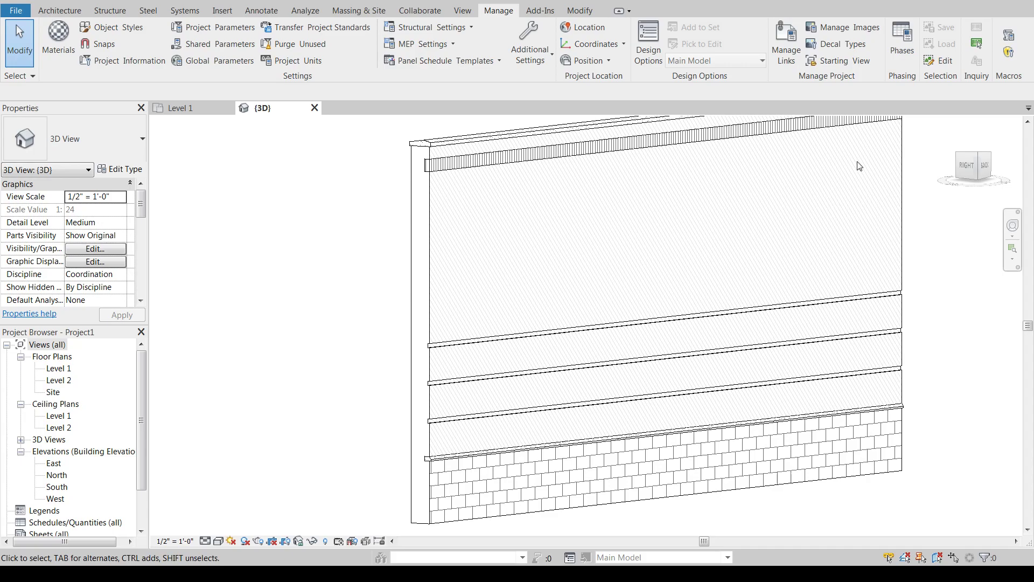
mouse_move(459, 274)
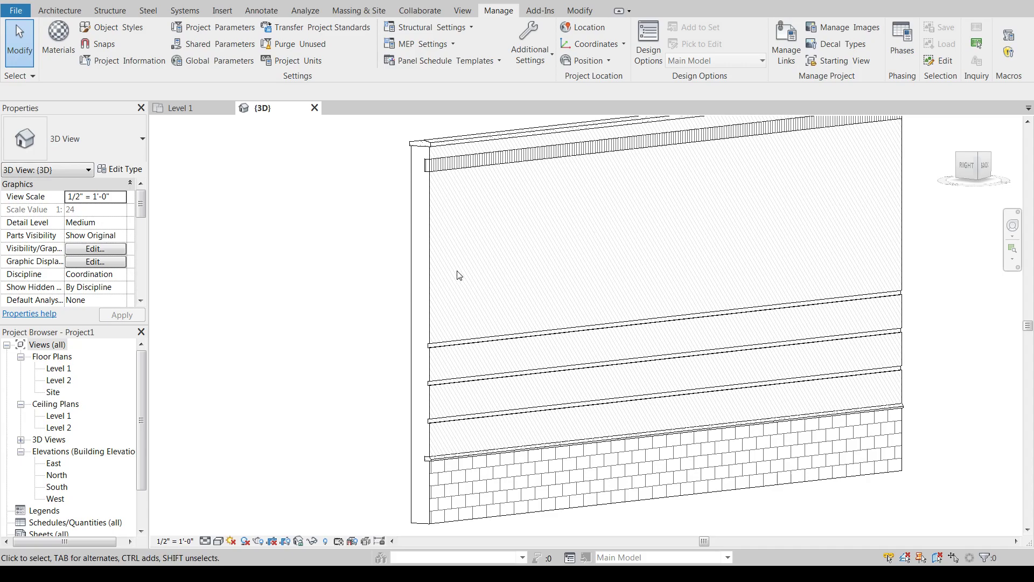
mouse_move(198, 518)
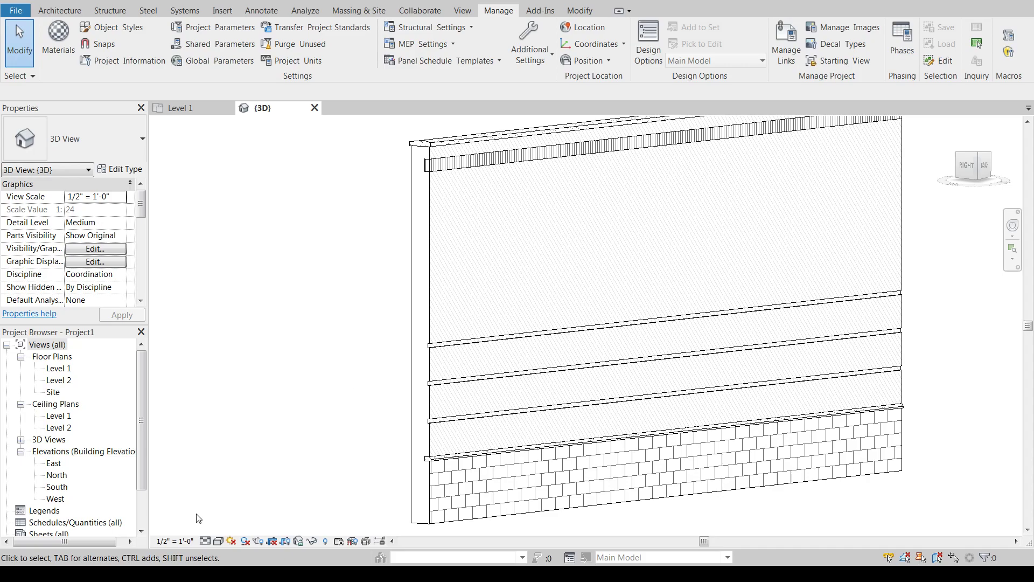
left_click(176, 540)
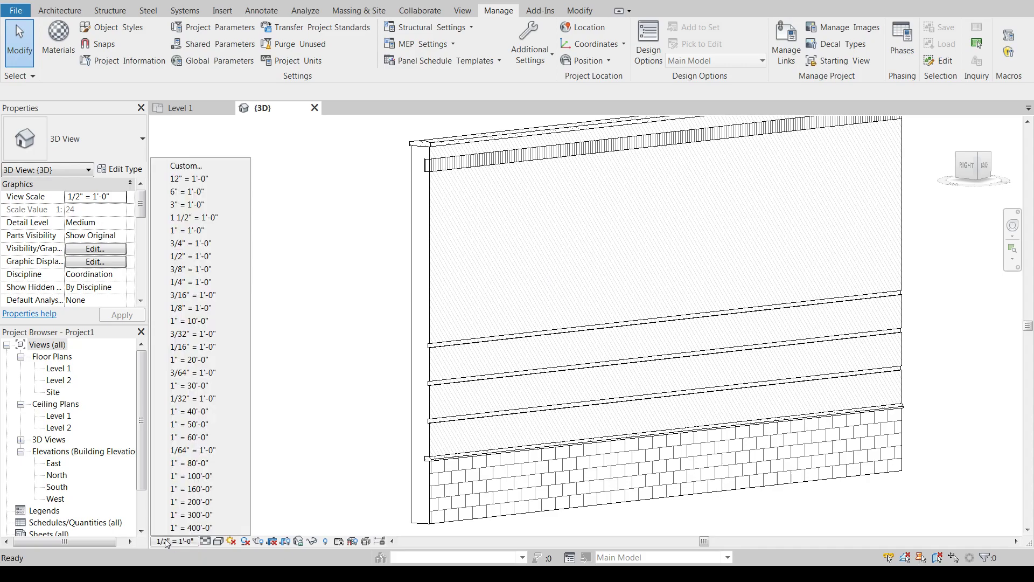
left_click(187, 257)
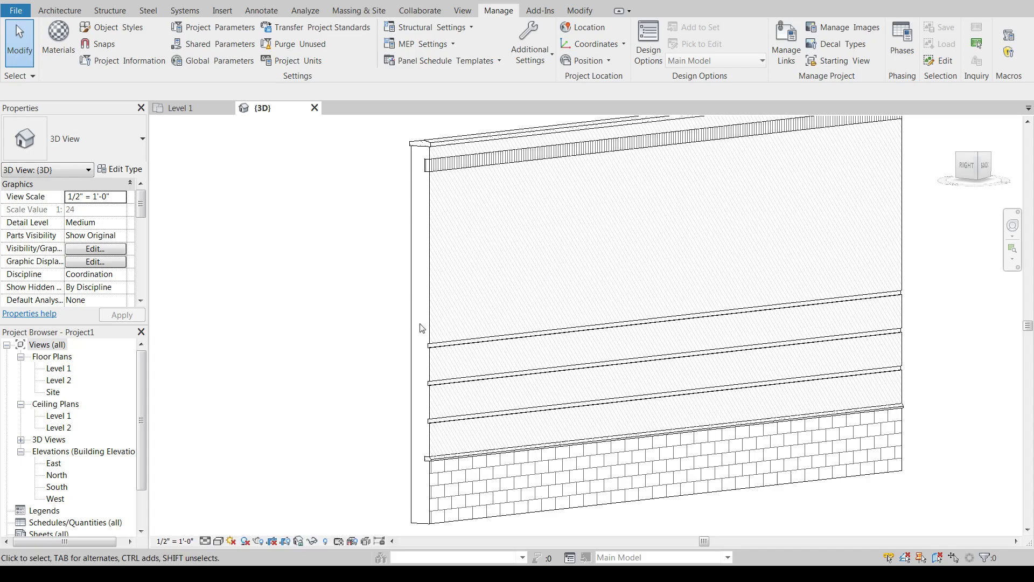
mouse_move(730, 231)
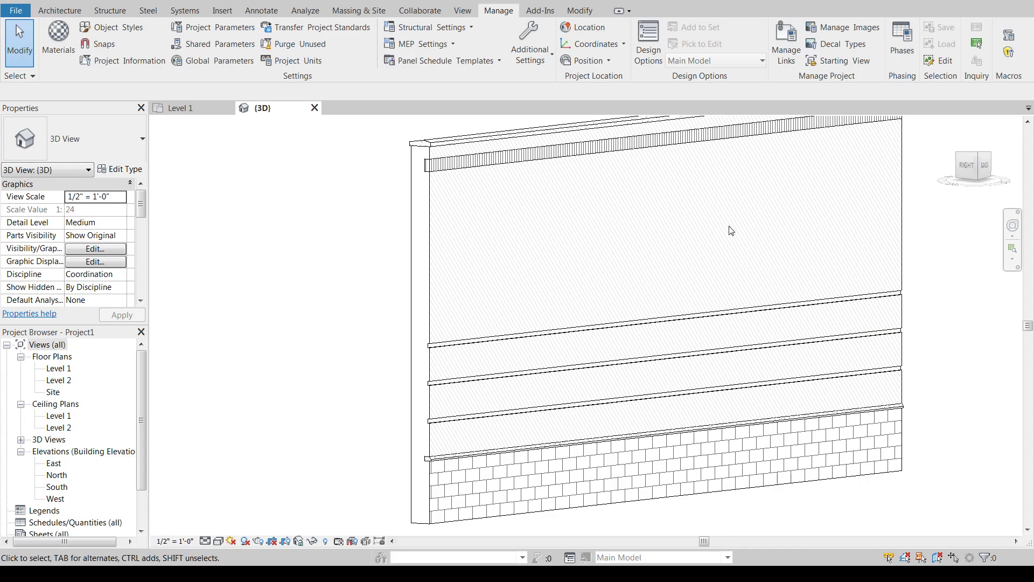
mouse_move(440, 239)
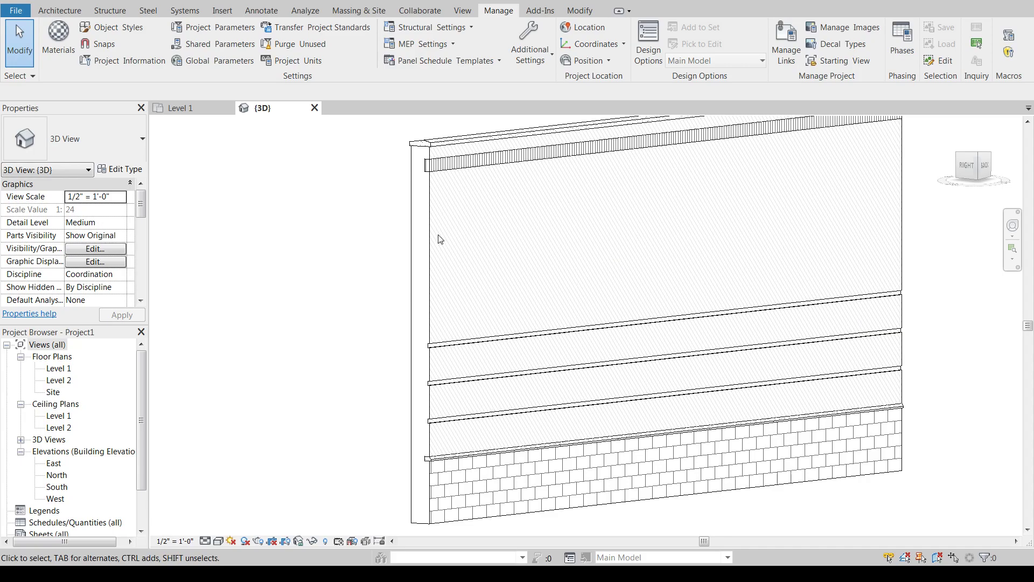
left_click(95, 196)
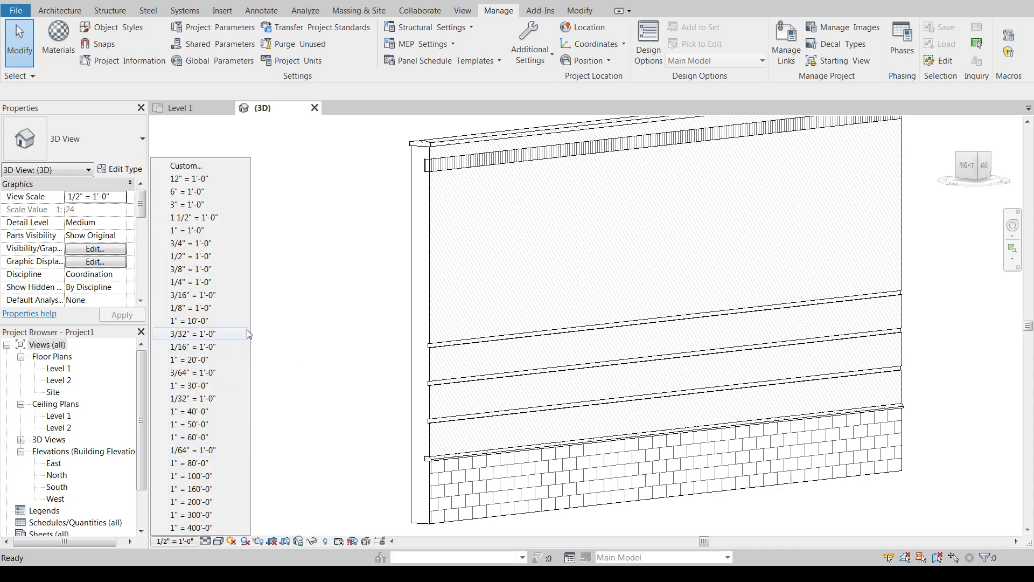
left_click(190, 308)
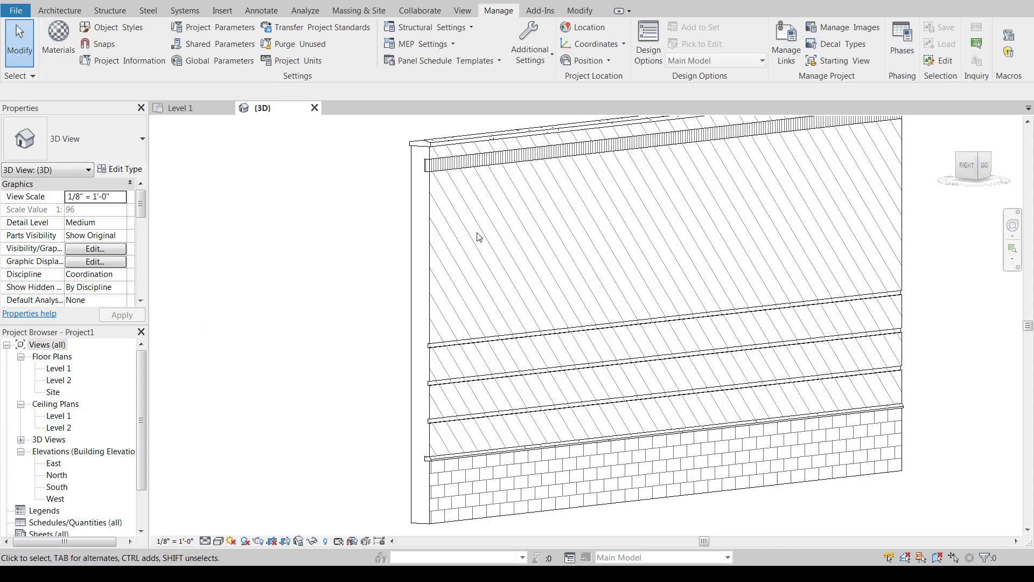
mouse_move(335, 294)
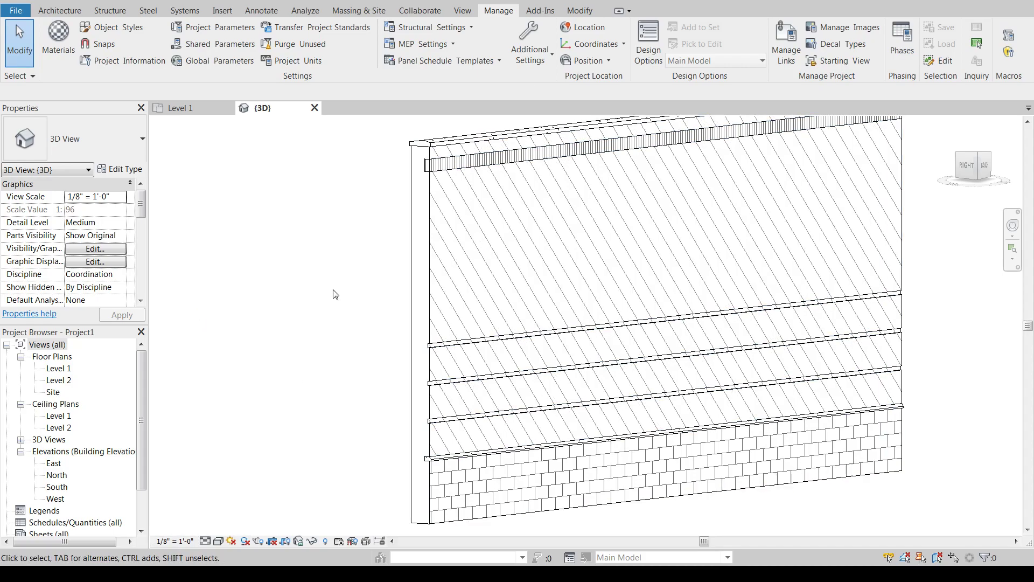
mouse_move(359, 319)
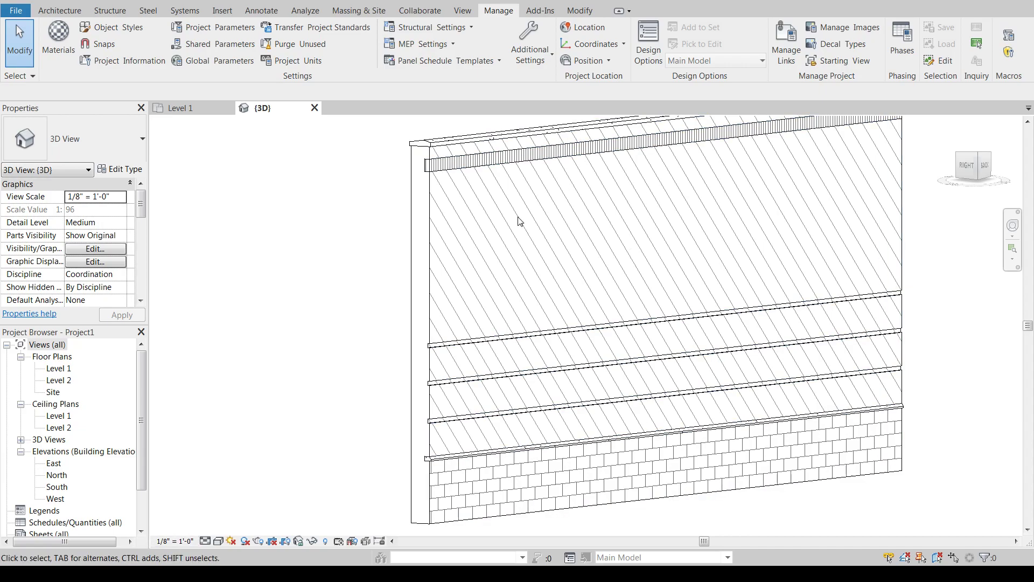
mouse_move(179, 539)
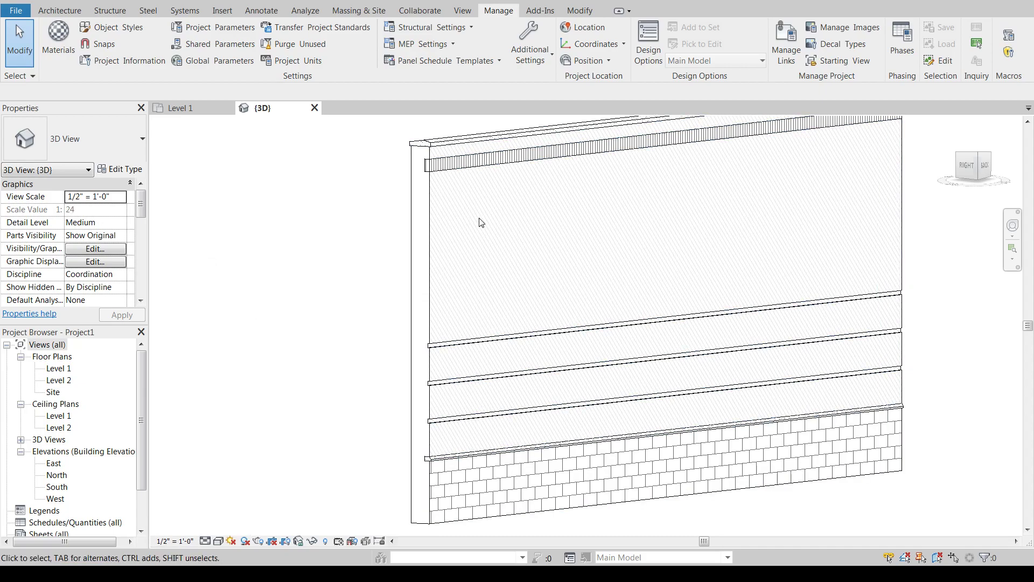
mouse_move(297, 300)
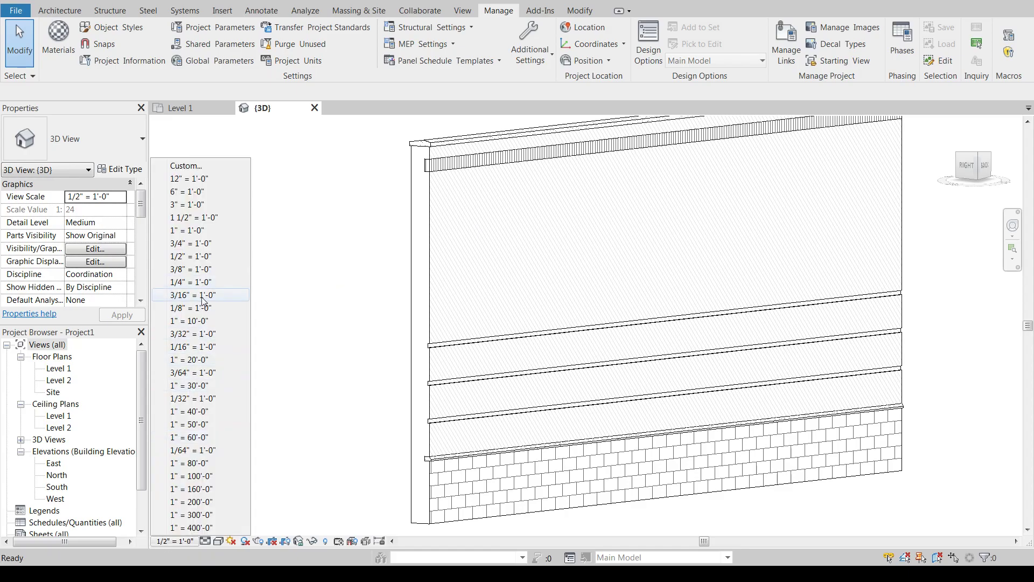
left_click(189, 308)
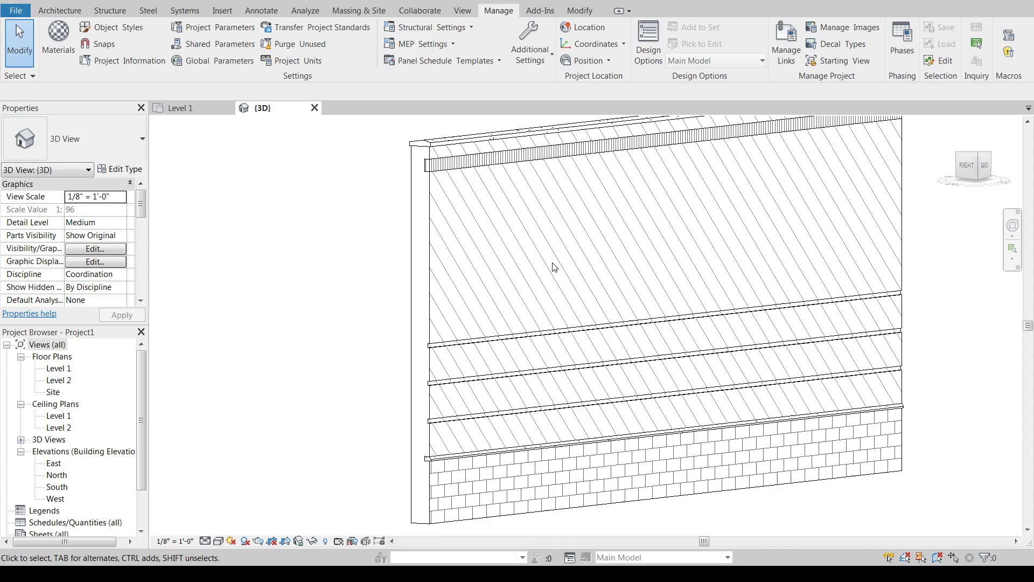
mouse_move(362, 310)
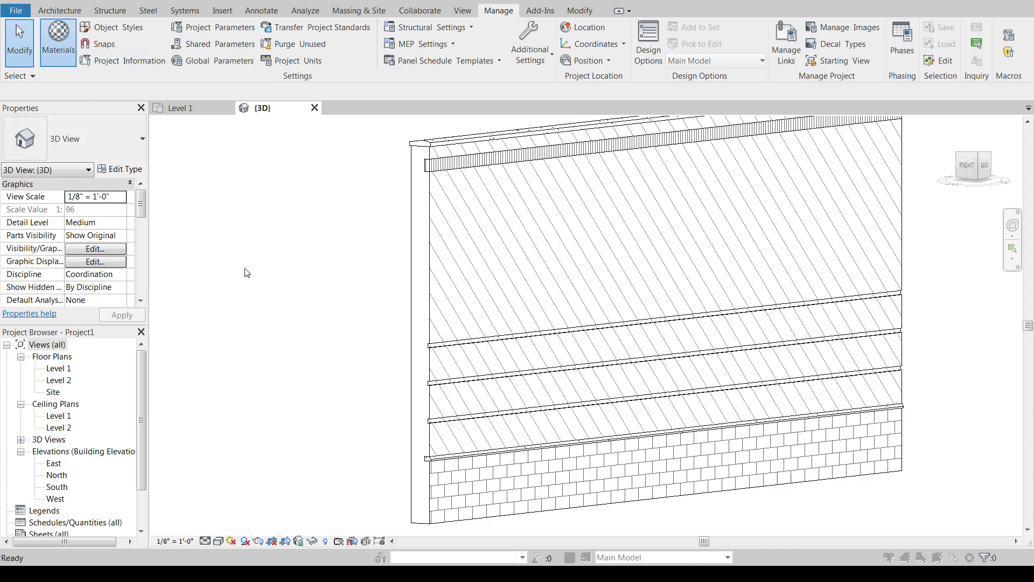
Restore Brick as the surface foreground pattern and start choosing a surface background pattern
left_click(57, 42)
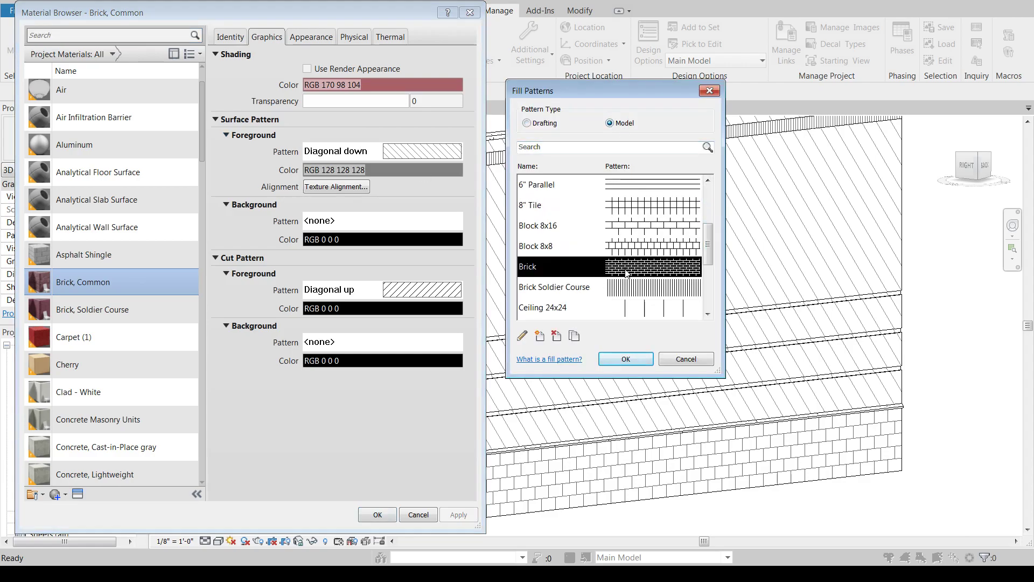
left_click(624, 359)
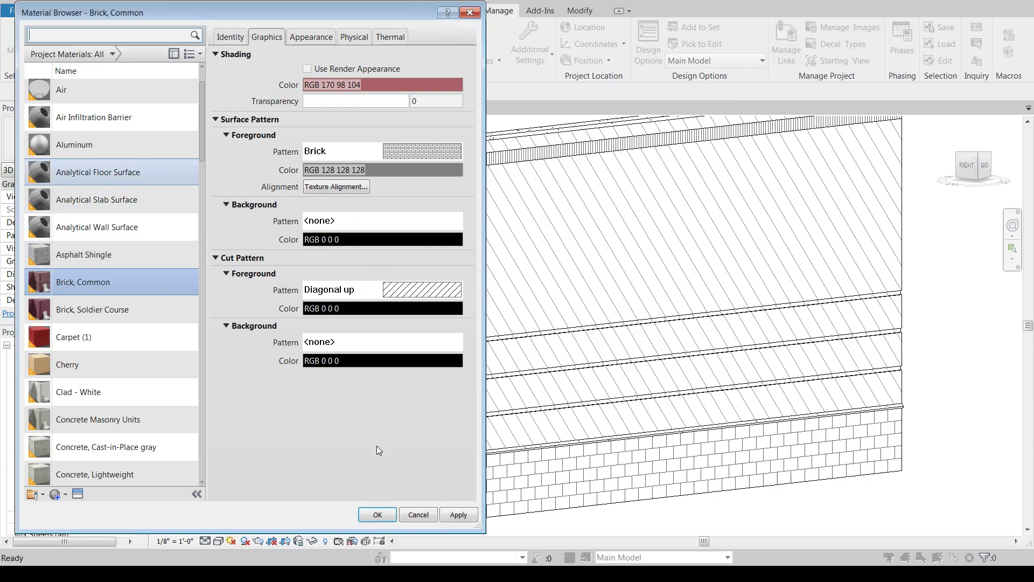
left_click(458, 515)
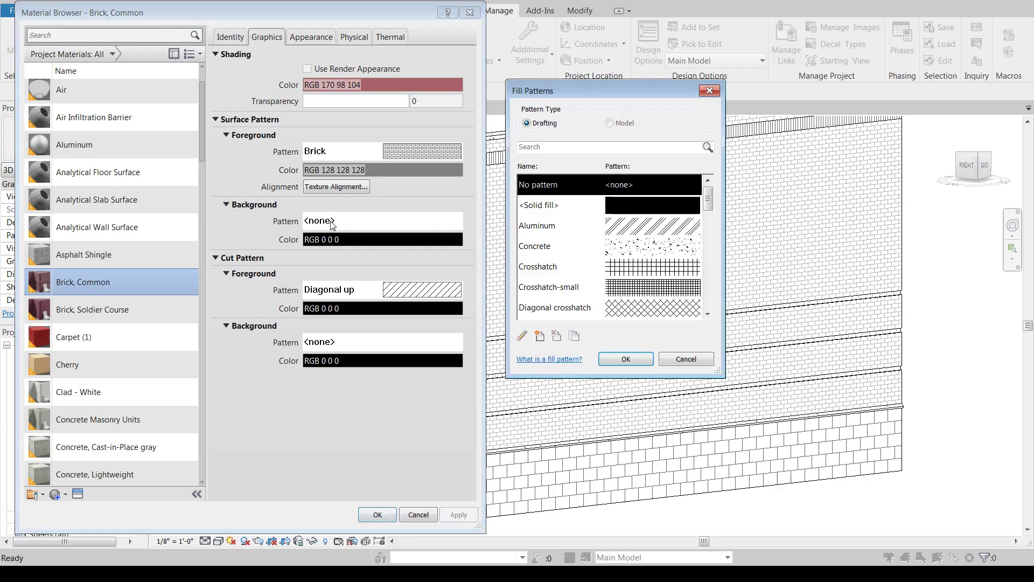
Give the surface a gray Diagonal down background beneath Brick, apply it, and accept the material graphics
left_click(708, 314)
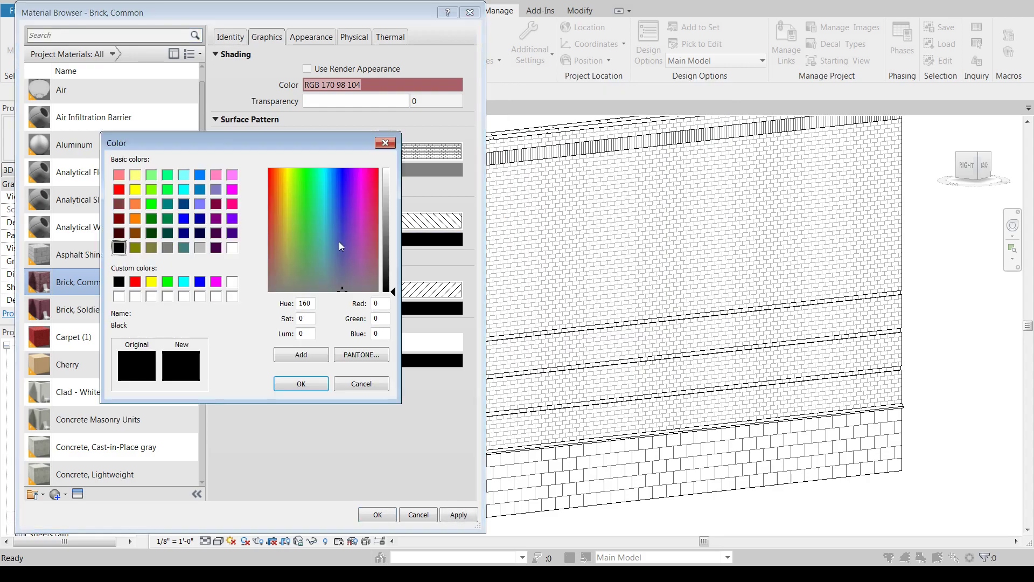
left_click(199, 247)
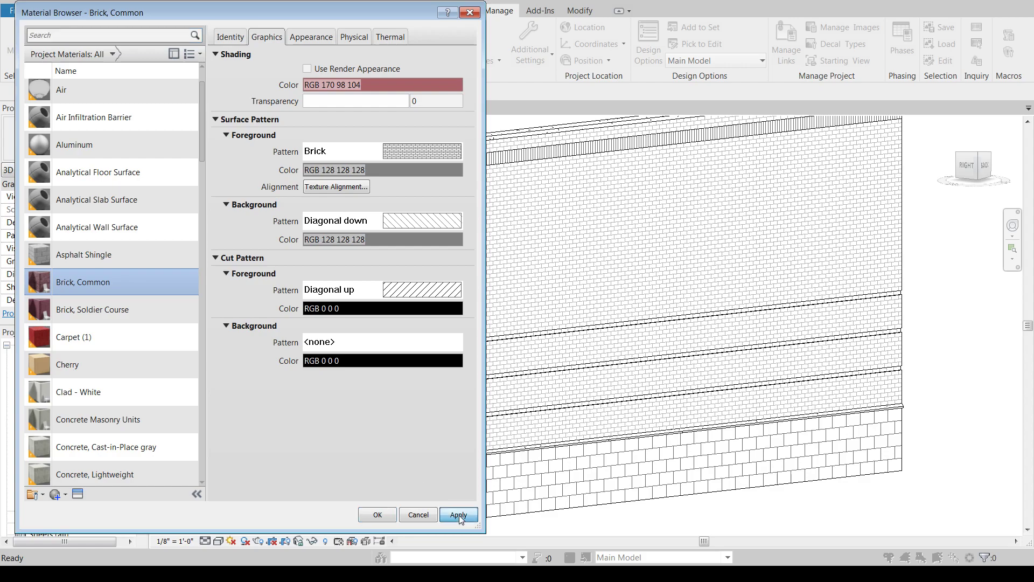
left_click(458, 515)
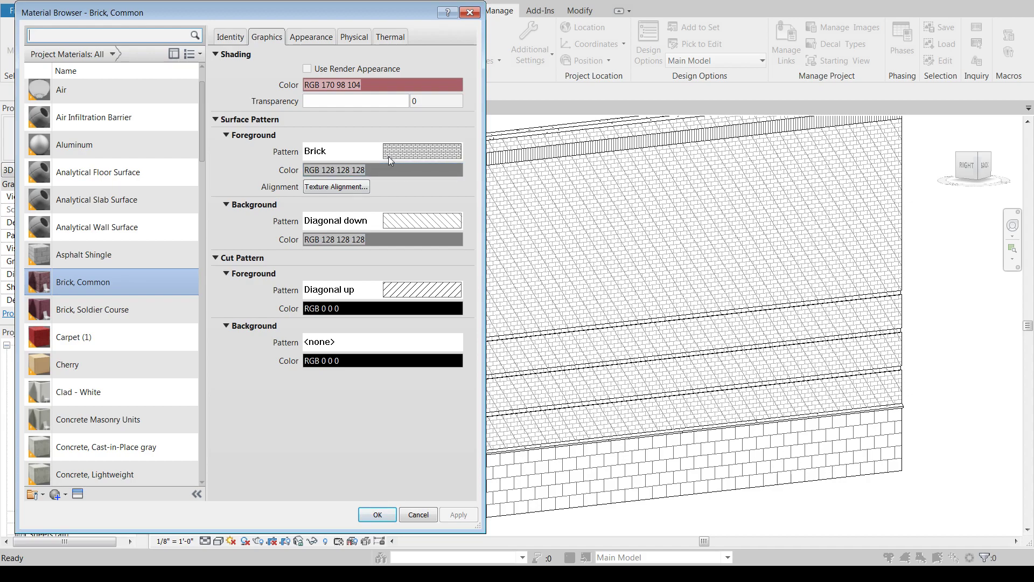
mouse_move(422, 156)
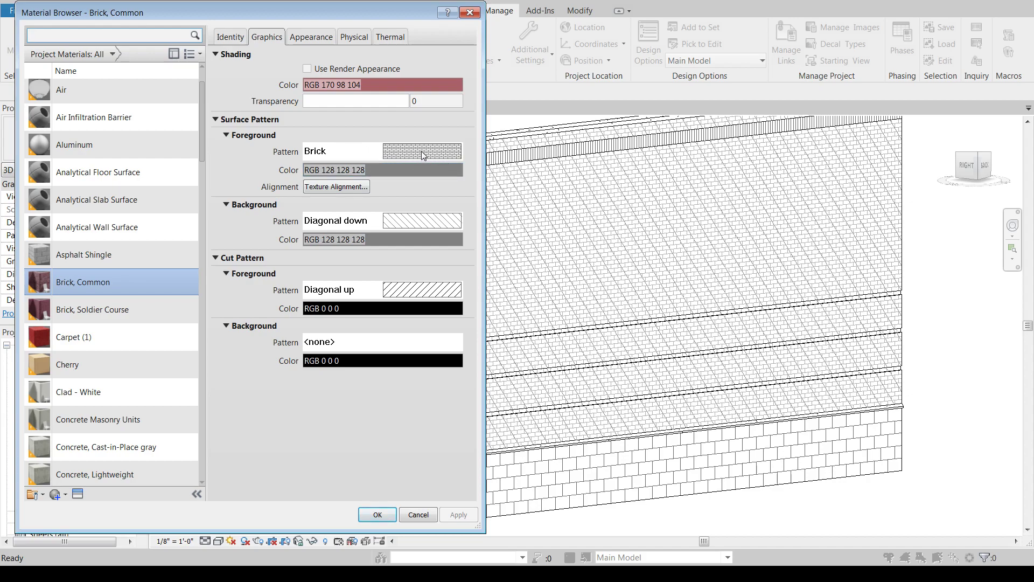
mouse_move(398, 217)
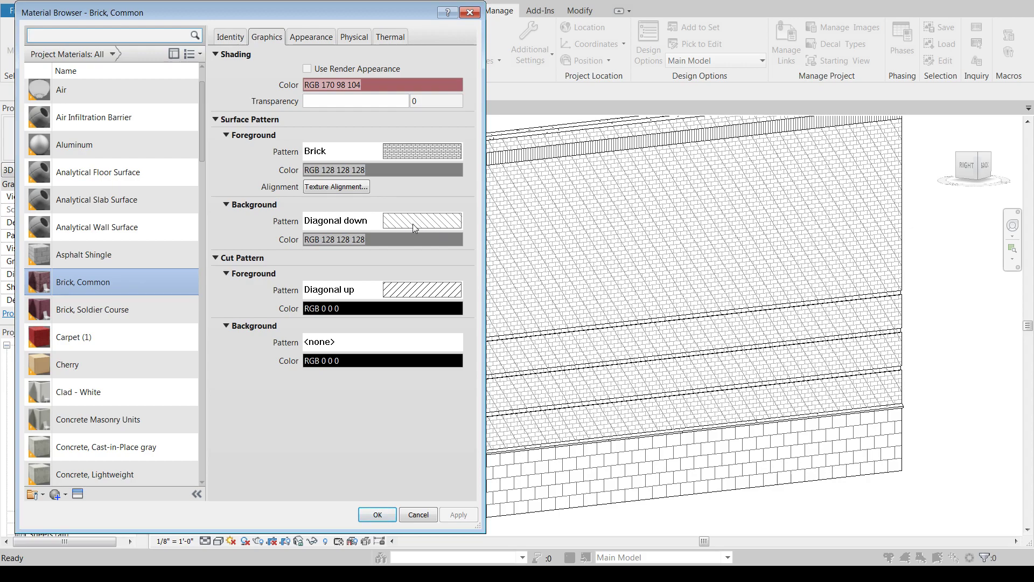
mouse_move(475, 239)
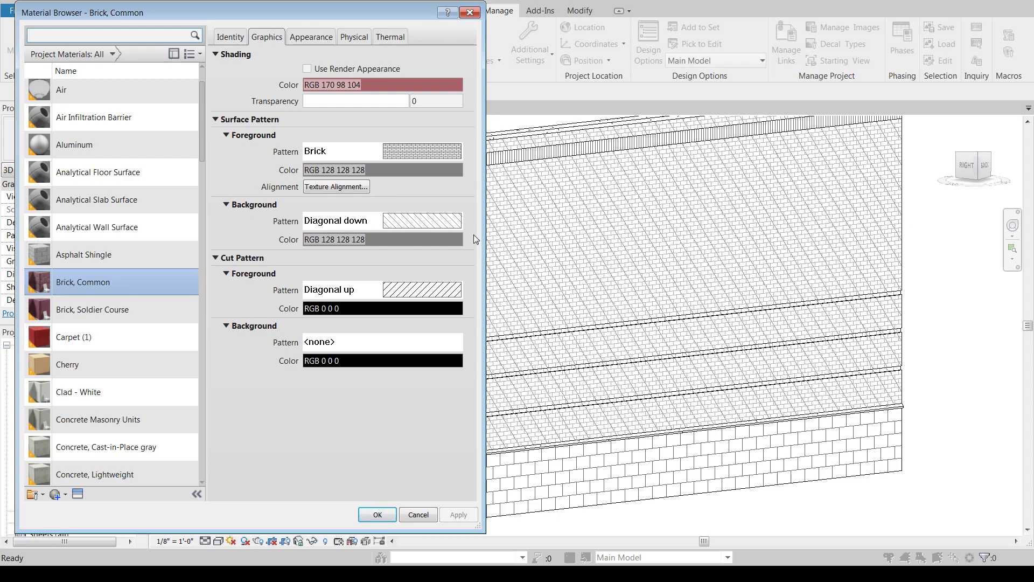
mouse_move(370, 228)
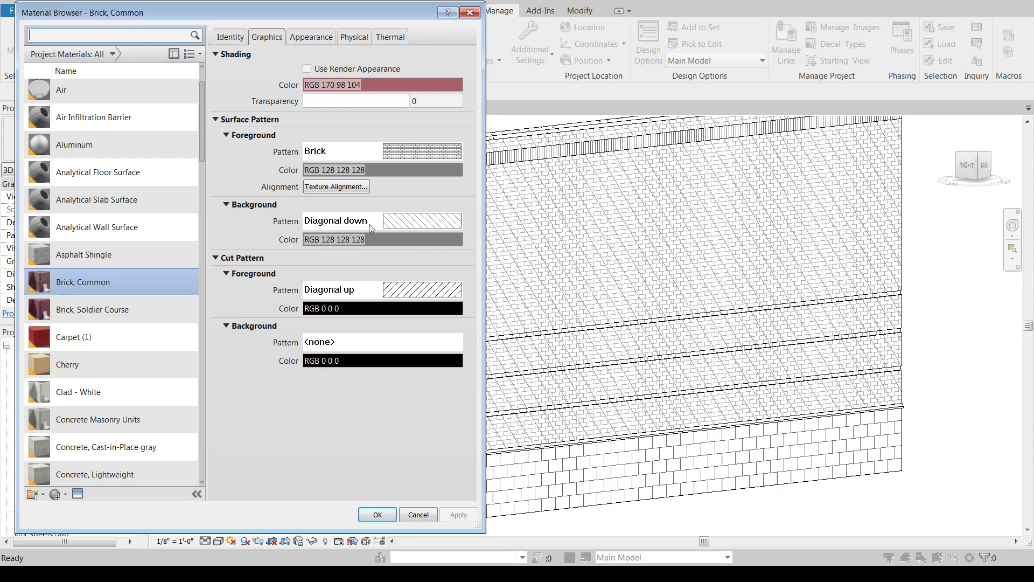
mouse_move(268, 263)
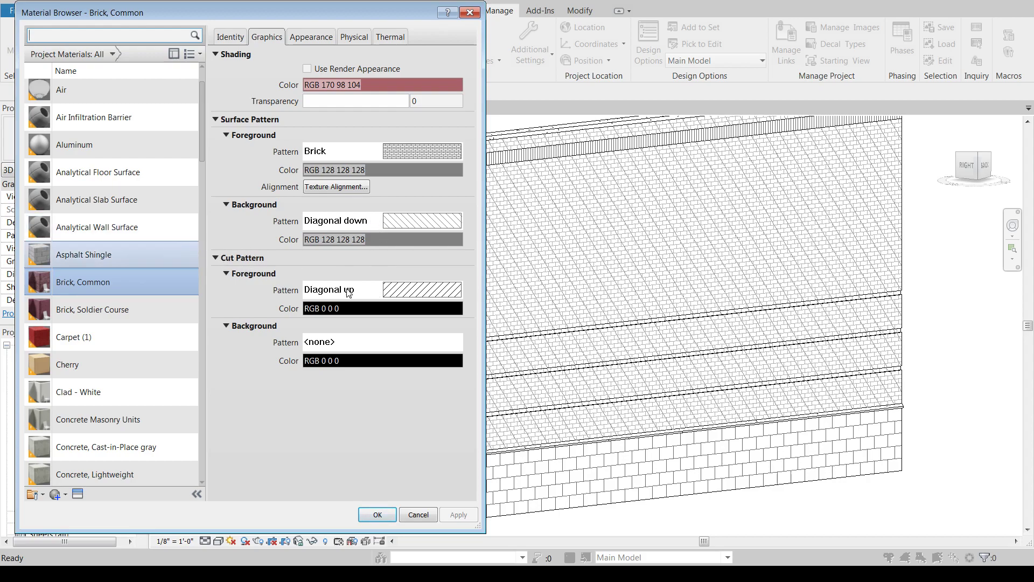
mouse_move(241, 137)
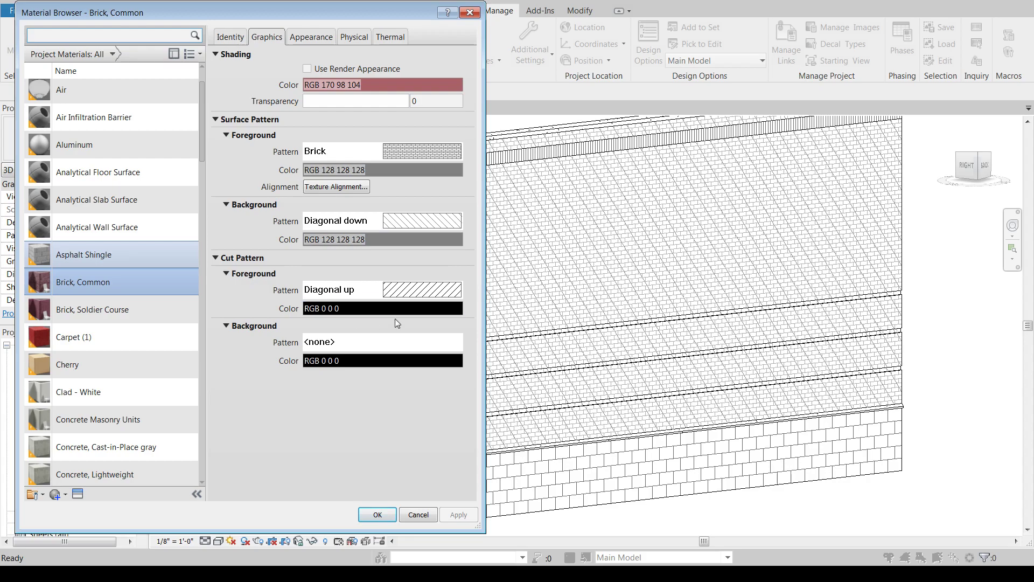
left_click(377, 514)
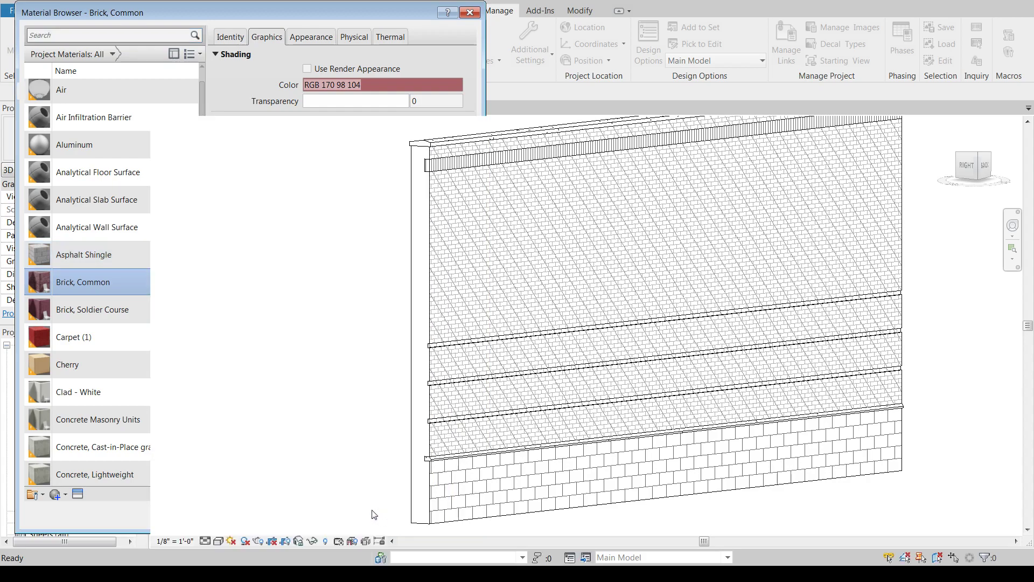
Place a section across the wall on Level 1, open it, and set its scale to 1/2" = 1'-0"
left_click(469, 12)
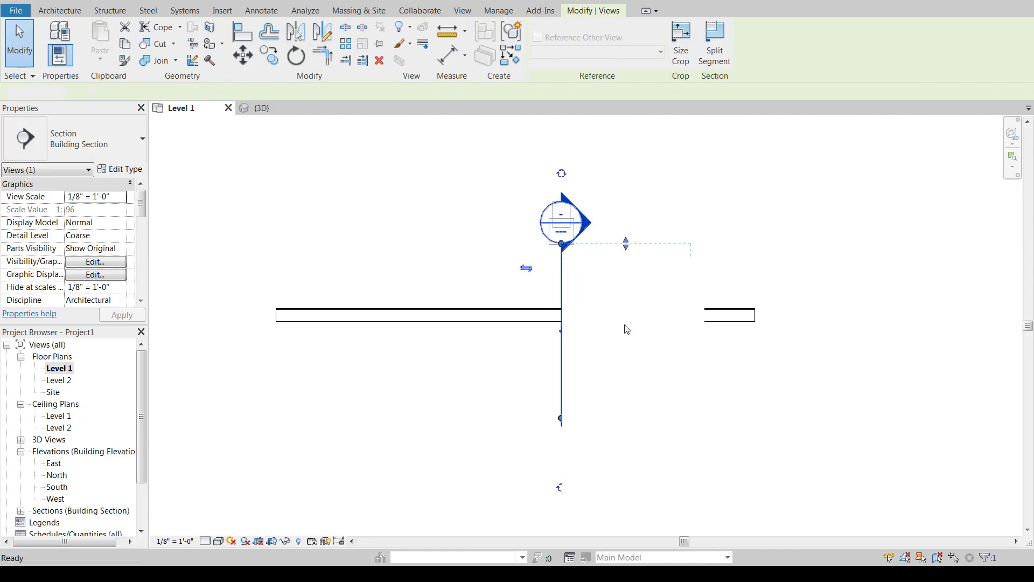
double_click(562, 222)
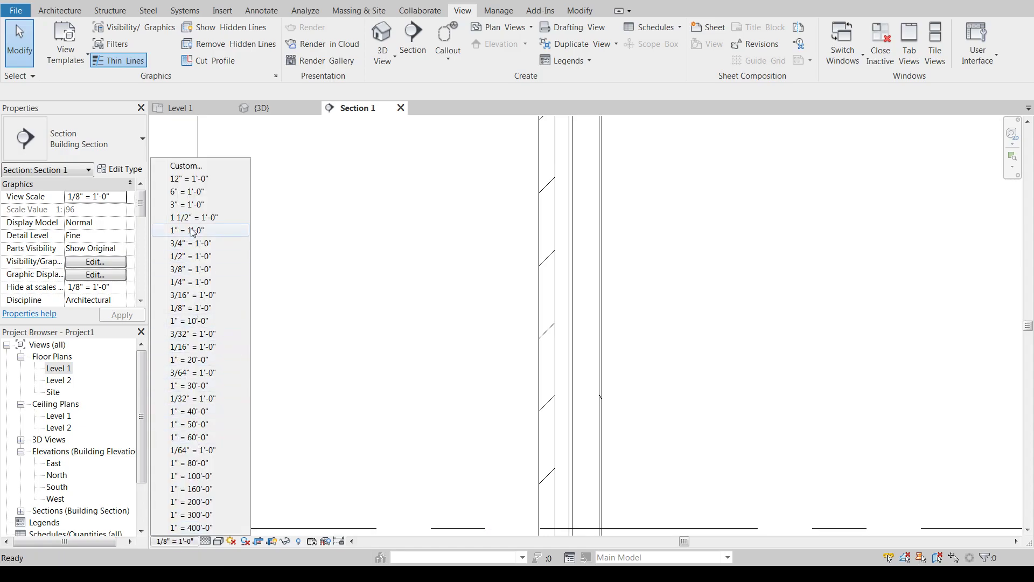
left_click(190, 256)
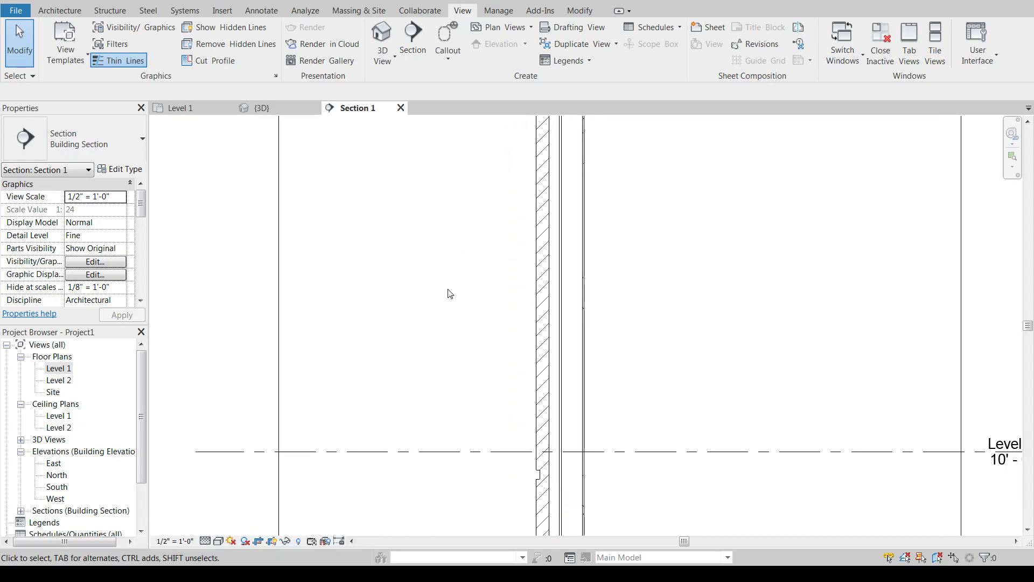
left_click(498, 10)
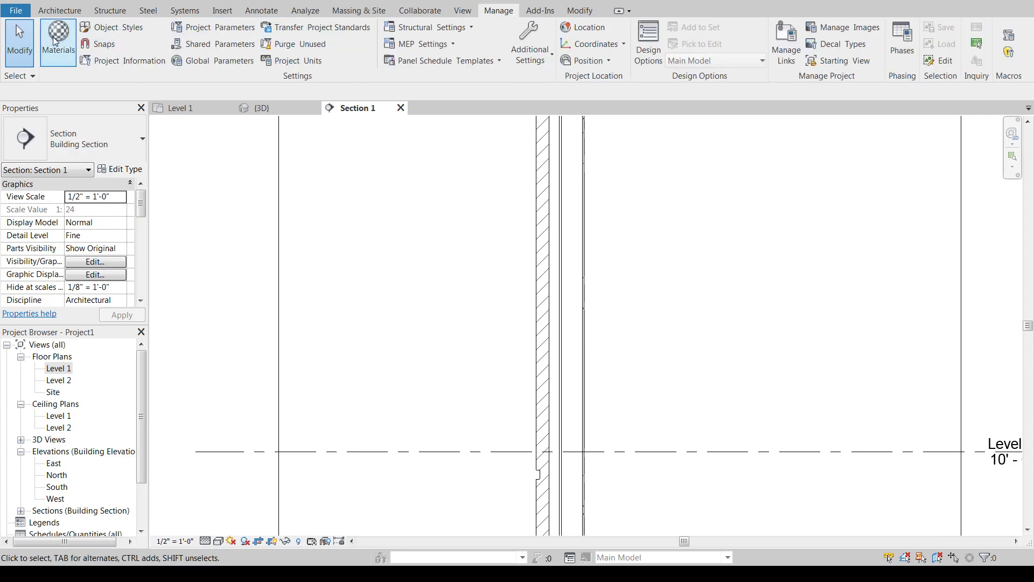
Set the Brick, Common cut pattern to Diagonal crosshatch and apply it to the wall section
left_click(57, 41)
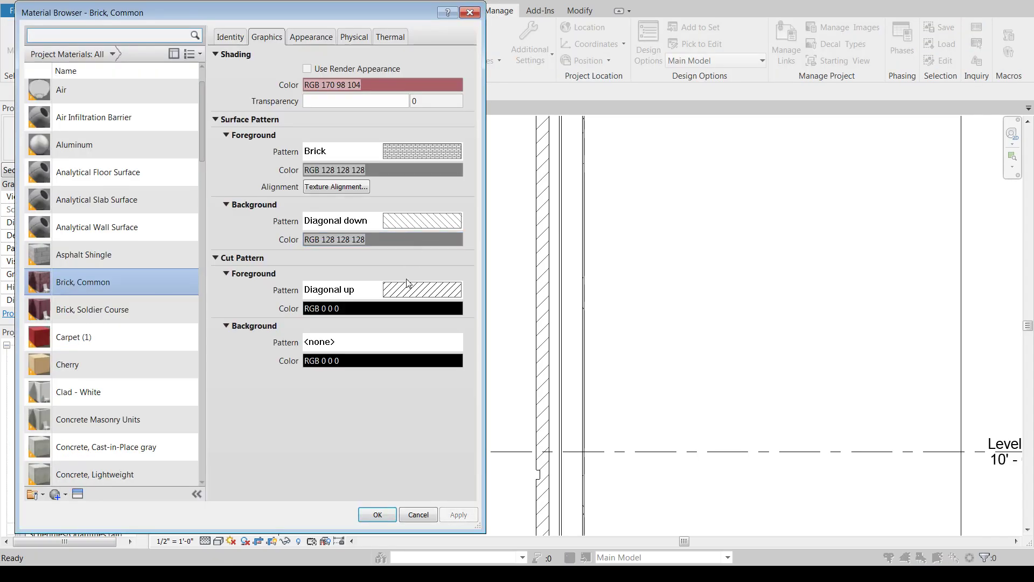
mouse_move(244, 263)
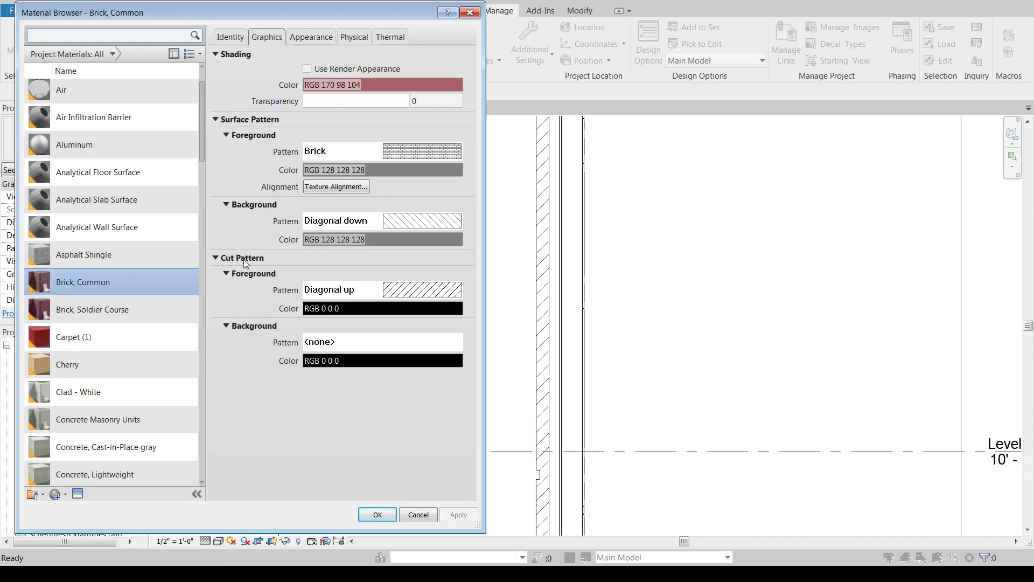
mouse_move(496, 268)
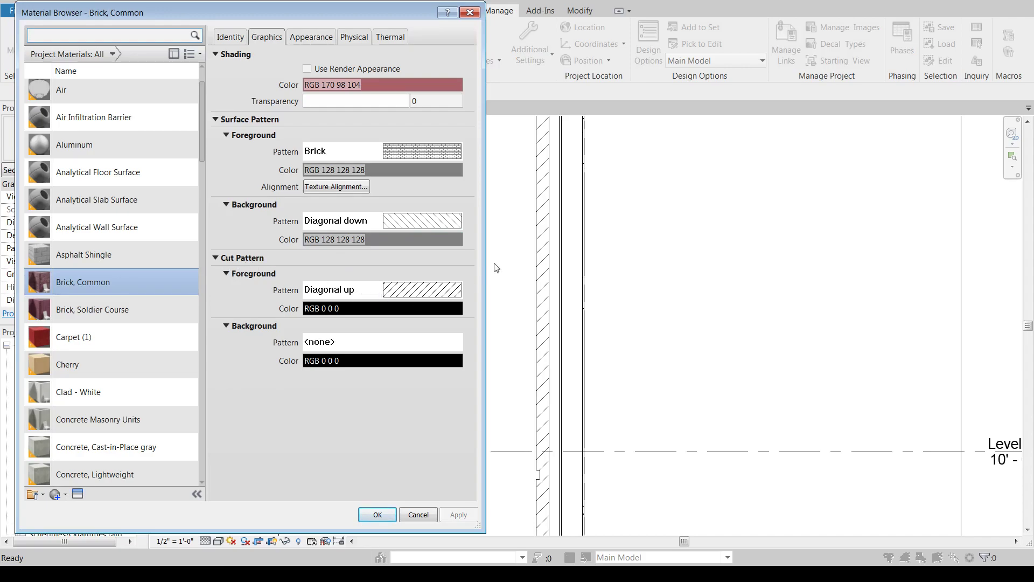
mouse_move(541, 146)
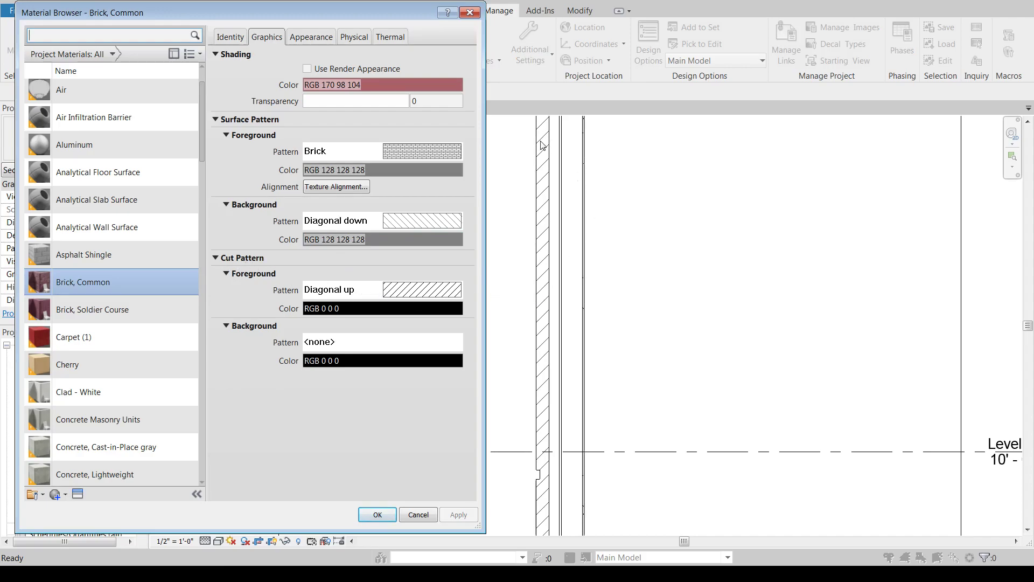
mouse_move(544, 217)
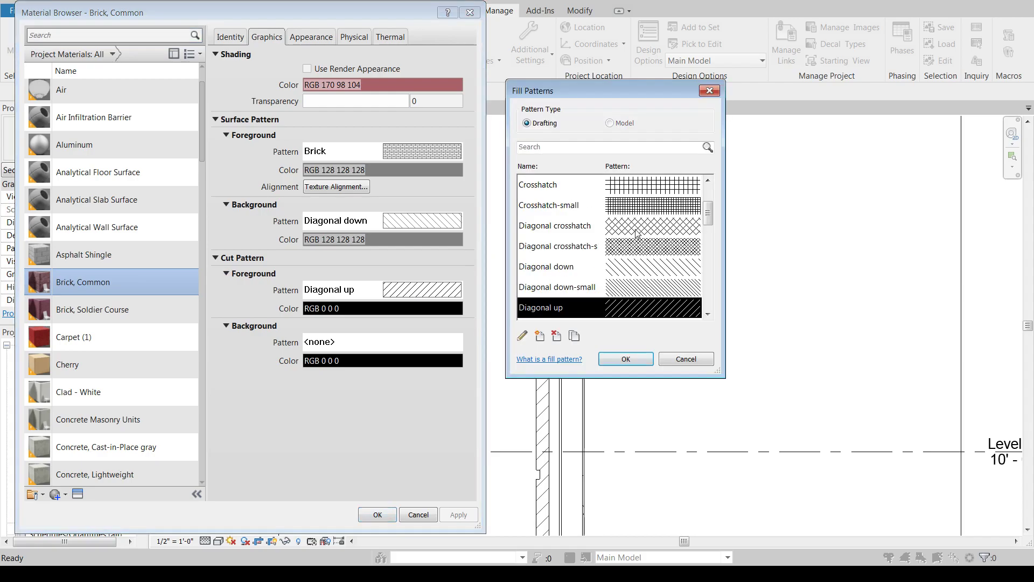
left_click(624, 357)
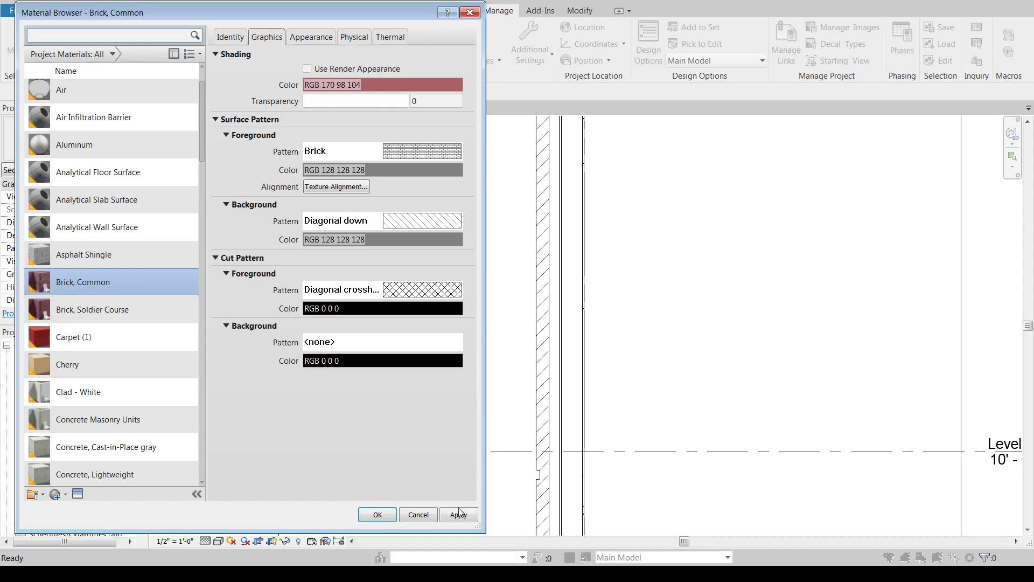
left_click(459, 515)
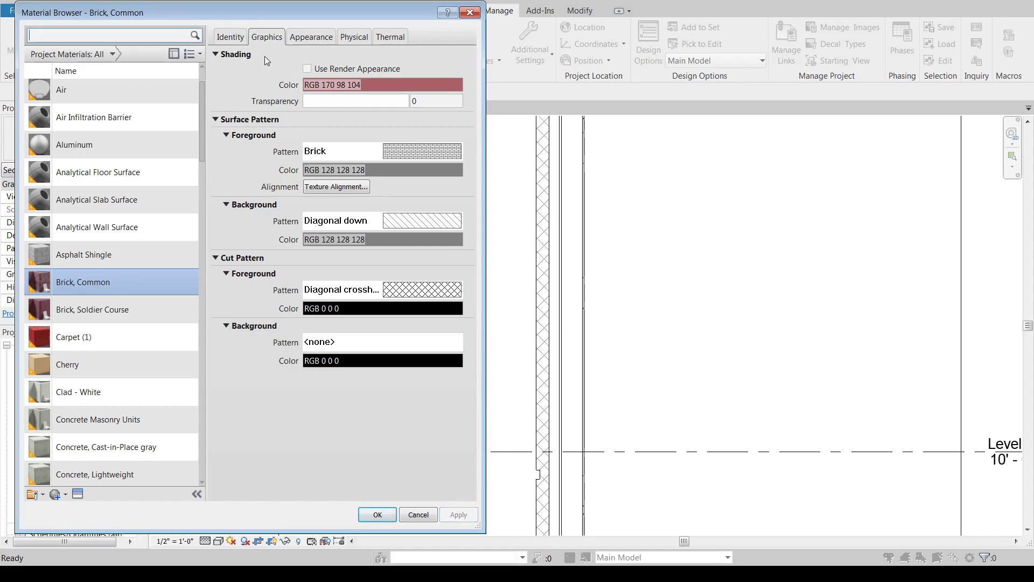
Colour the crosshatch cut pattern dark gray RGB 105 105 105 and apply it
left_click(383, 308)
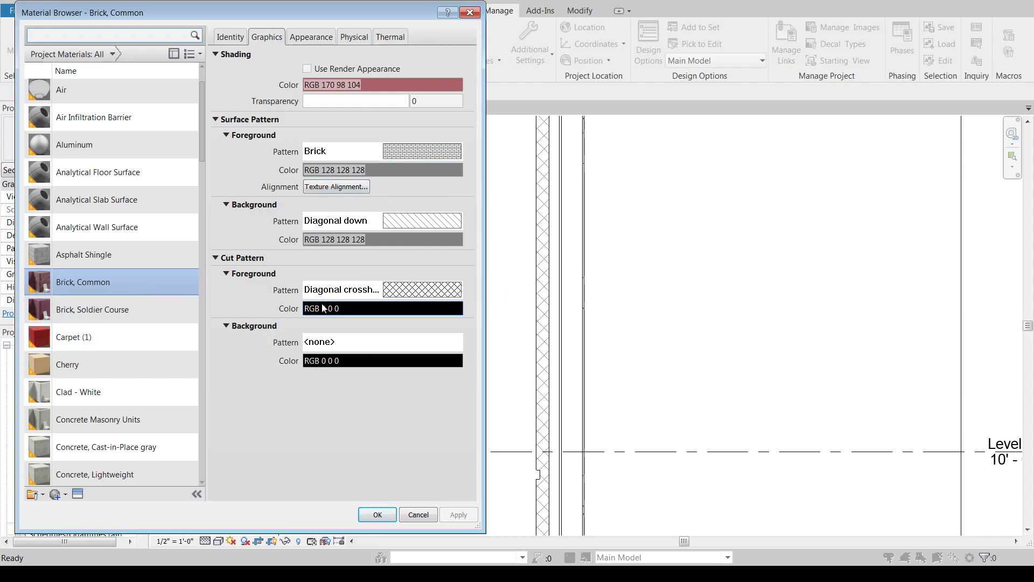
left_click(381, 308)
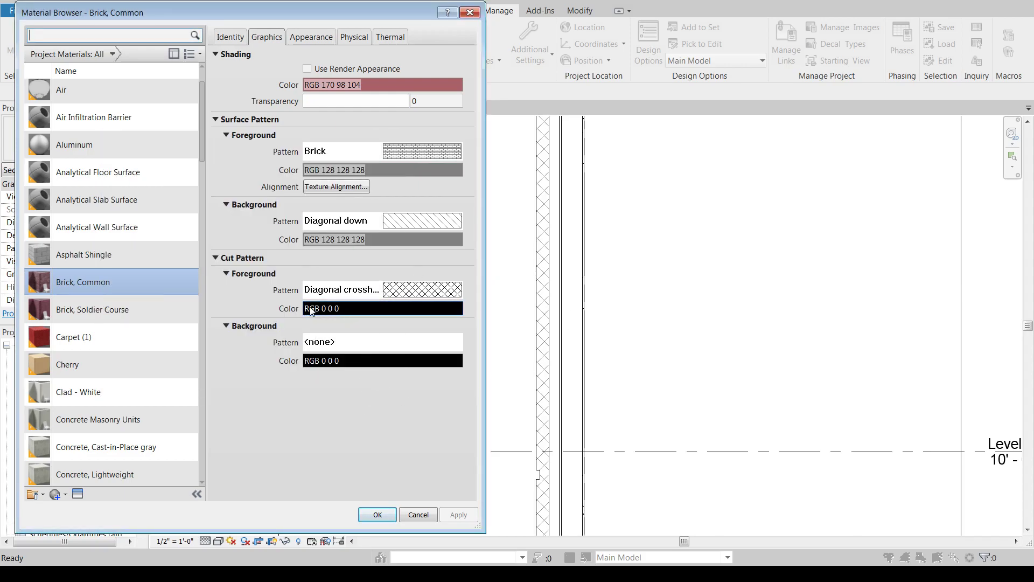
left_click(382, 308)
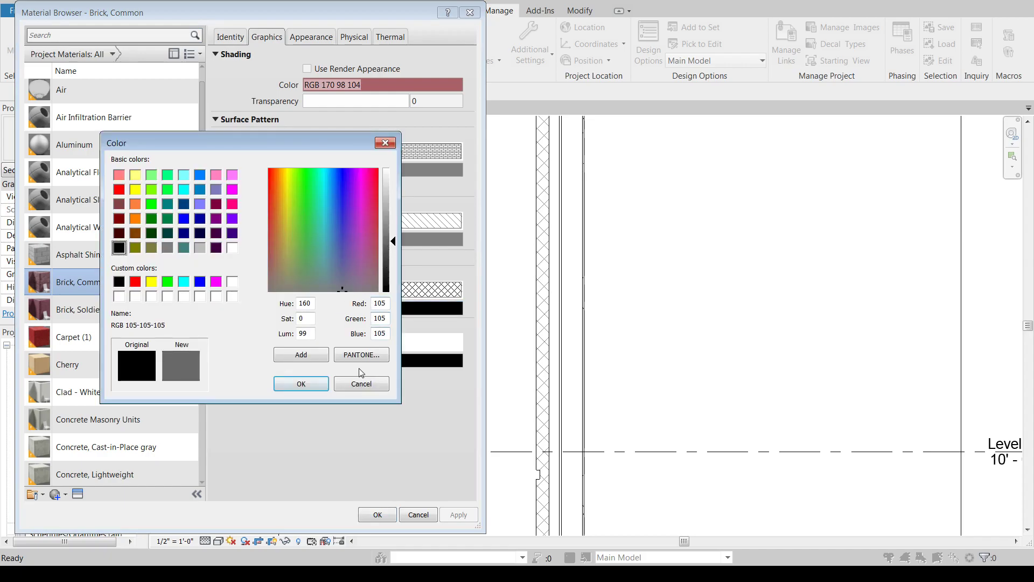
left_click(361, 383)
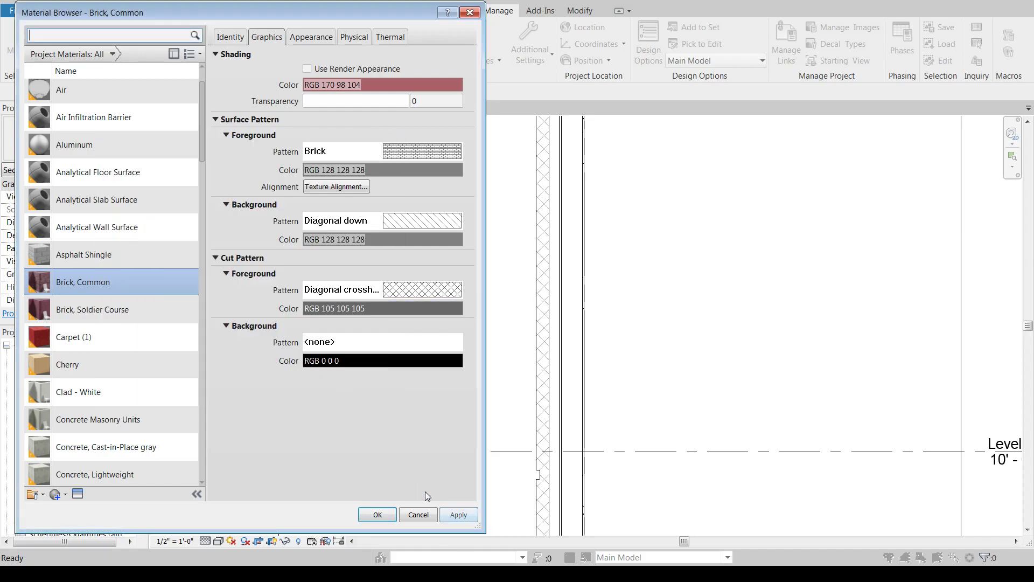
left_click(382, 308)
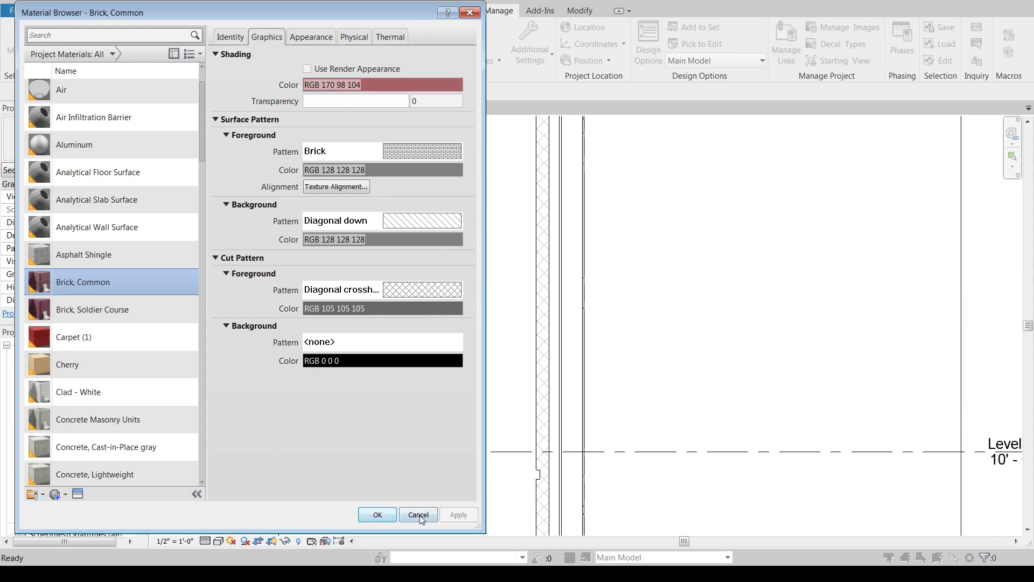
Switch to the {3D} wall view and apply shading colour RGB 209 171 174 to Brick, Common
left_click(418, 514)
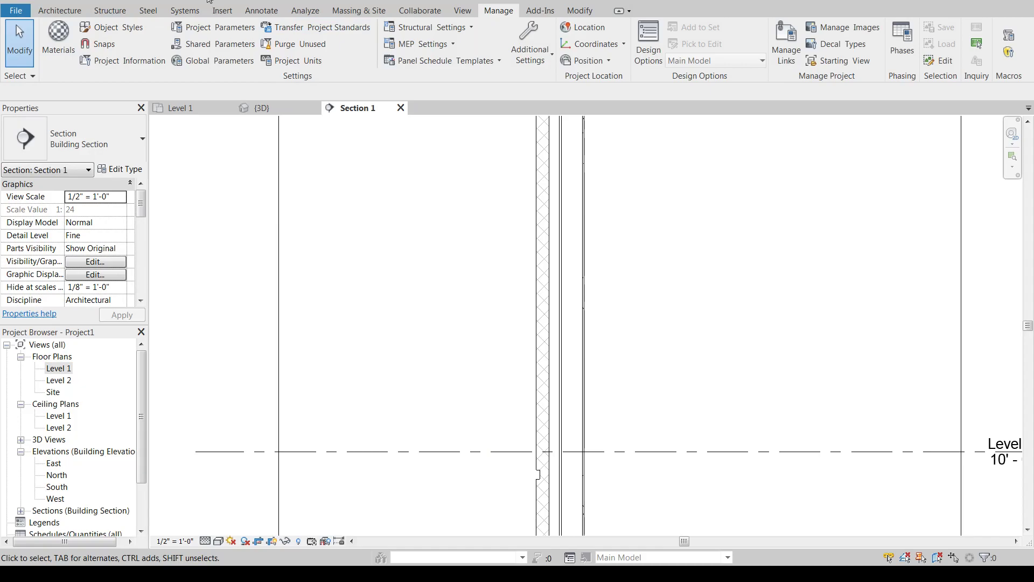
left_click(219, 541)
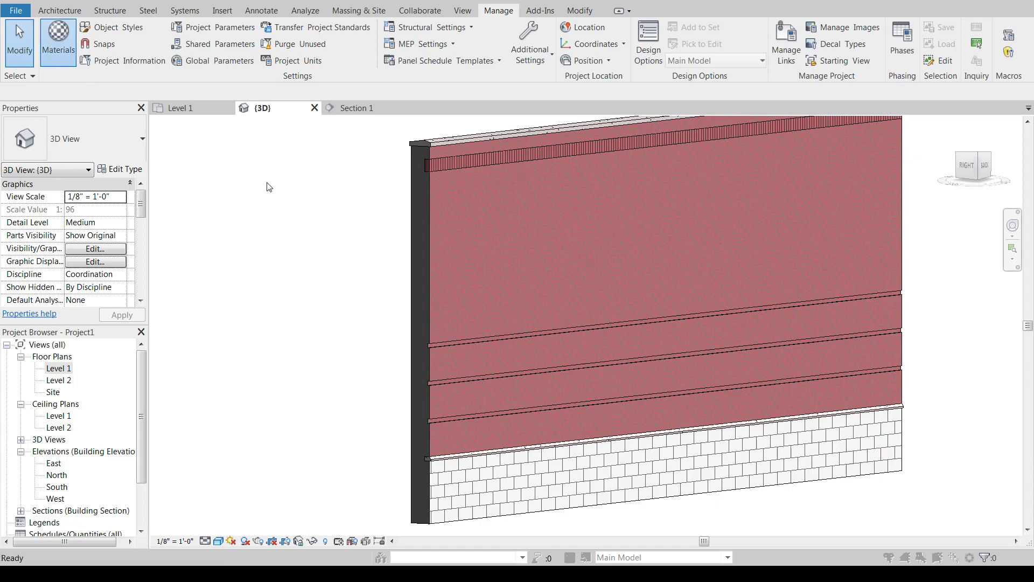
left_click(57, 42)
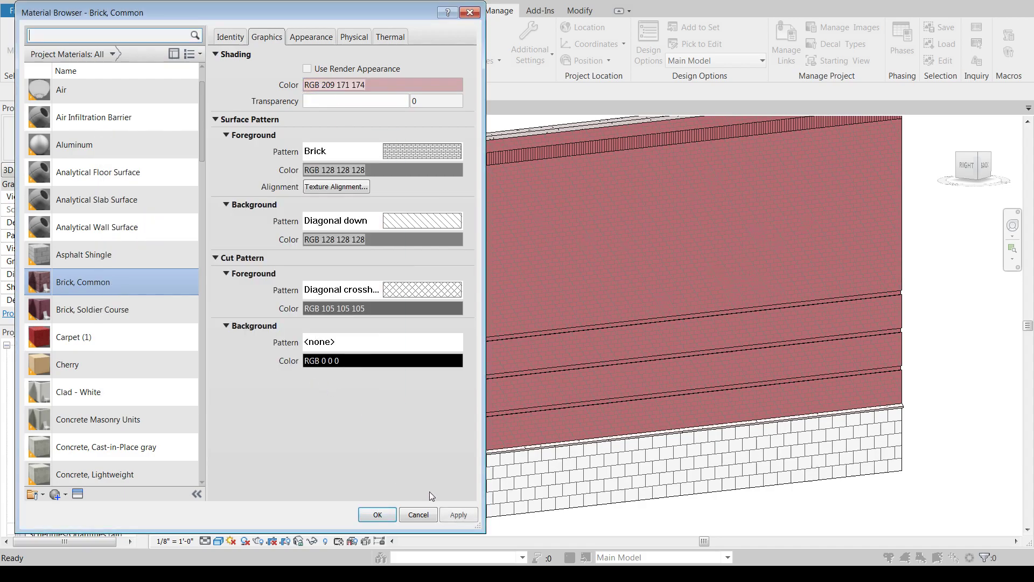
left_click(459, 515)
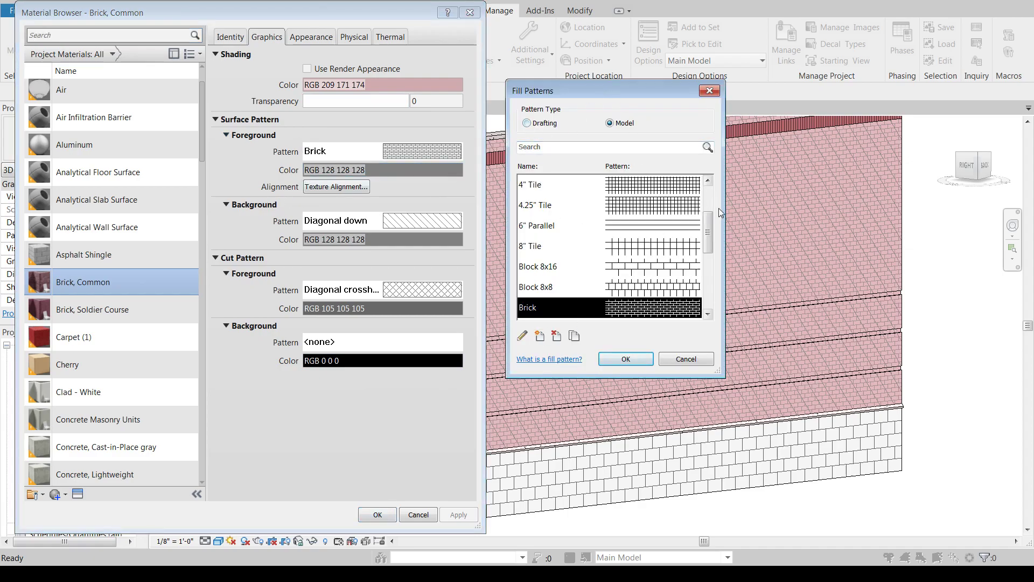
Edit the 6" Parallel model fill pattern and switch its type to Custom for a PAT import
scroll("down", 3)
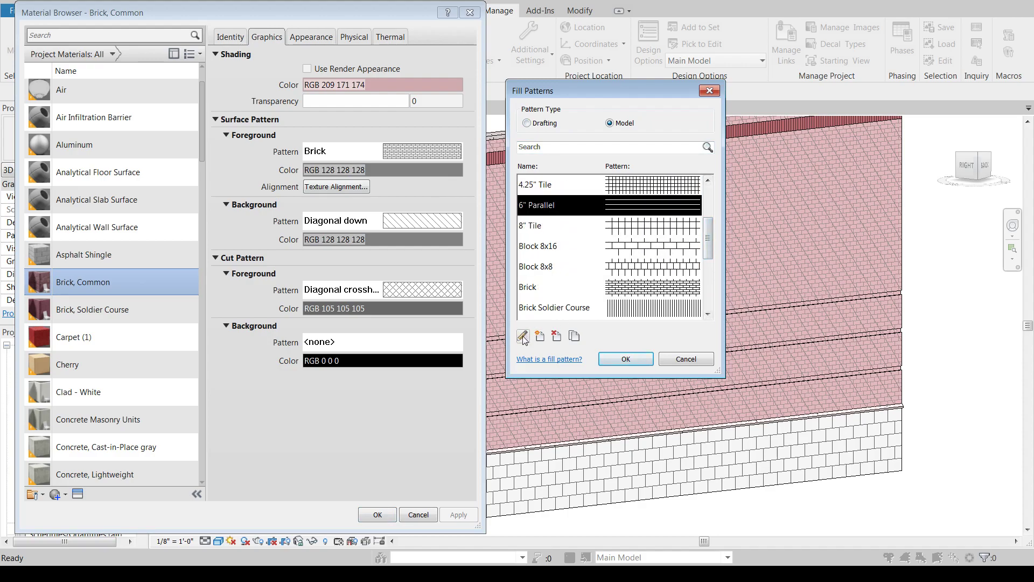
left_click(523, 336)
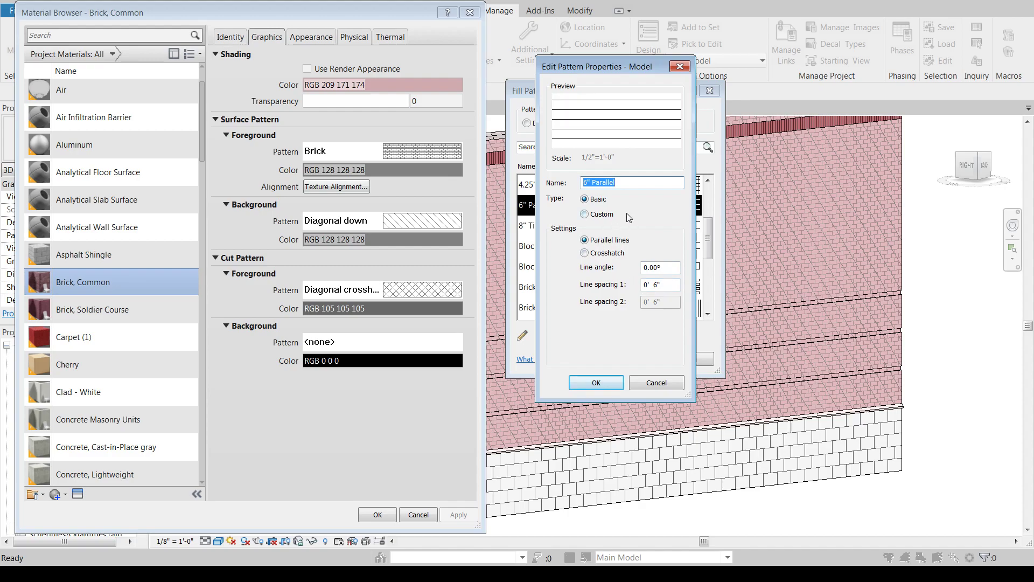
left_click(585, 214)
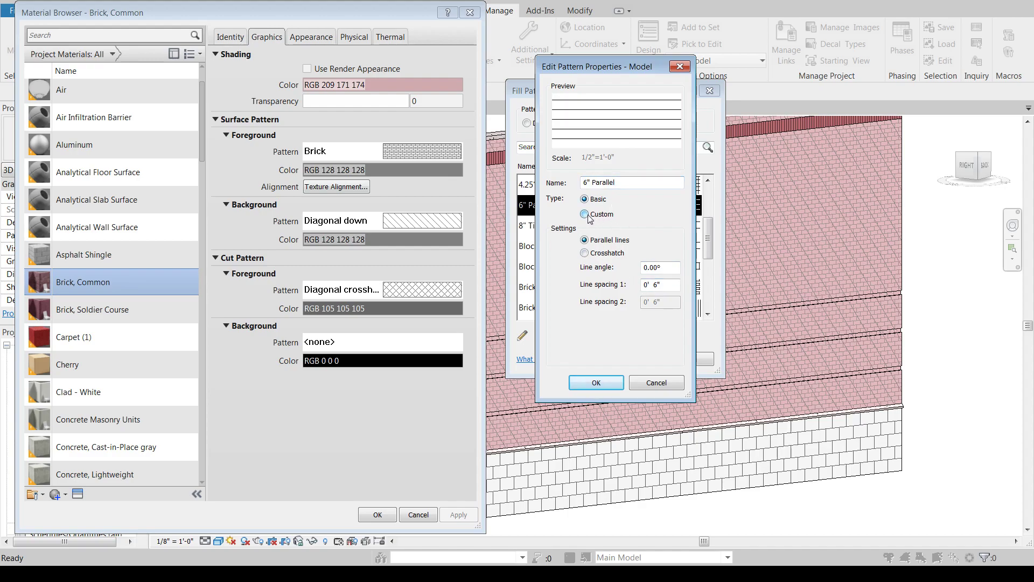
left_click(585, 213)
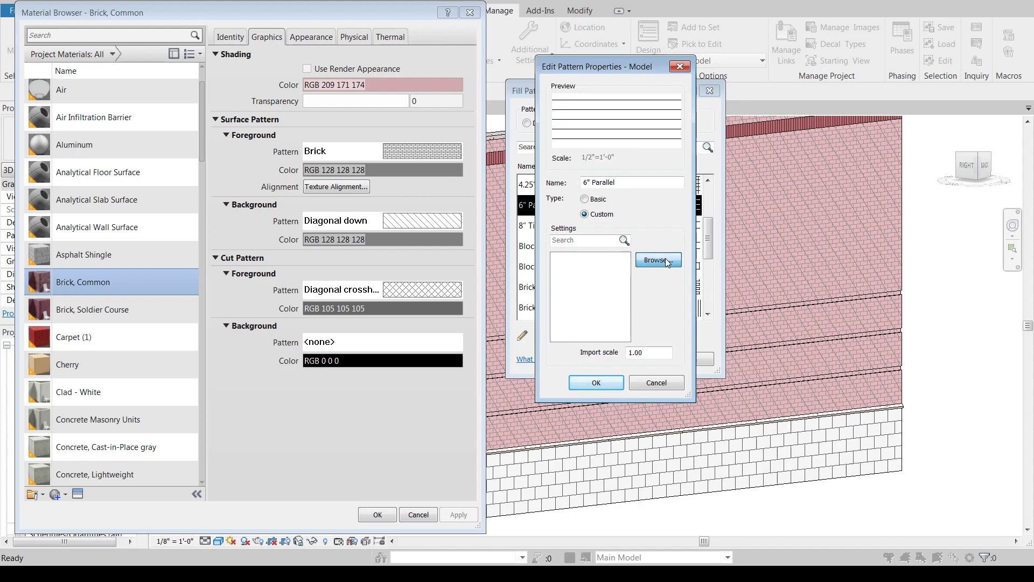
Import the stone_2983.pat file from the downloaded pattern folder
left_click(657, 260)
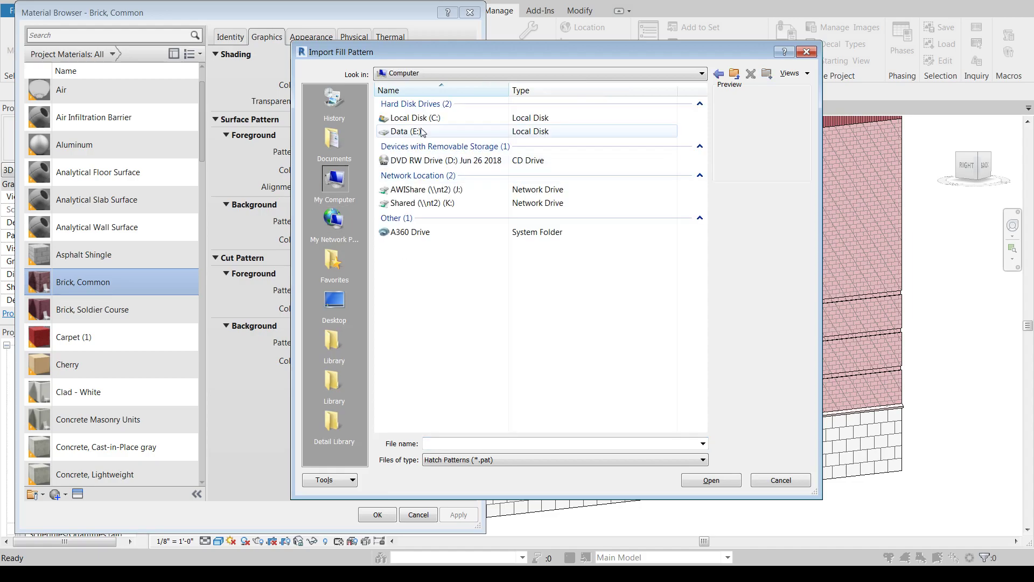
double_click(403, 131)
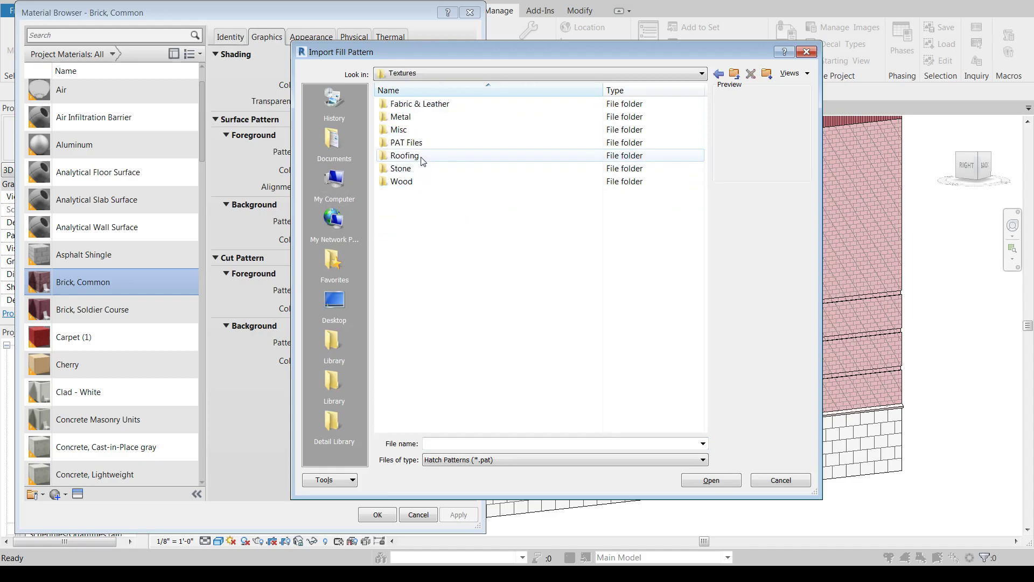
double_click(406, 142)
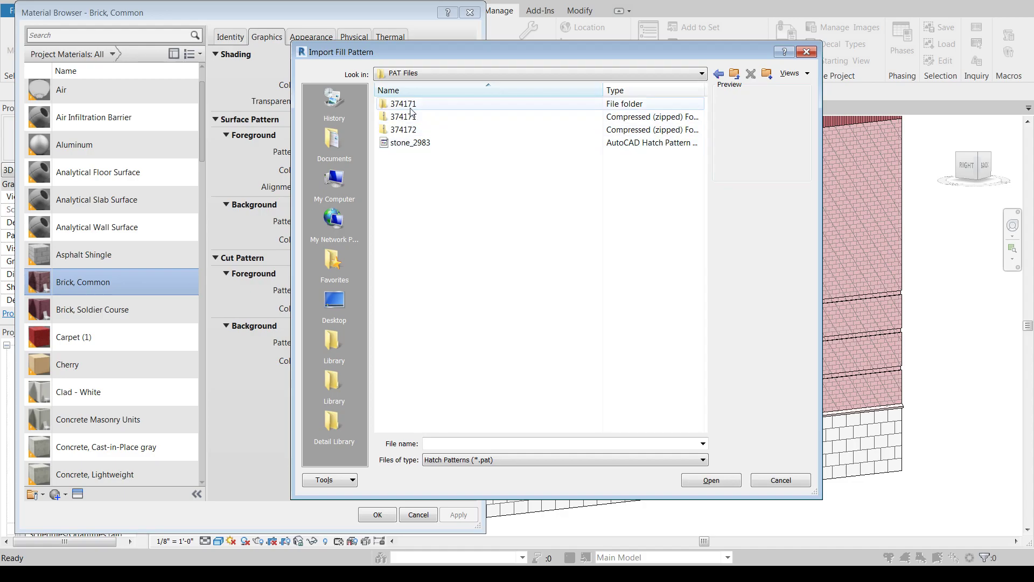
left_click(410, 143)
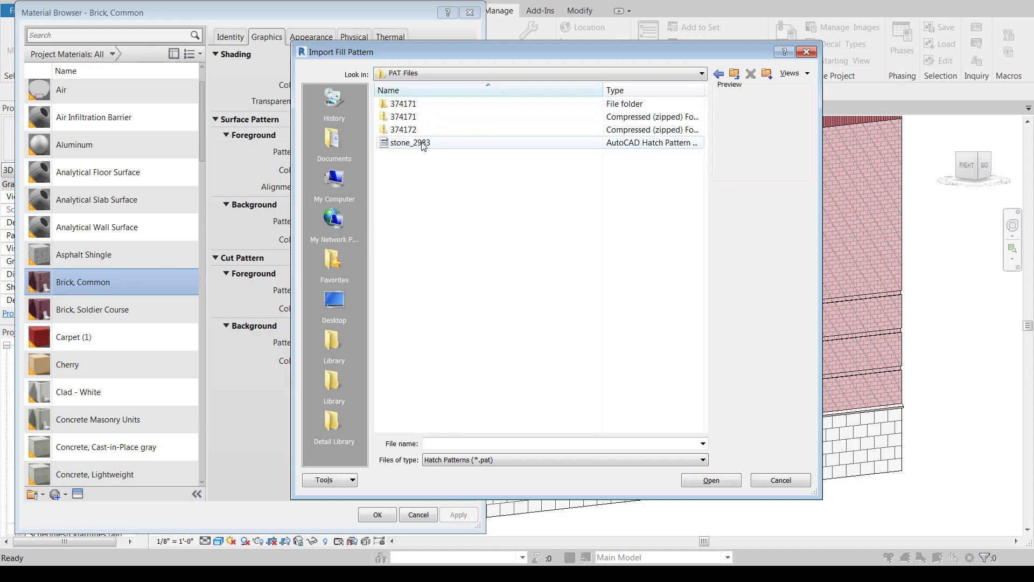
left_click(709, 479)
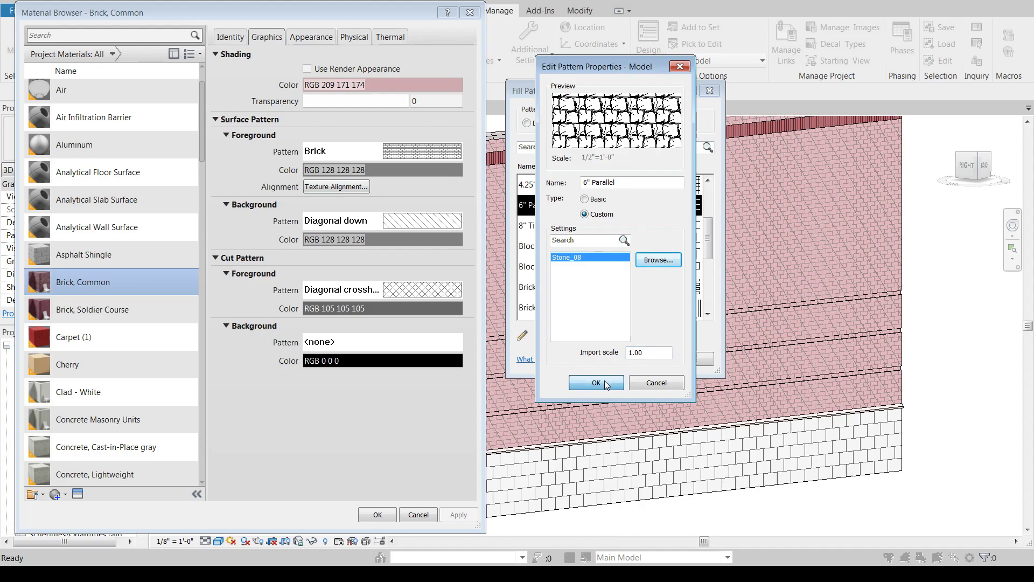
Confirm the imported stone pattern and apply it as Brick, Common's surface pattern
left_click(594, 384)
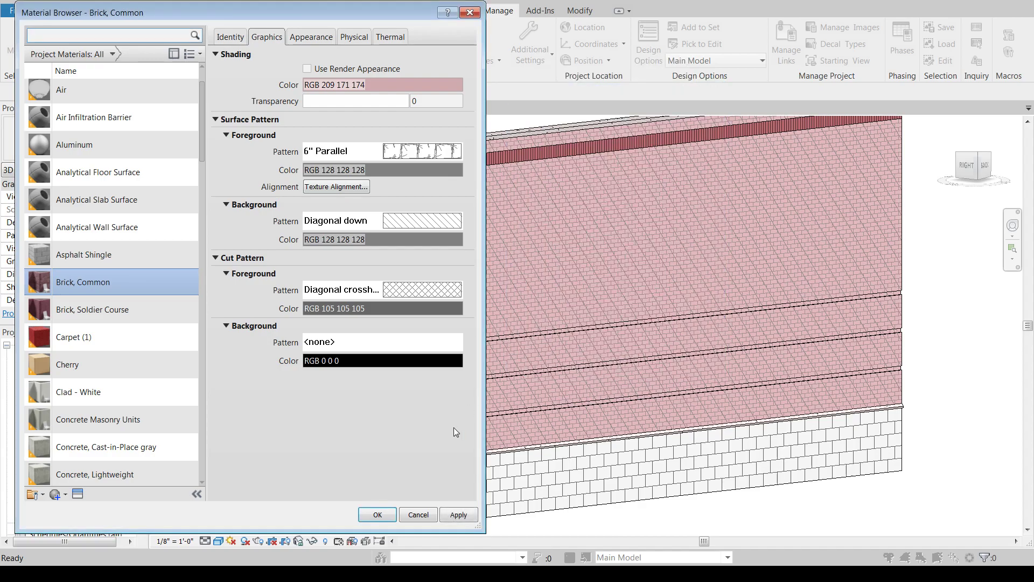
left_click(457, 514)
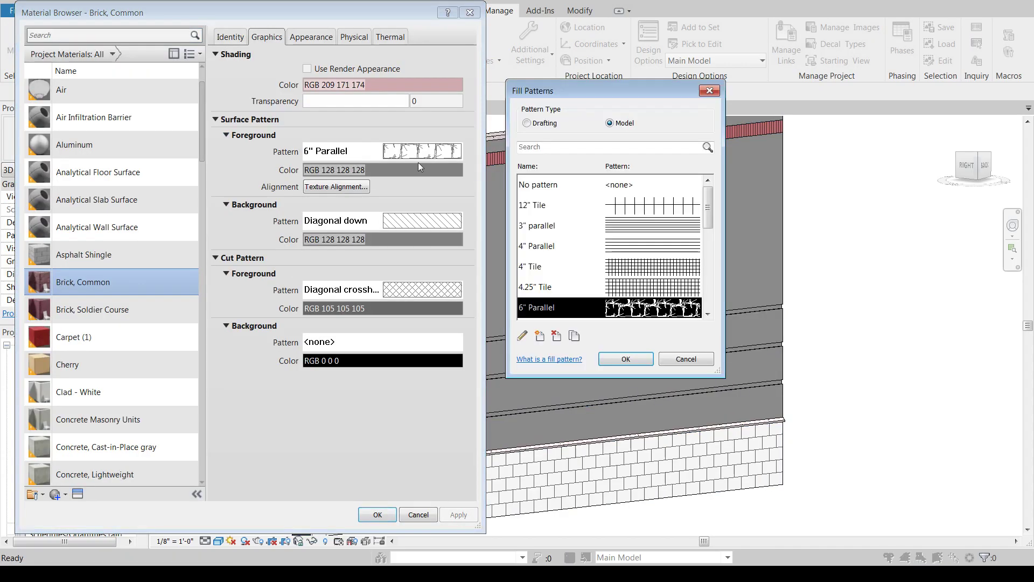
Set the stone pattern's import scale to 5 and accept it for the material
left_click(521, 336)
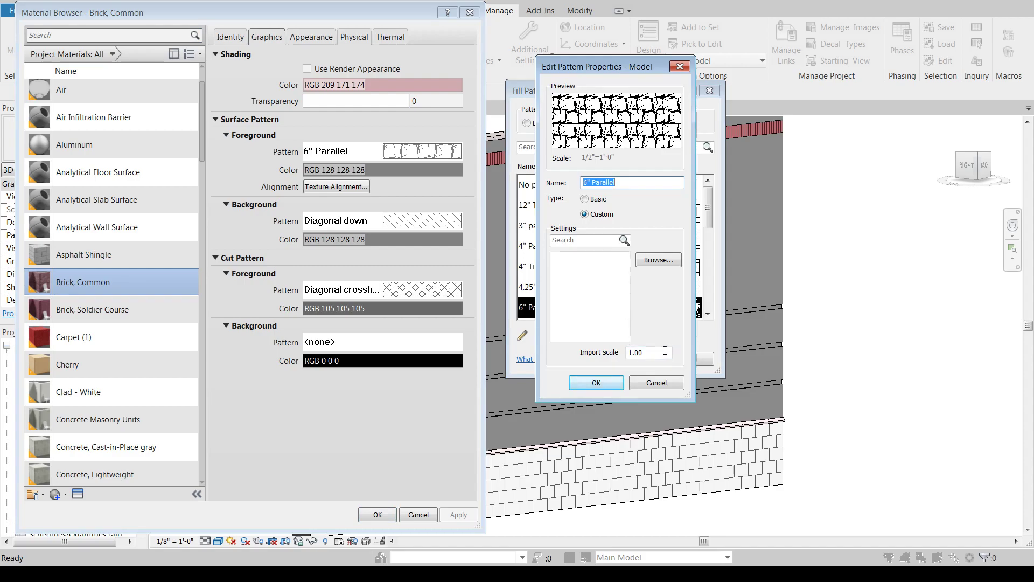
left_click(648, 351)
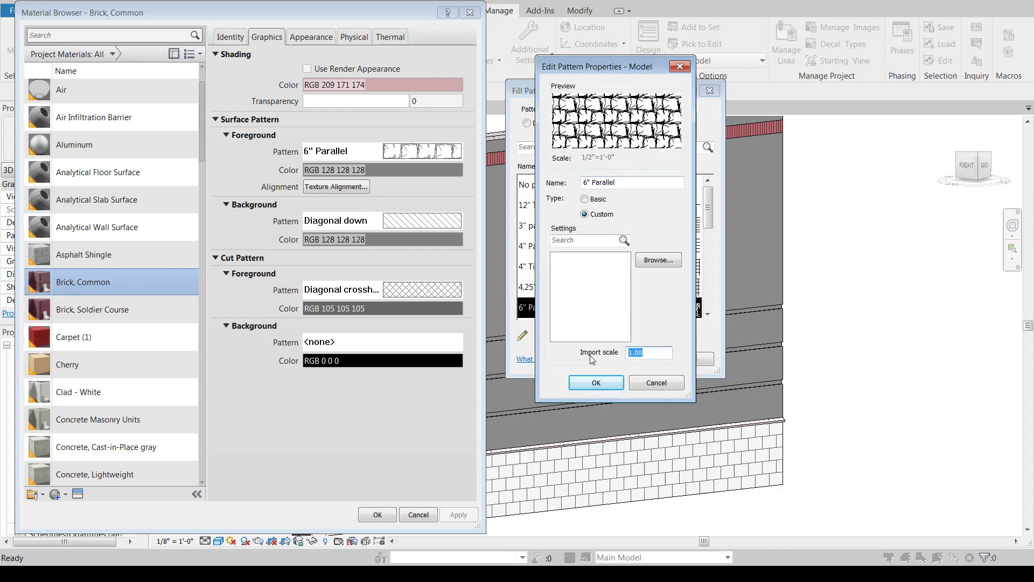
type("5")
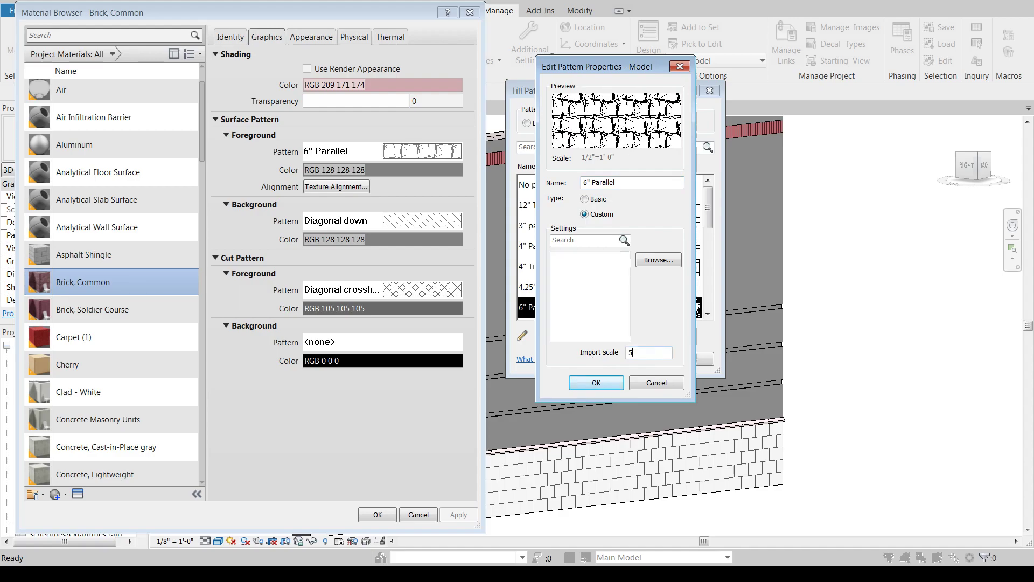
left_click(655, 382)
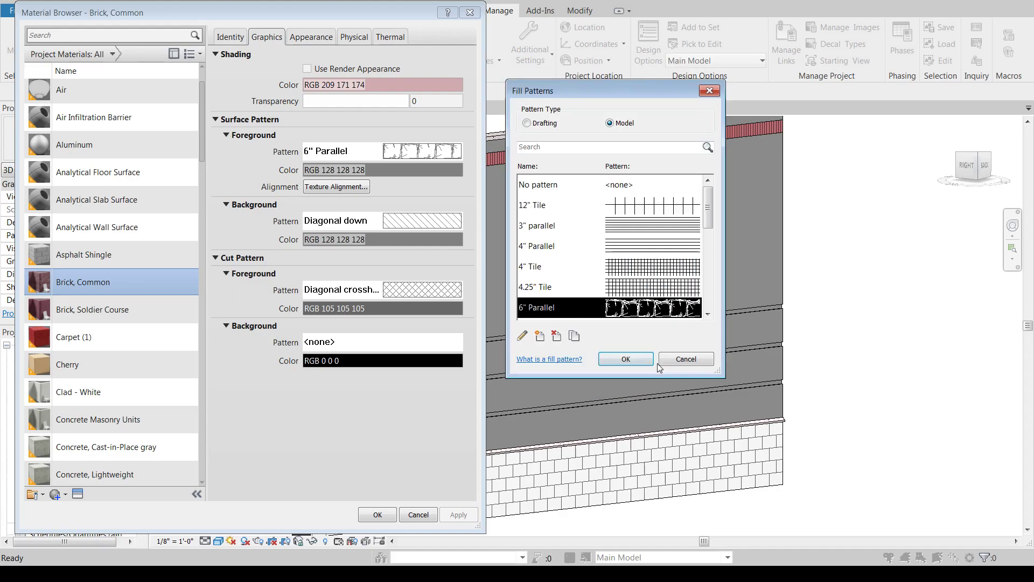
left_click(624, 358)
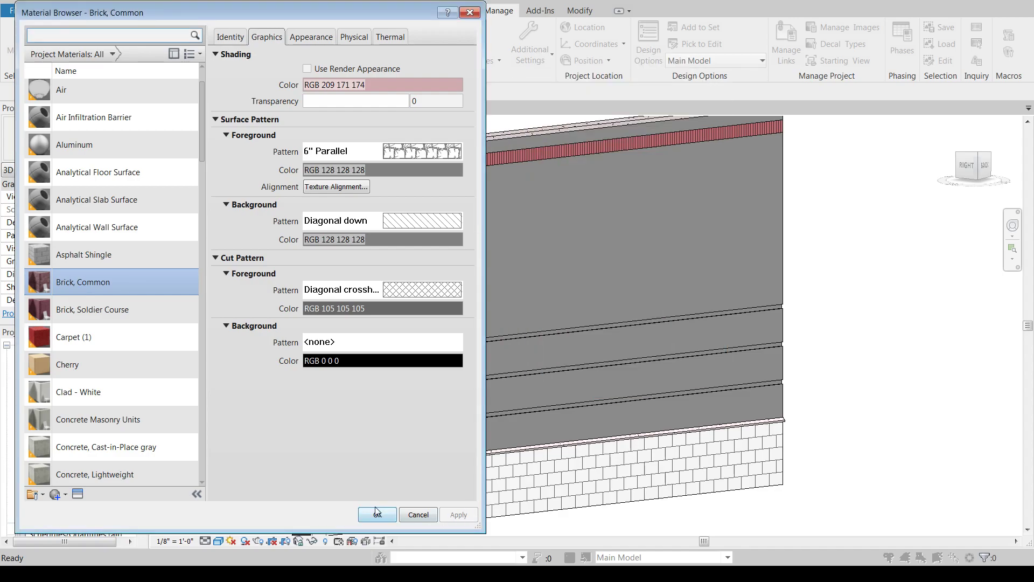
left_click(377, 515)
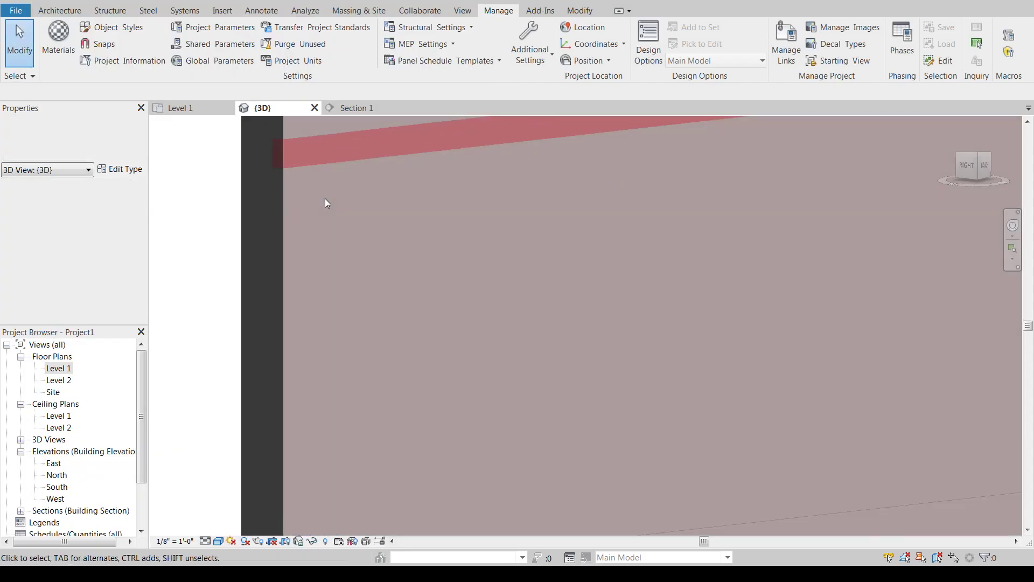
Show the 3D view in Hidden Line visual style
left_click(219, 541)
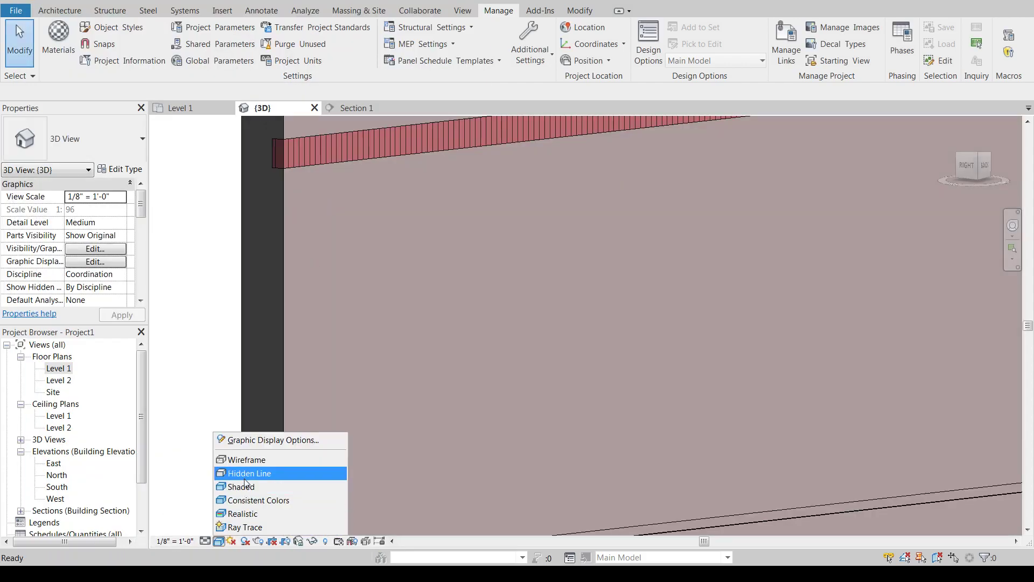
left_click(246, 459)
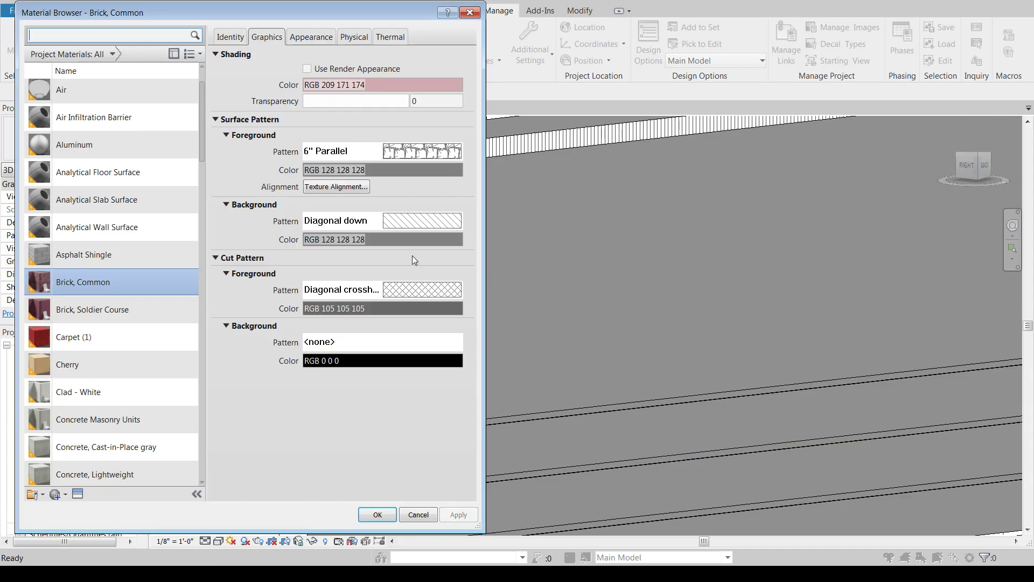
left_click(421, 150)
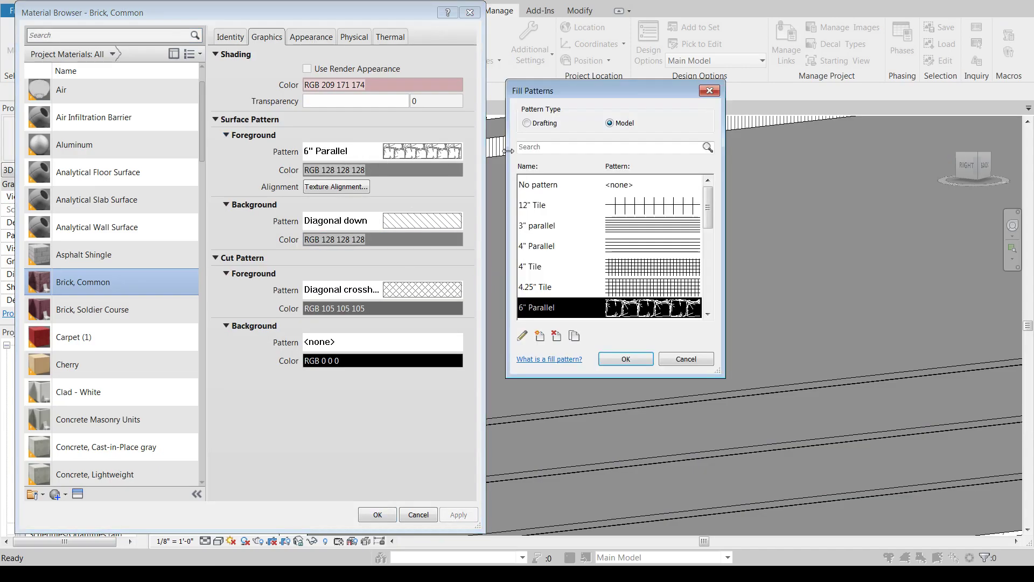
left_click(526, 123)
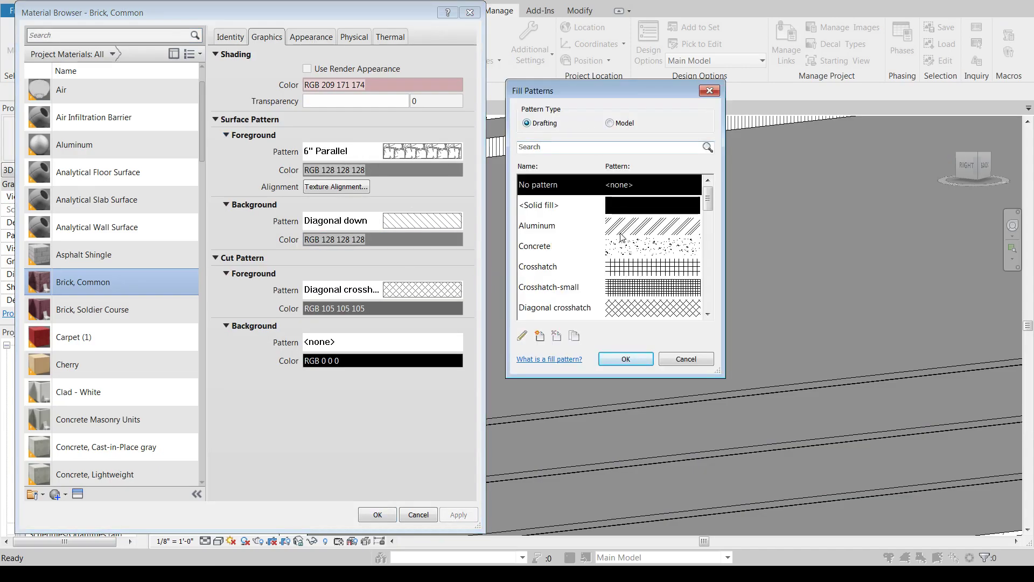
left_click(538, 245)
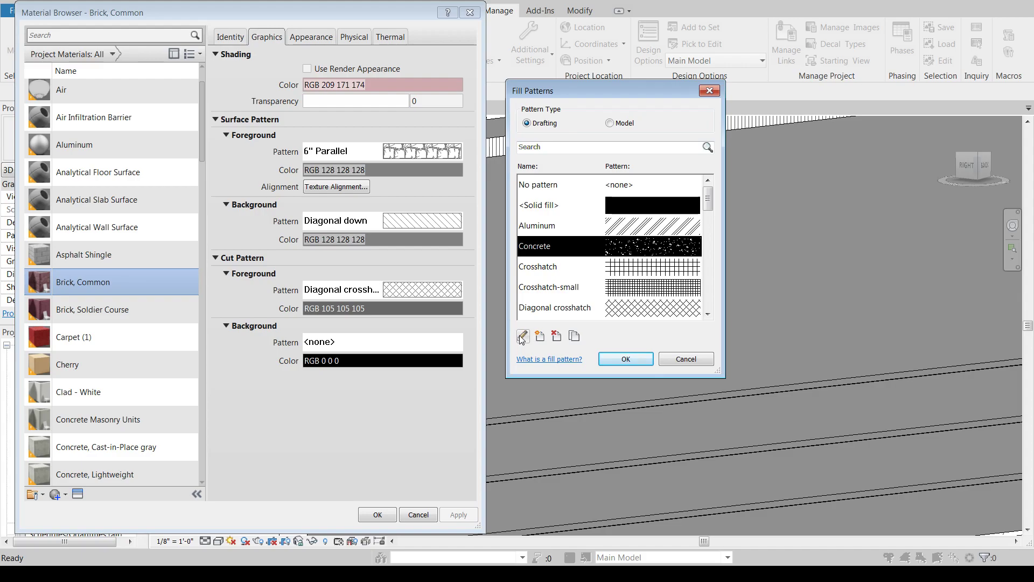
left_click(522, 336)
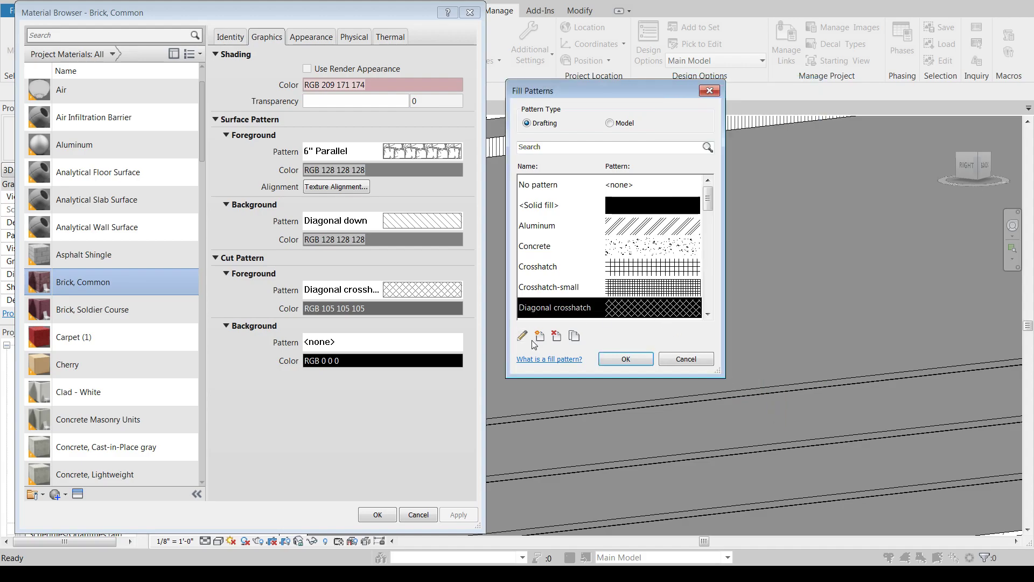
left_click(521, 336)
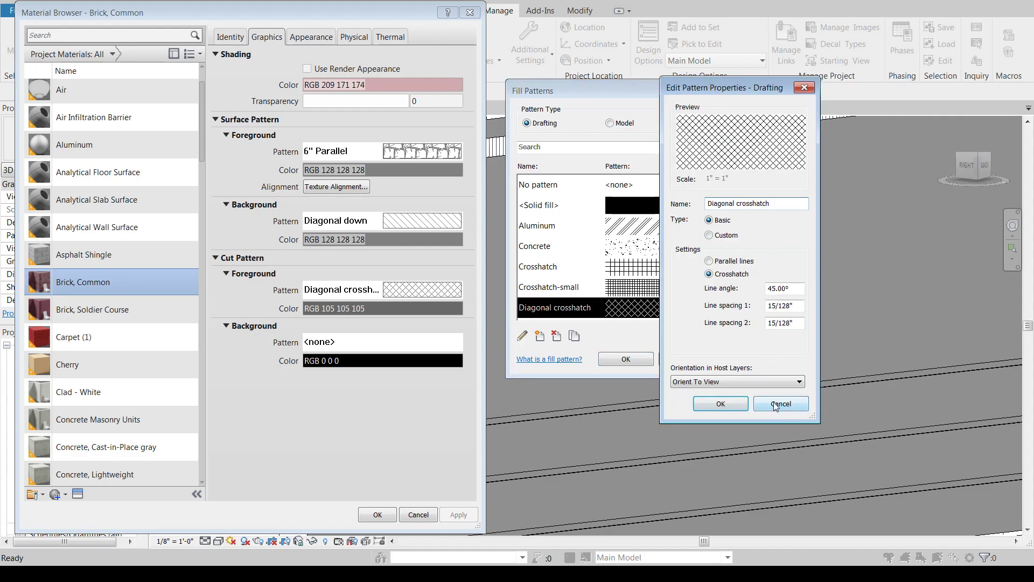
left_click(780, 403)
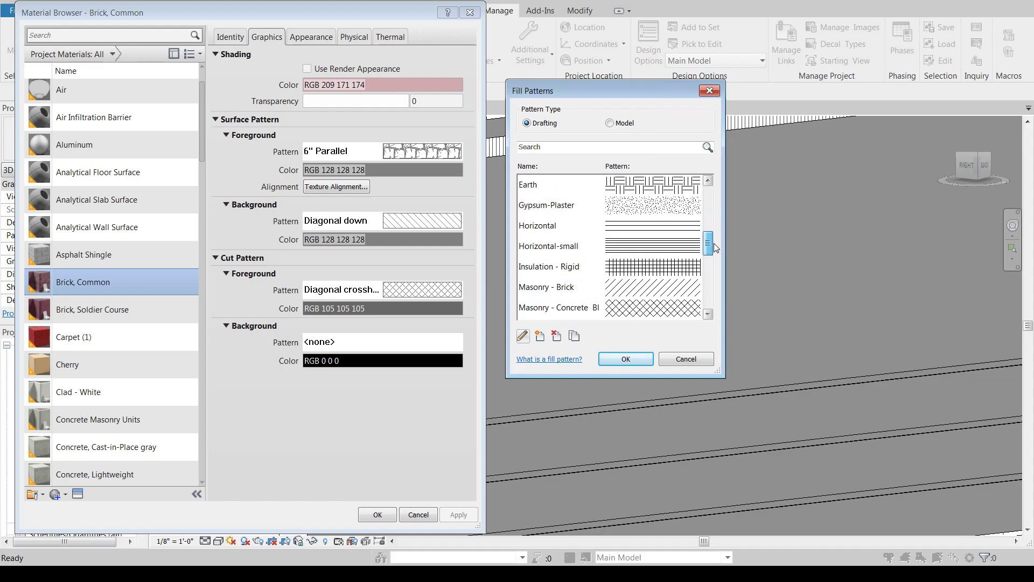
left_click_drag(708, 240, 708, 298)
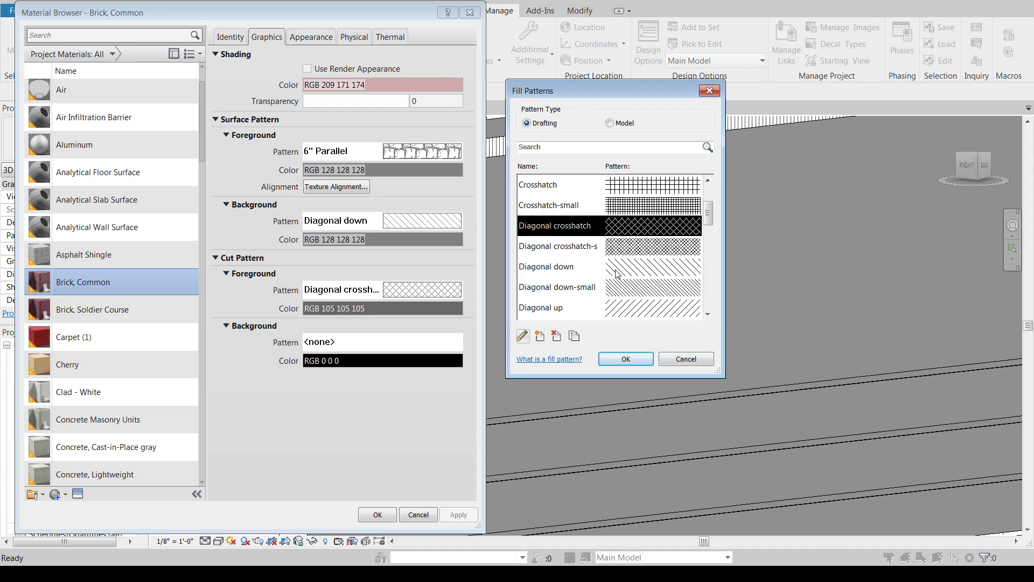
mouse_move(616, 270)
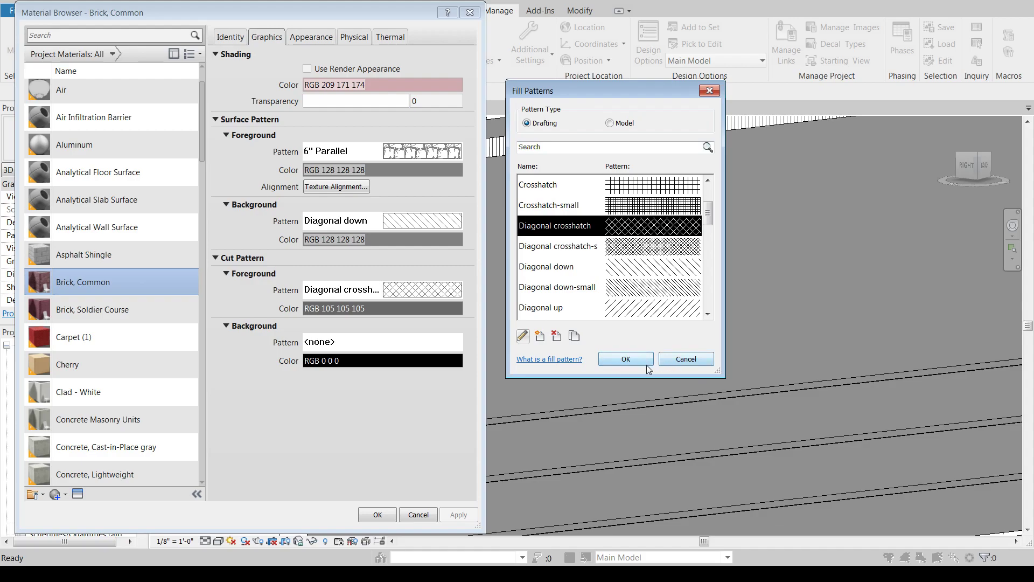
left_click(624, 357)
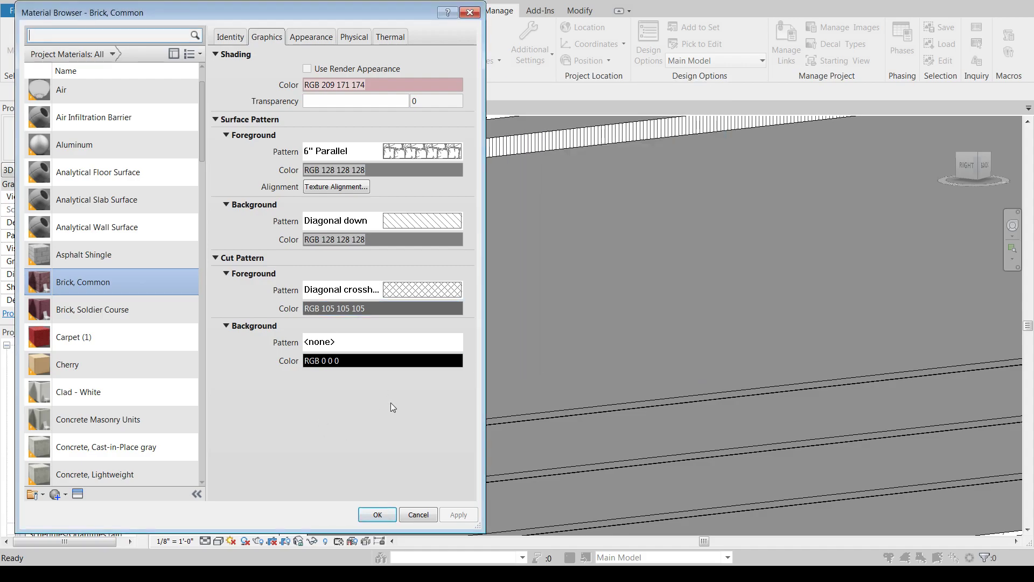
mouse_move(585, 335)
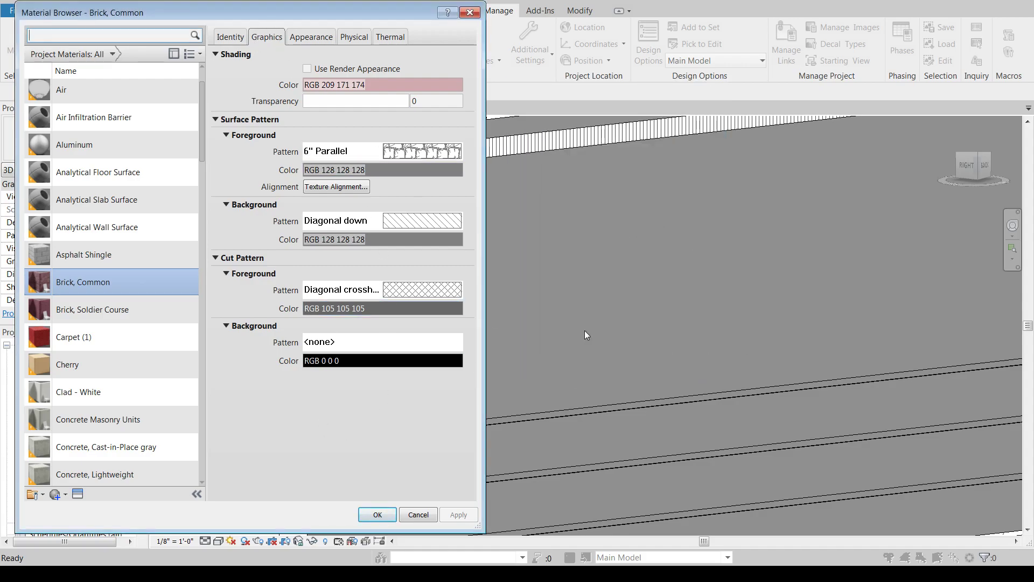
mouse_move(648, 209)
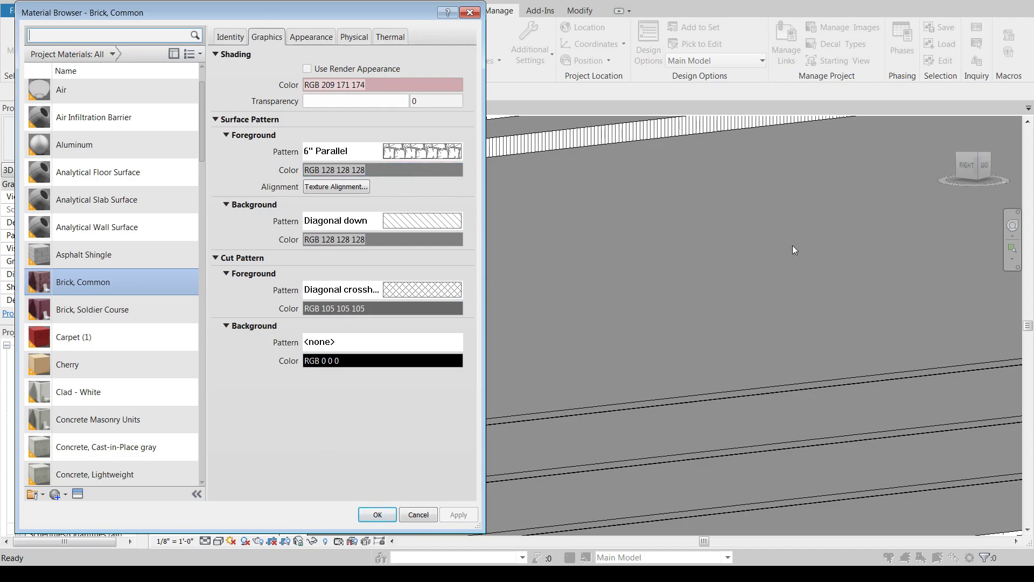
mouse_move(686, 244)
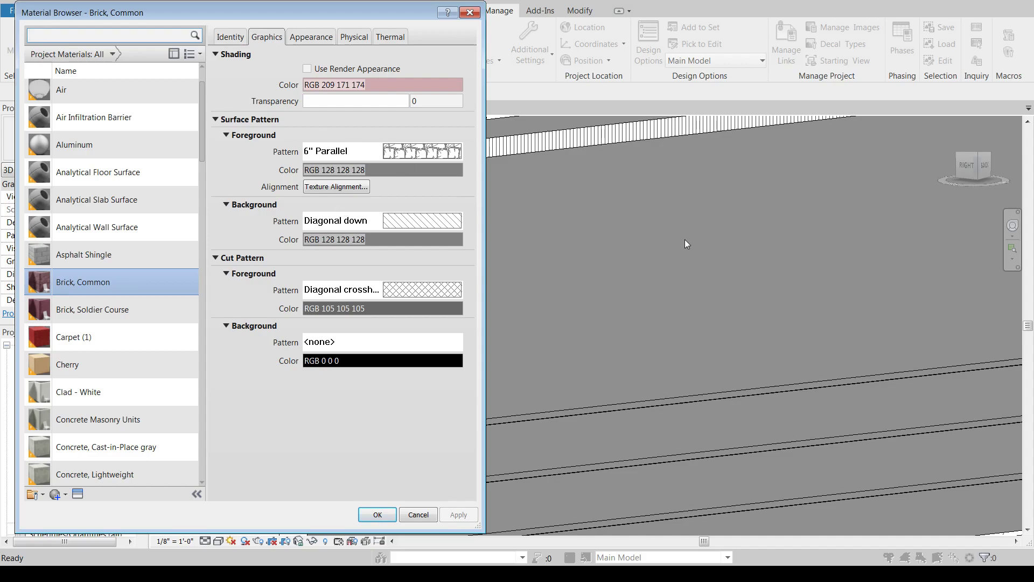